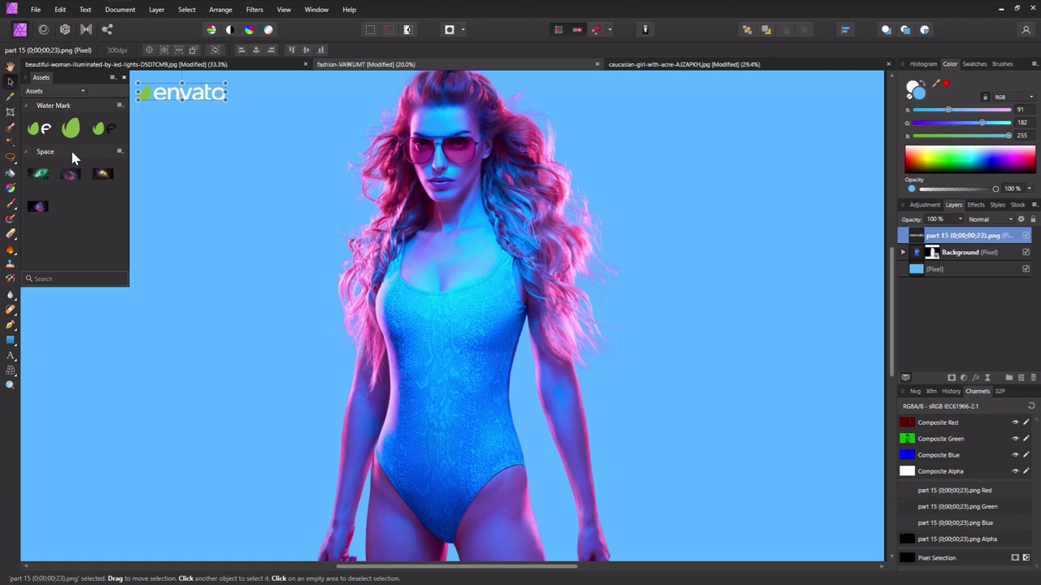
{"action": "mouse_move", "coordinate": [87, 160]}
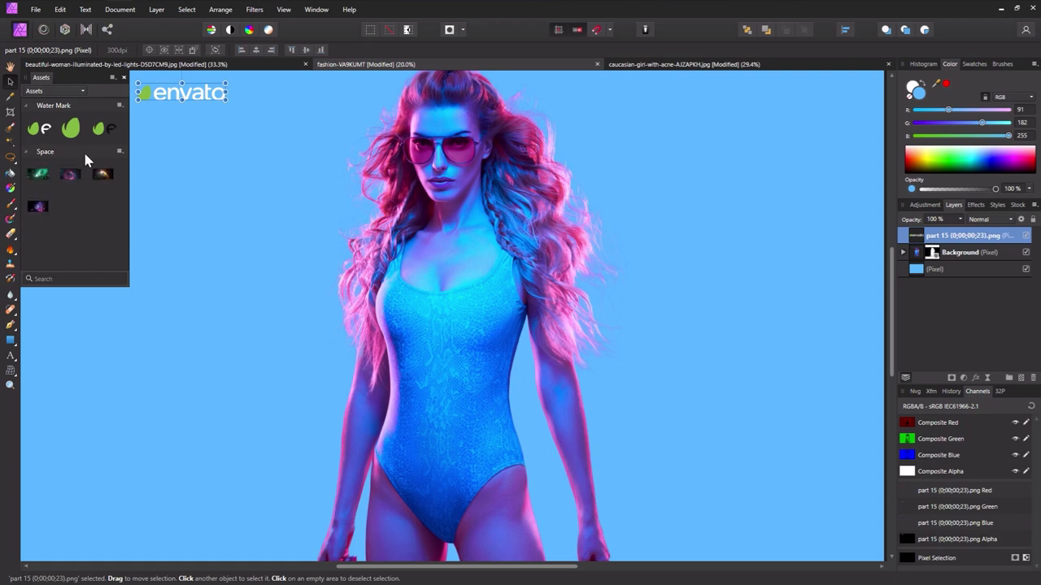
Show the View > Studio submenu listing panels such as Assets, Layers and Channels.
{"action": "left_click", "coordinate": [283, 9]}
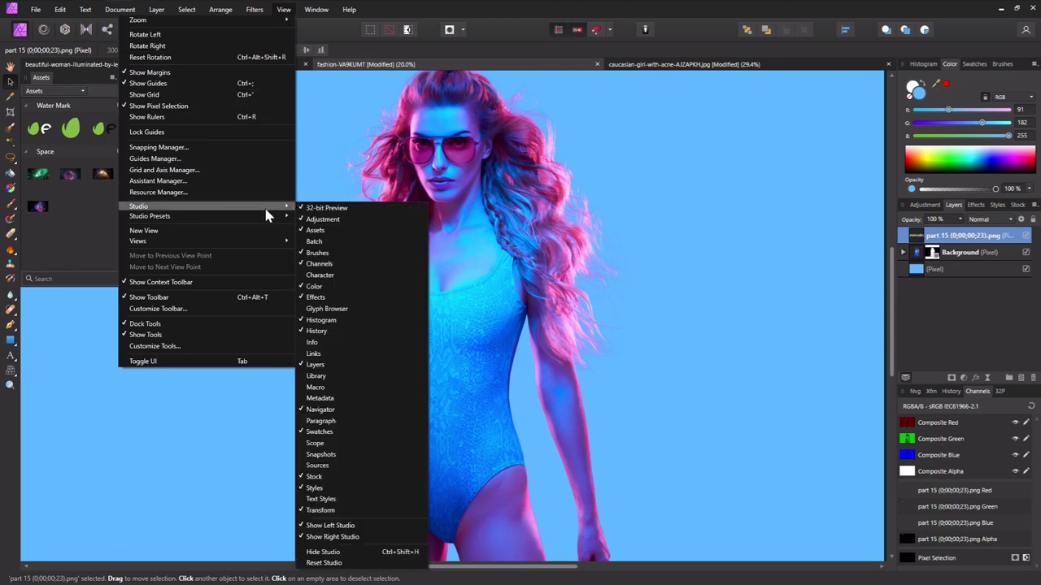
{"action": "mouse_move", "coordinate": [362, 230]}
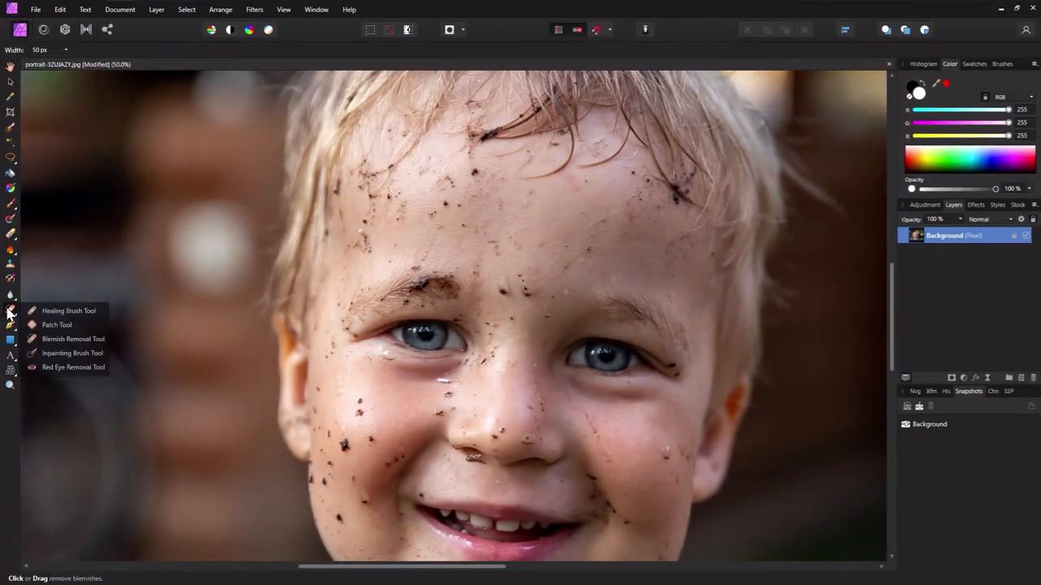
{"action": "mouse_move", "coordinate": [74, 339]}
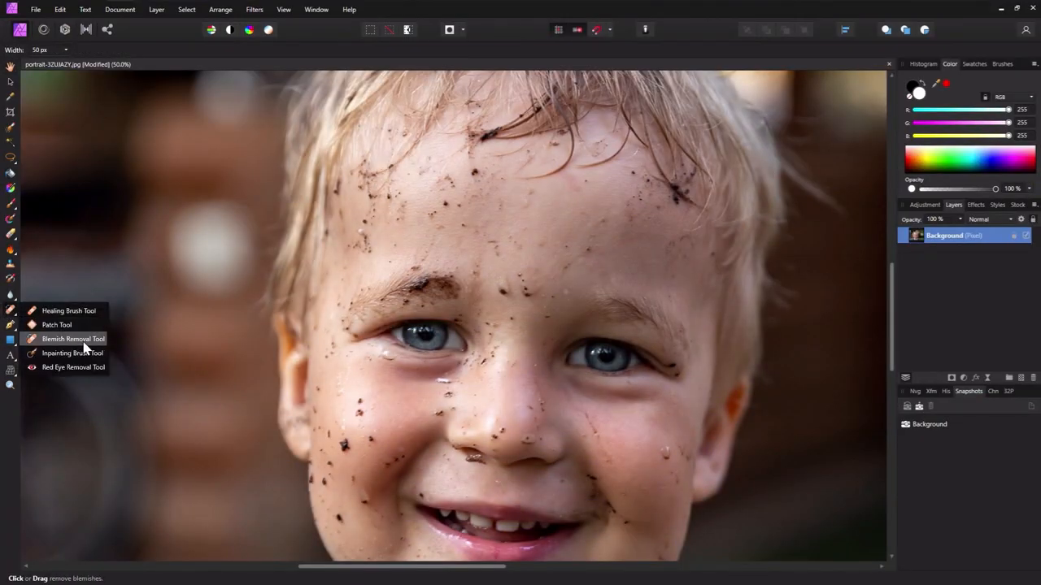
Choose the Blemish Removal Tool from the healing tools flyout.
{"action": "left_click", "coordinate": [73, 339]}
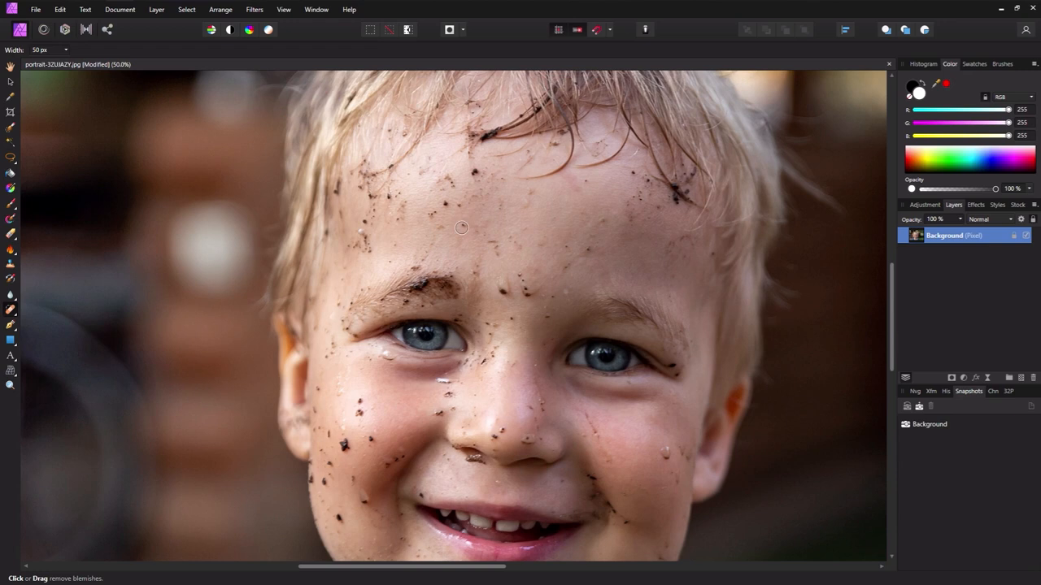
{"action": "mouse_move", "coordinate": [500, 250]}
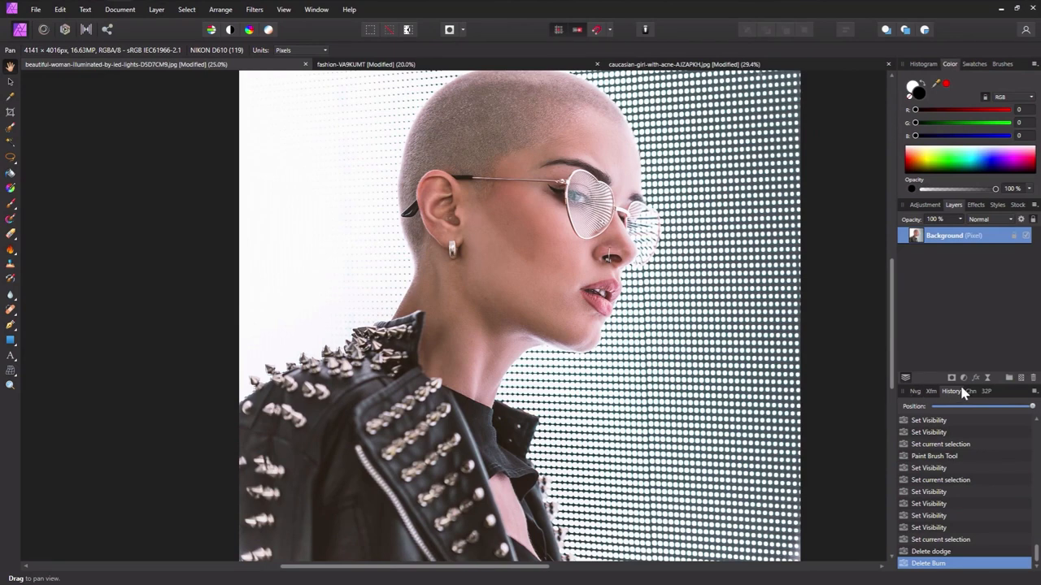
Add a Brightness / Contrast adjustment, raise the brightness, and select its mask.
{"action": "left_click", "coordinate": [977, 392]}
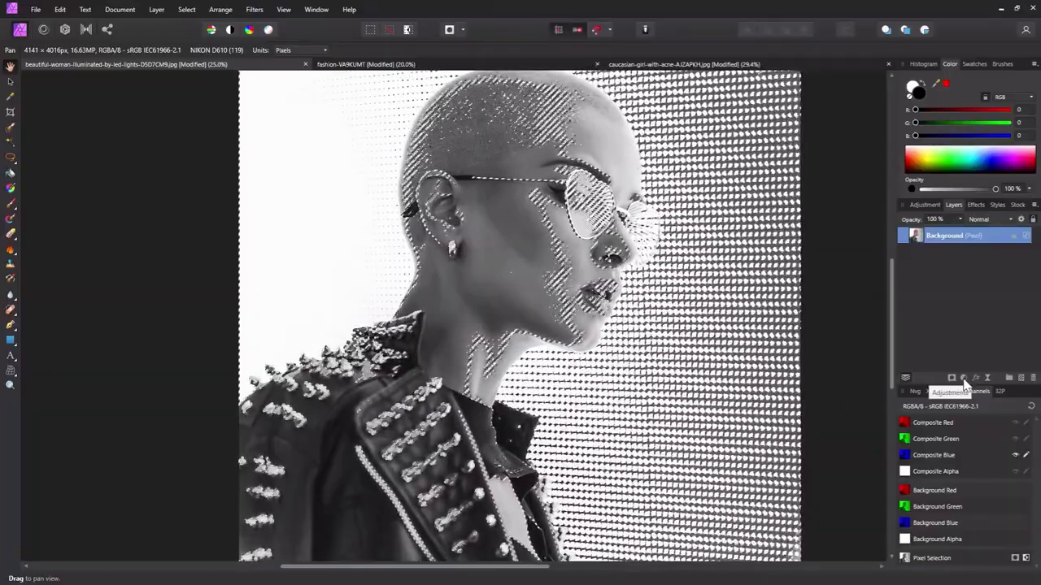
{"action": "left_click", "coordinate": [964, 377]}
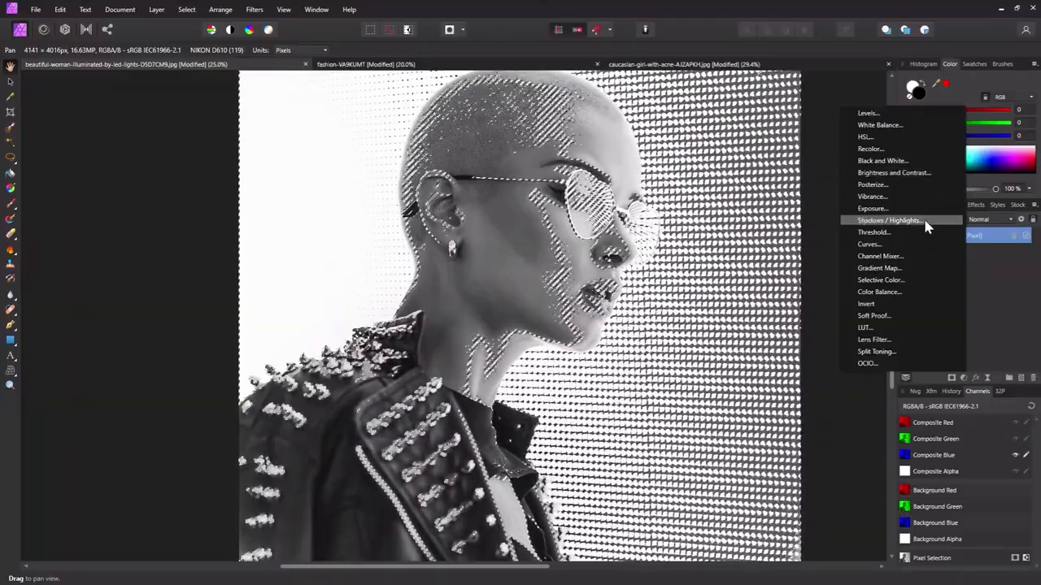
{"action": "left_click", "coordinate": [894, 173]}
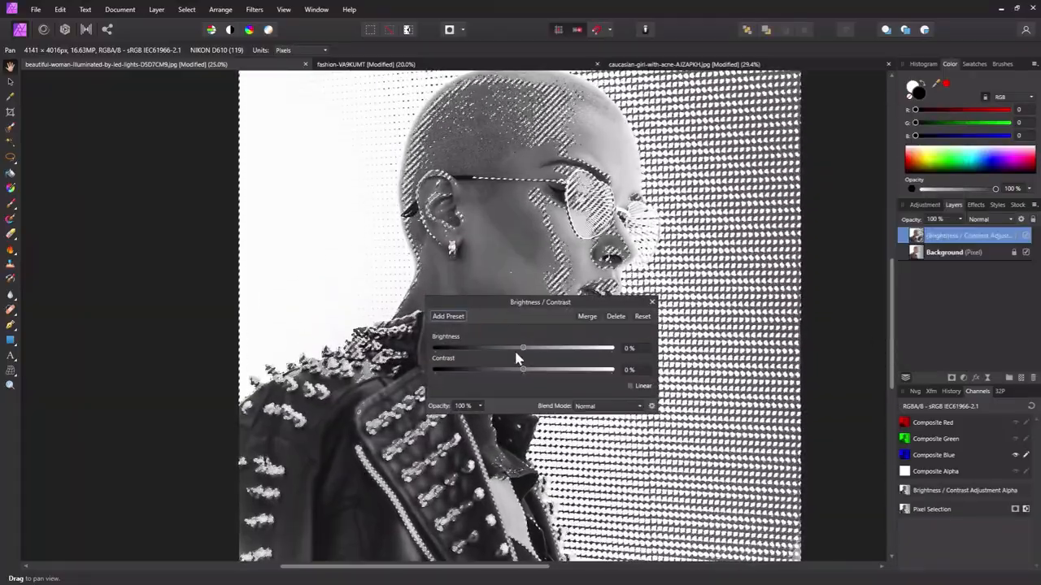
{"action": "left_click_drag", "start_coordinate": [523, 348], "coordinate": [569, 348]}
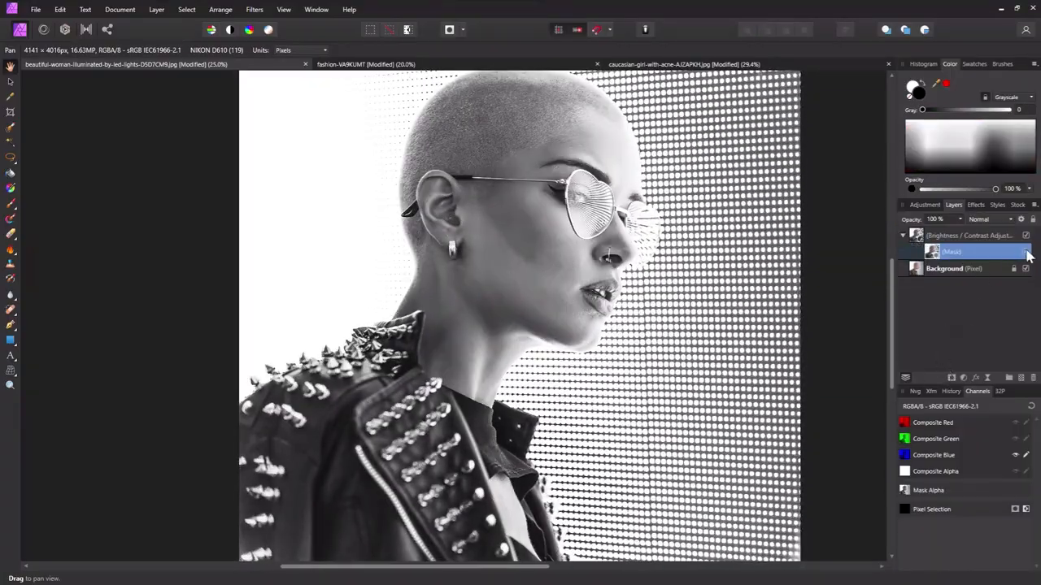
{"action": "left_click", "coordinate": [1015, 251]}
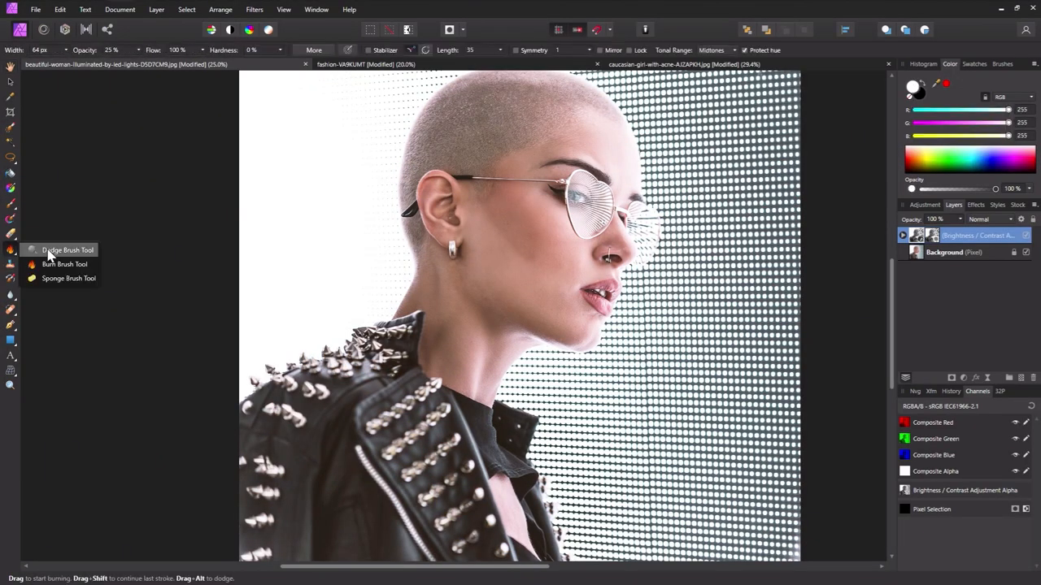
{"action": "mouse_move", "coordinate": [64, 264]}
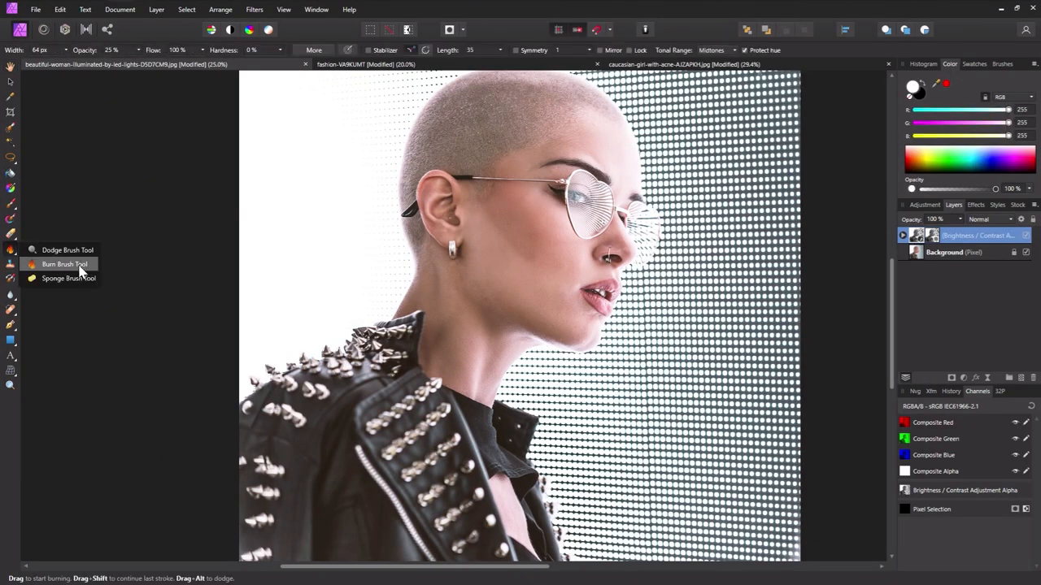
Pick the Burn Brush Tool and add a Curves adjustment with its mask filled black.
{"action": "left_click", "coordinate": [64, 265]}
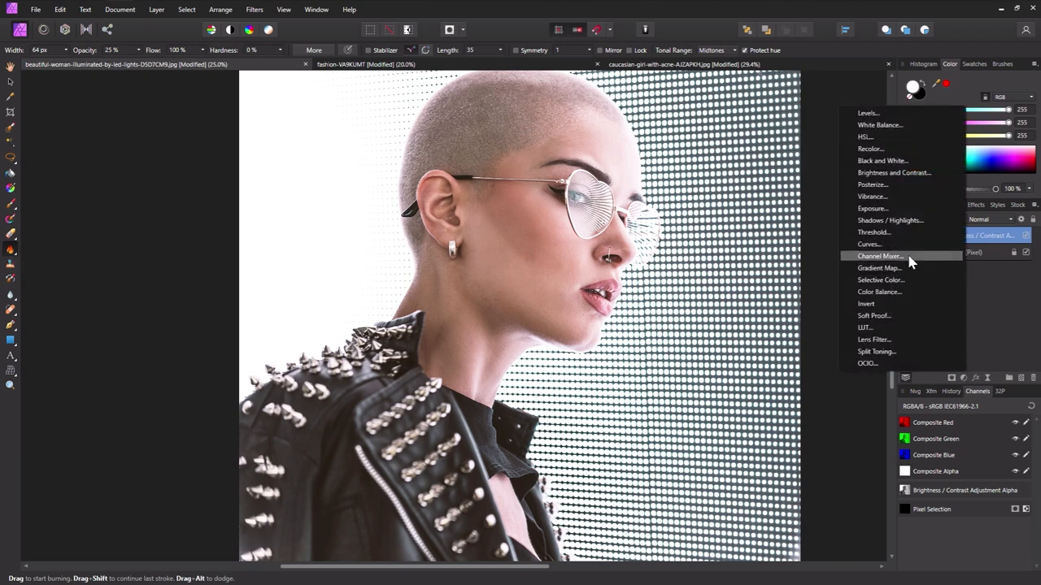
{"action": "left_click", "coordinate": [869, 243]}
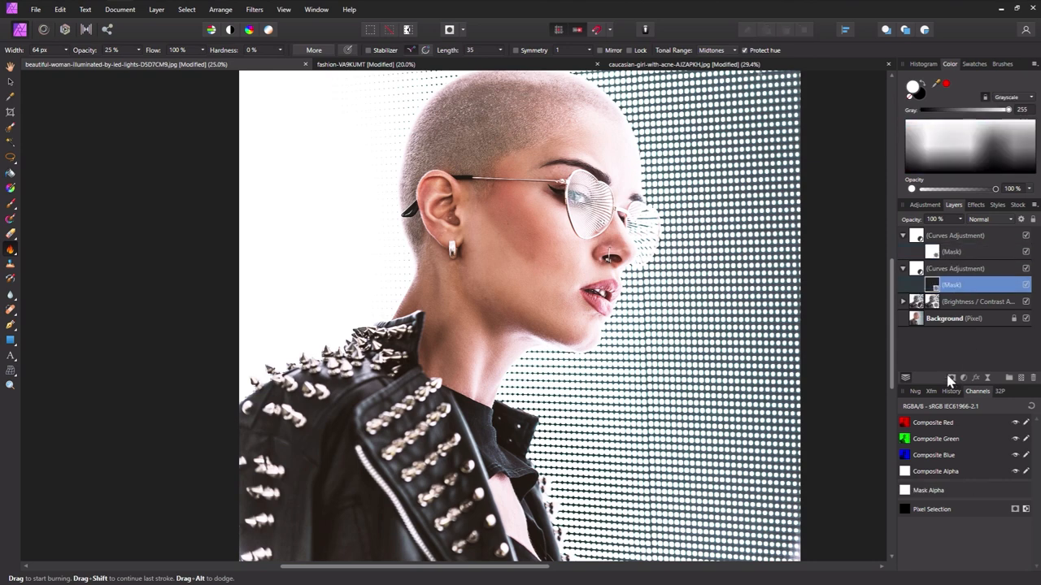
{"action": "left_click", "coordinate": [951, 251]}
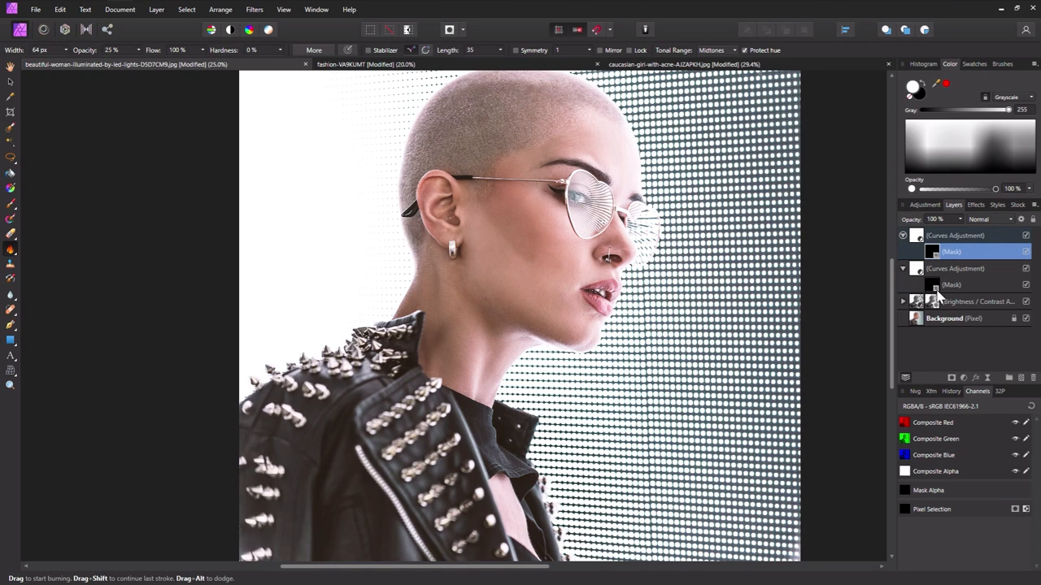
Paint on both Curves masks to apply the effect to the cheek and face.
{"action": "left_click", "coordinate": [952, 284]}
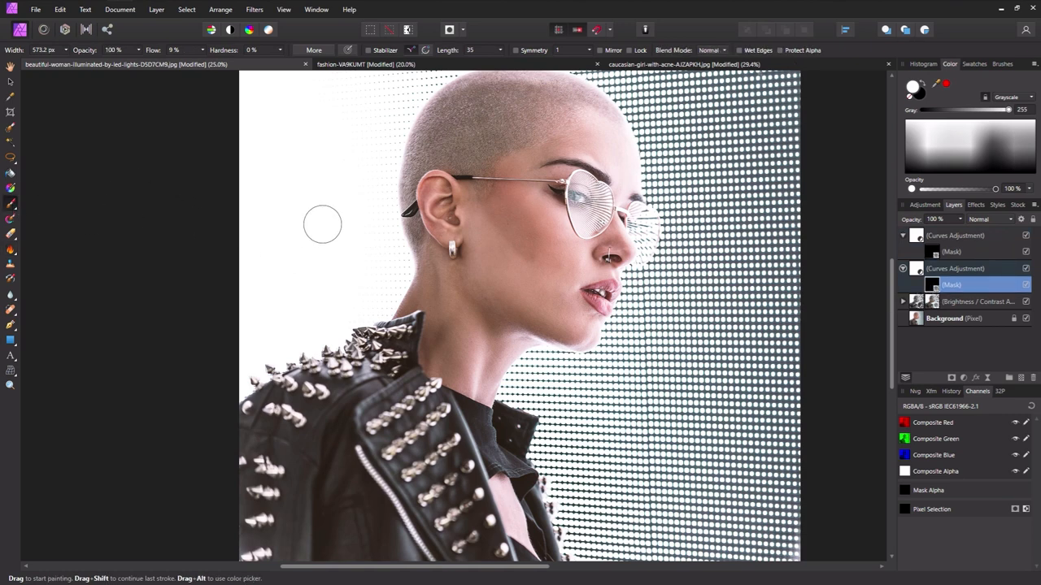
{"action": "mouse_move", "coordinate": [482, 183]}
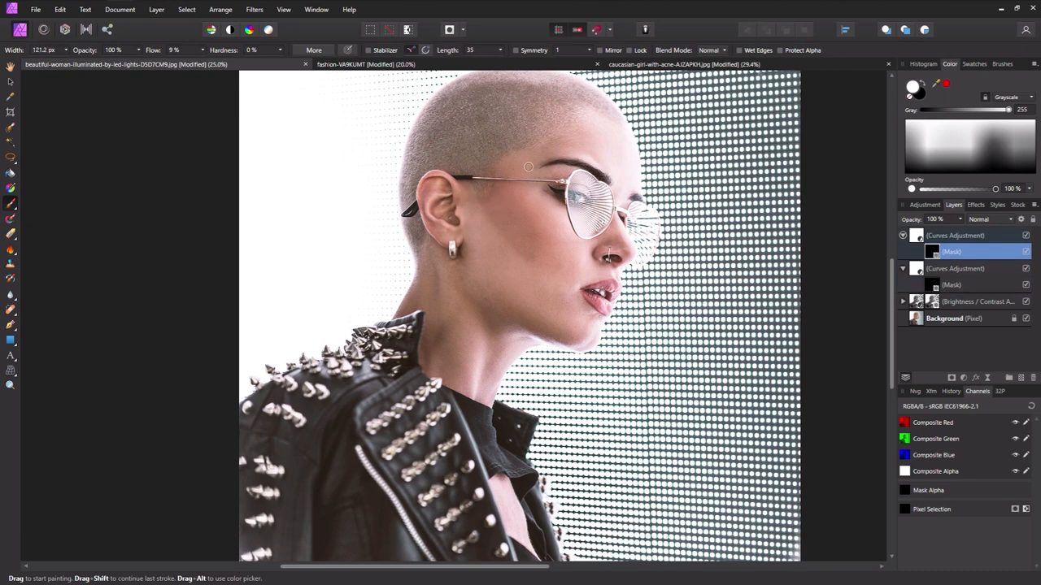
{"action": "left_click", "coordinate": [952, 285]}
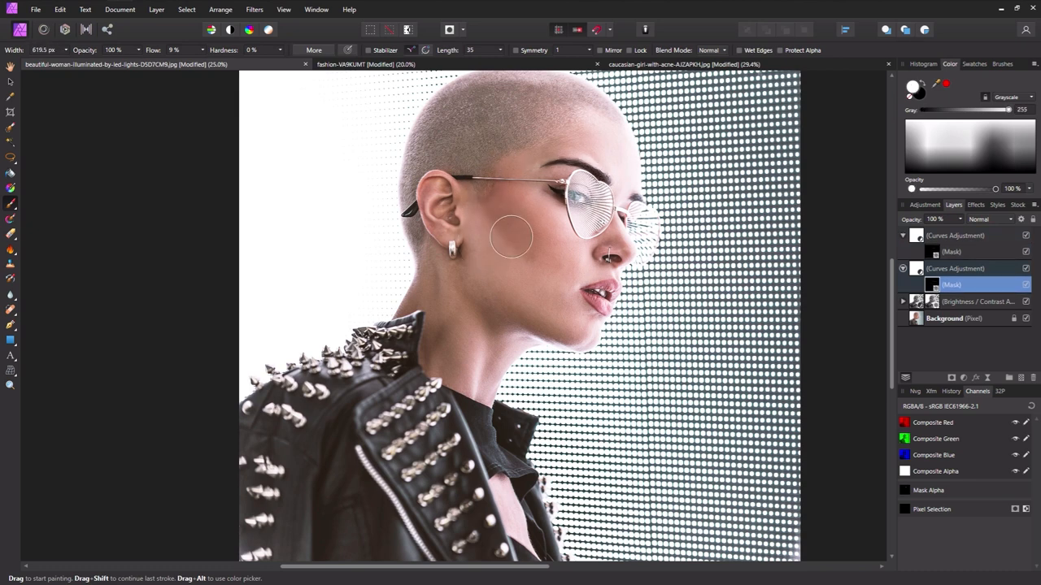
{"action": "left_click", "coordinate": [951, 251]}
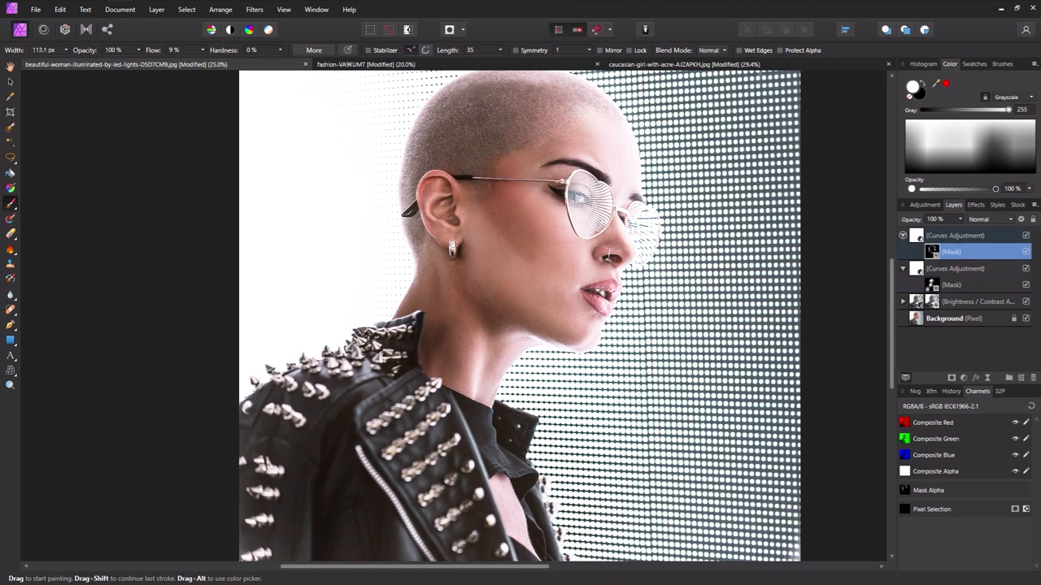
{"action": "left_click", "coordinate": [952, 285]}
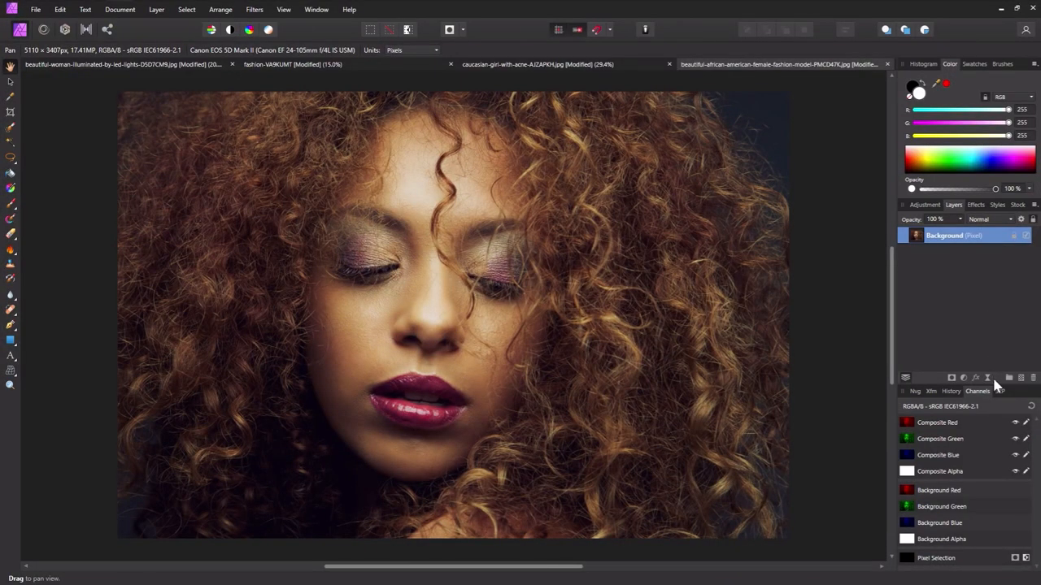
Add a Live Depth of Field filter and tune its Radius, Vibrance and Clarity sliders.
{"action": "left_click", "coordinate": [254, 9]}
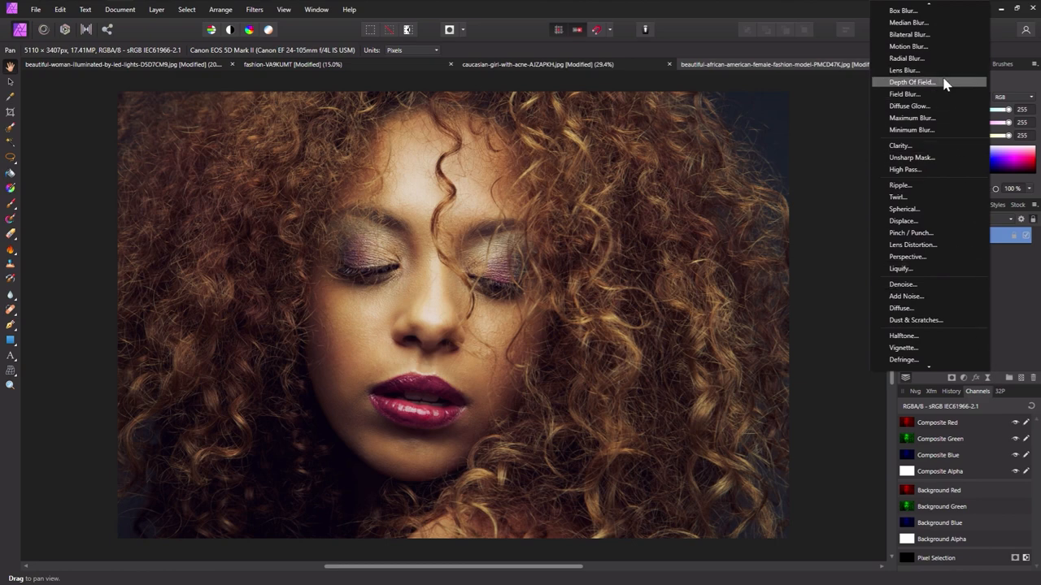
{"action": "left_click", "coordinate": [911, 81]}
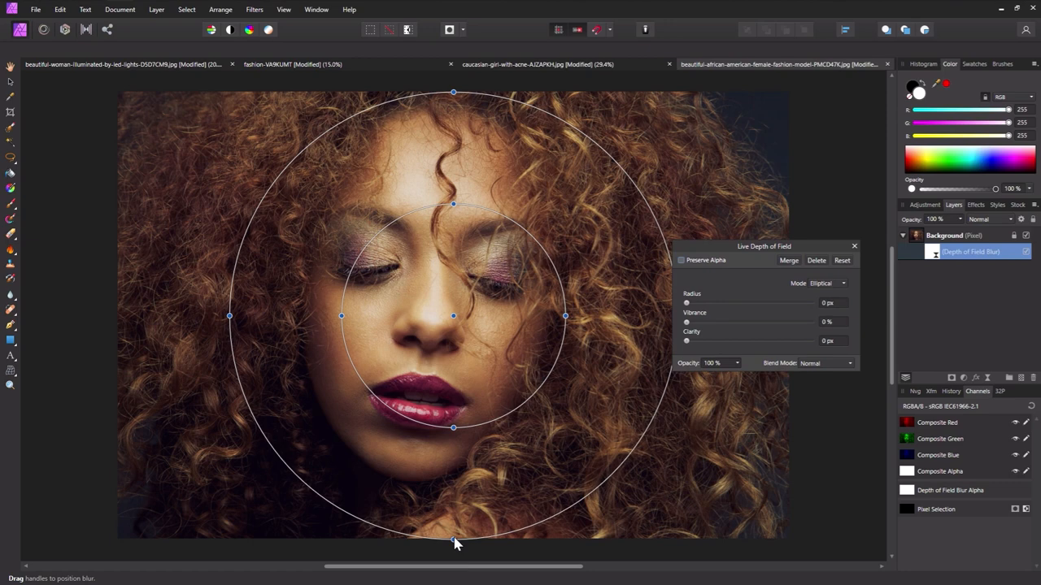
{"action": "left_click_drag", "start_coordinate": [685, 303], "coordinate": [754, 302]}
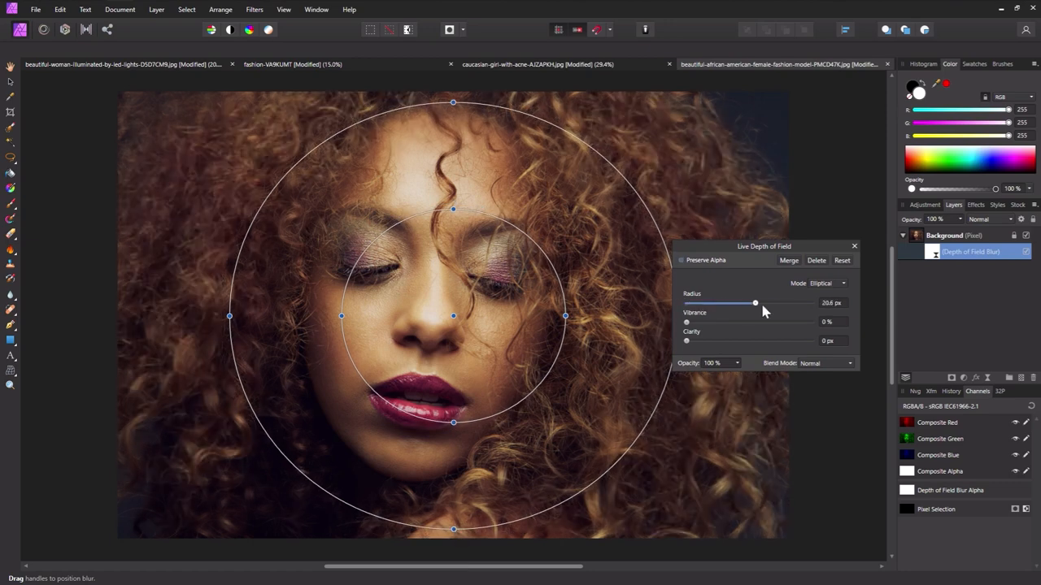
{"action": "left_click_drag", "start_coordinate": [755, 302], "coordinate": [781, 302]}
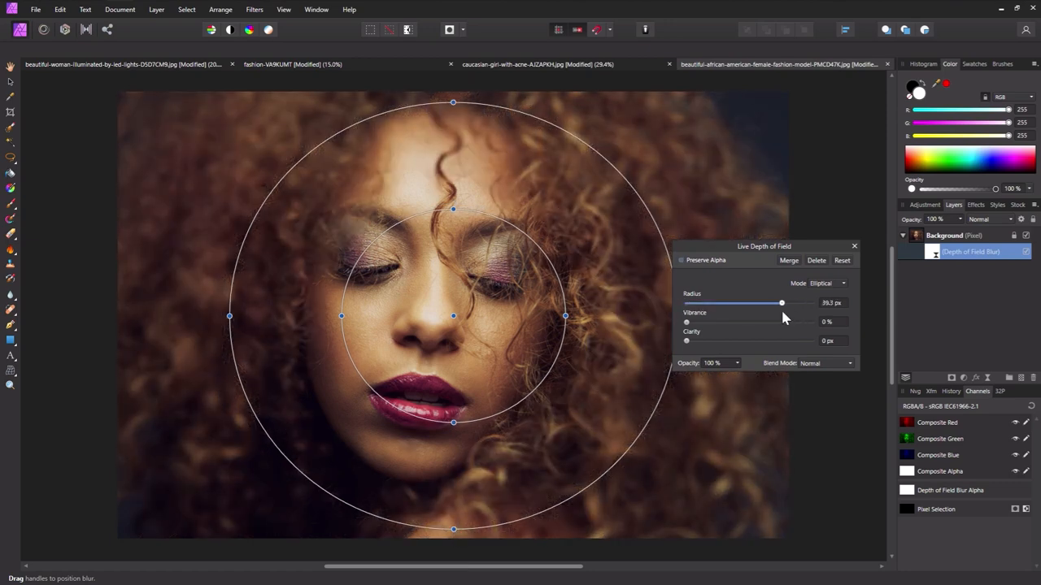
{"action": "left_click_drag", "start_coordinate": [782, 302], "coordinate": [761, 302]}
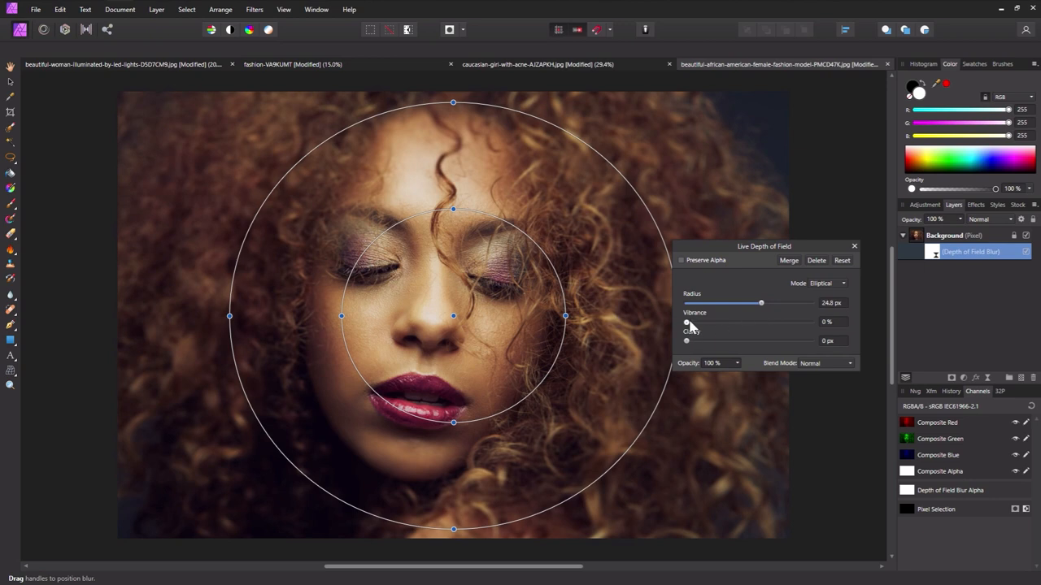
{"action": "left_click_drag", "start_coordinate": [685, 341], "coordinate": [721, 341]}
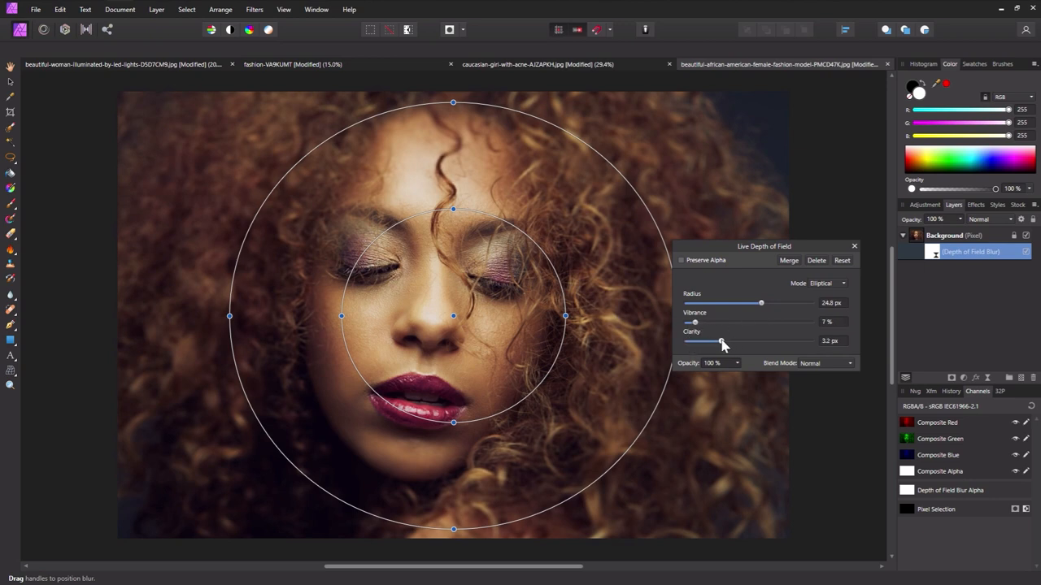
{"action": "left_click_drag", "start_coordinate": [760, 303], "coordinate": [756, 302]}
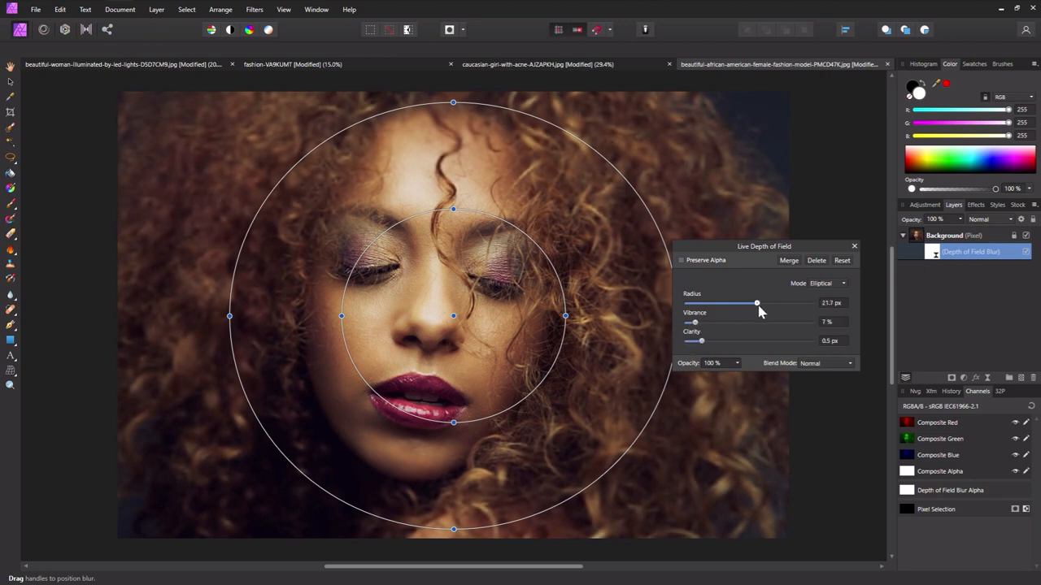
{"action": "left_click_drag", "start_coordinate": [453, 209], "coordinate": [453, 193]}
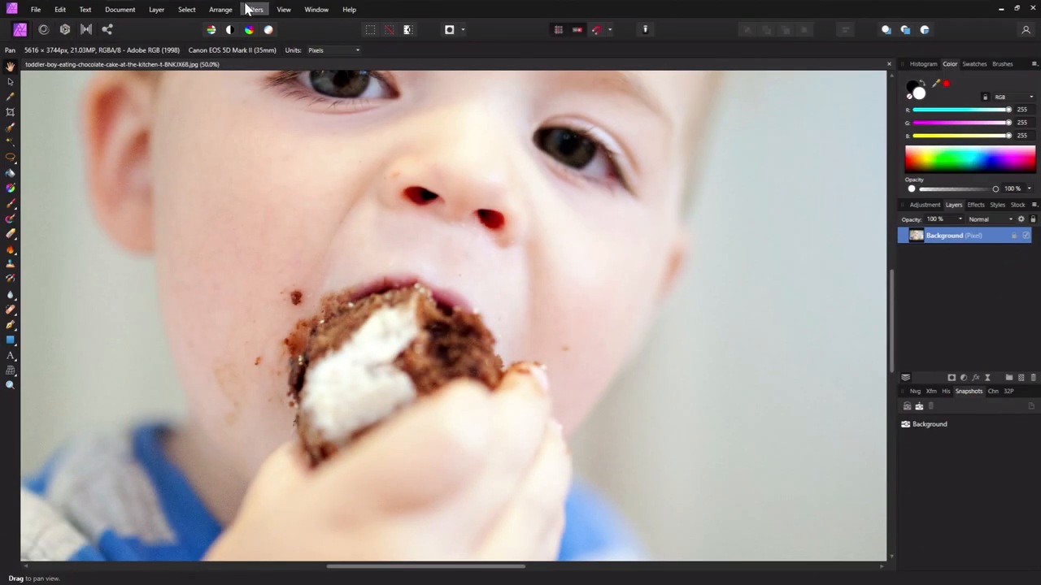
Apply Frequency Separation at 8 px, then blur a cheek area on the Low Frequency layer.
{"action": "left_click", "coordinate": [253, 9]}
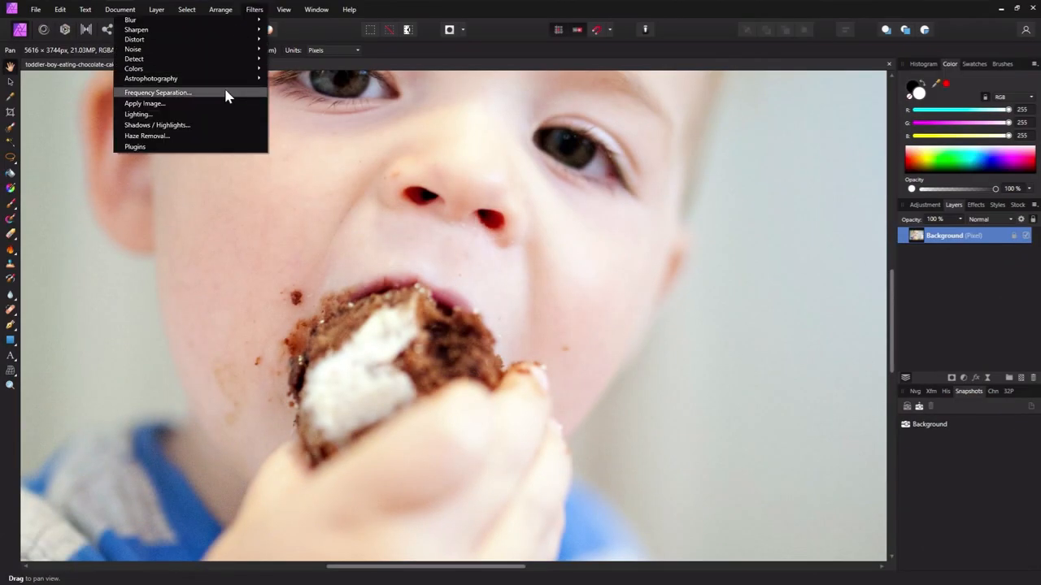
{"action": "left_click", "coordinate": [157, 92]}
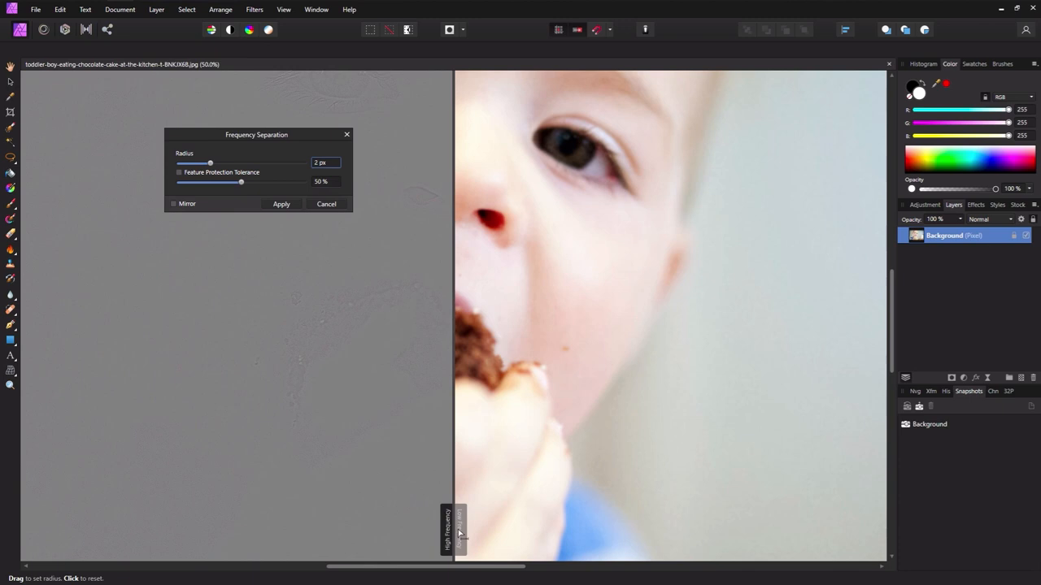
{"action": "left_click_drag", "start_coordinate": [459, 529], "coordinate": [643, 529]}
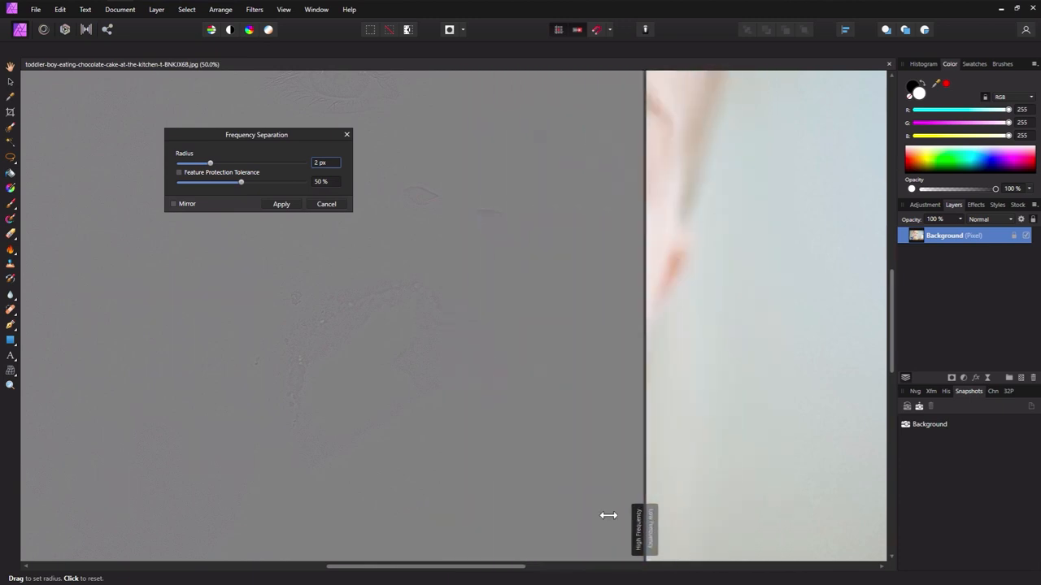
{"action": "left_click_drag", "start_coordinate": [642, 529], "coordinate": [463, 529]}
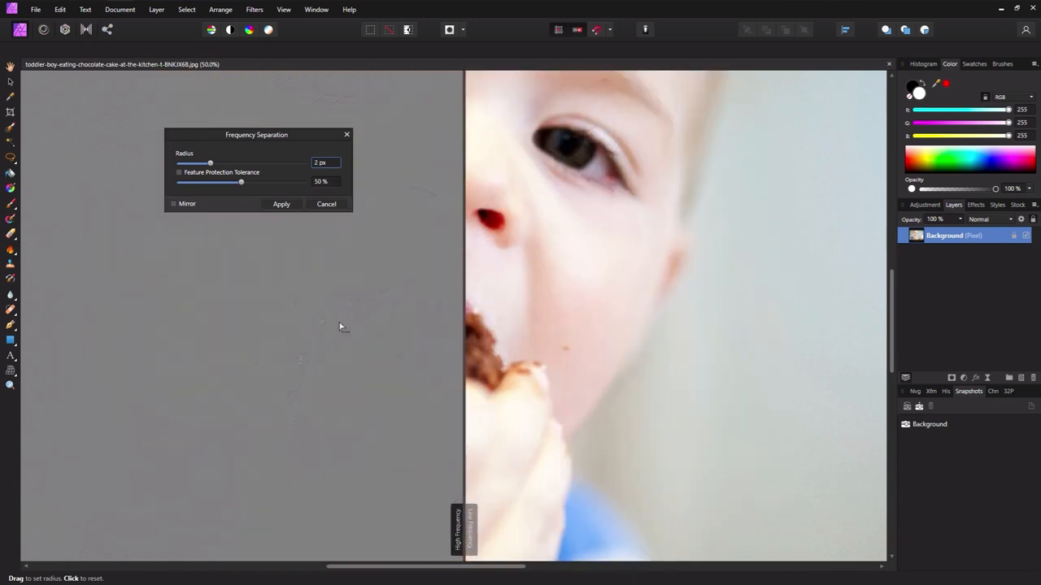
{"action": "left_click_drag", "start_coordinate": [210, 162], "coordinate": [229, 163]}
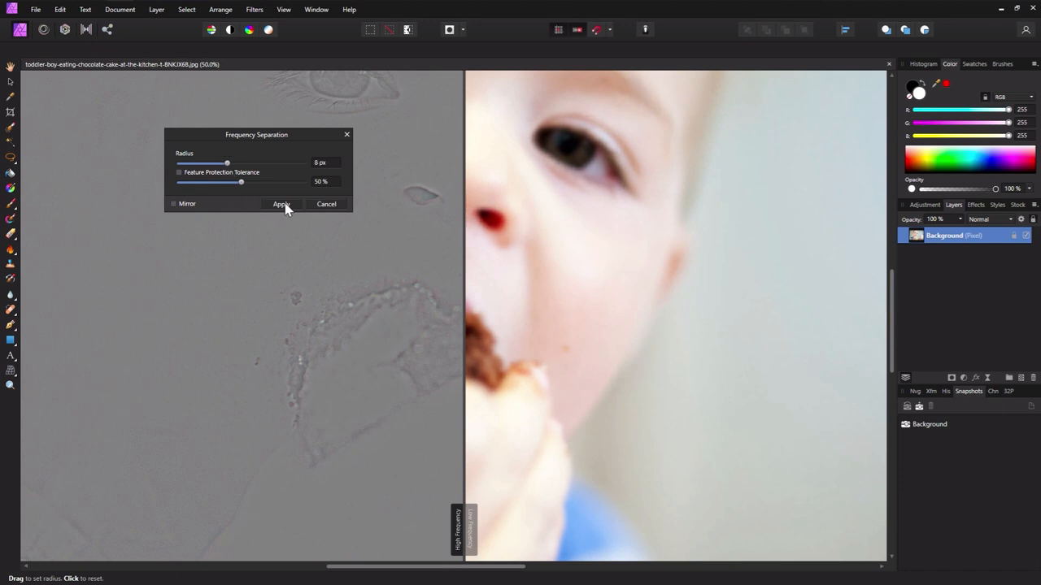
{"action": "left_click", "coordinate": [281, 203]}
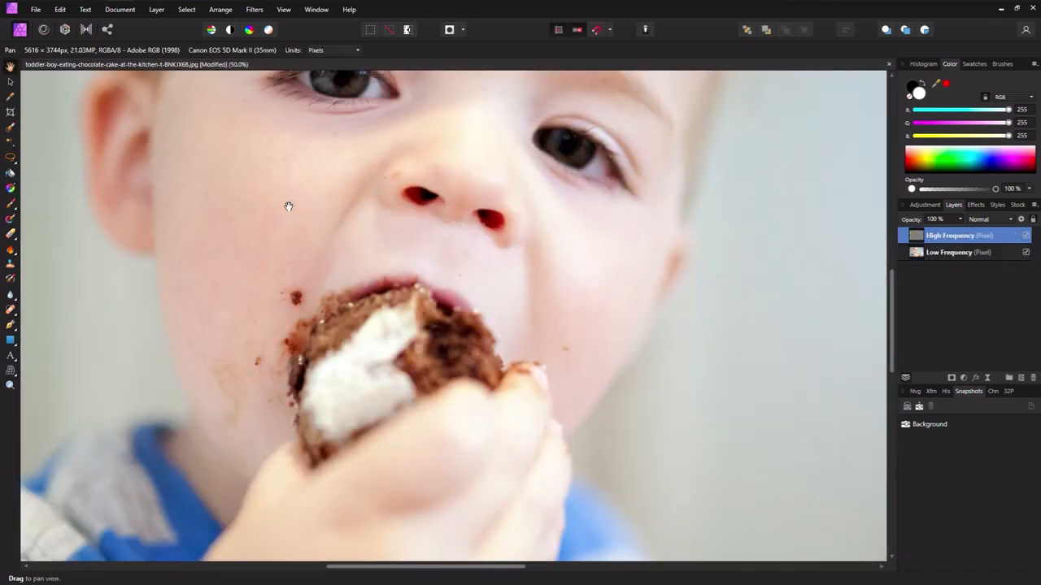
{"action": "left_click", "coordinate": [10, 188]}
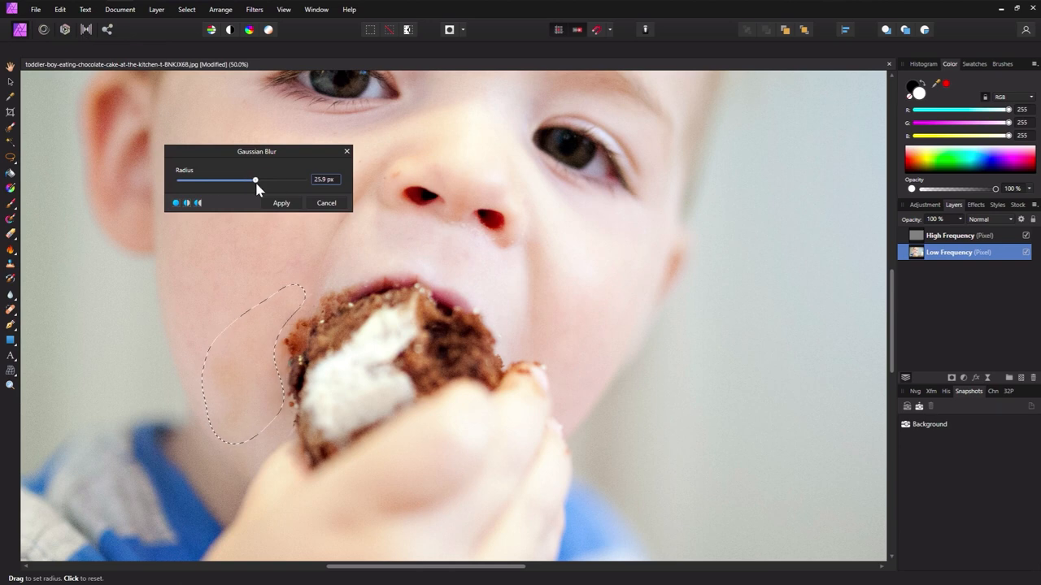
{"action": "left_click", "coordinate": [280, 202]}
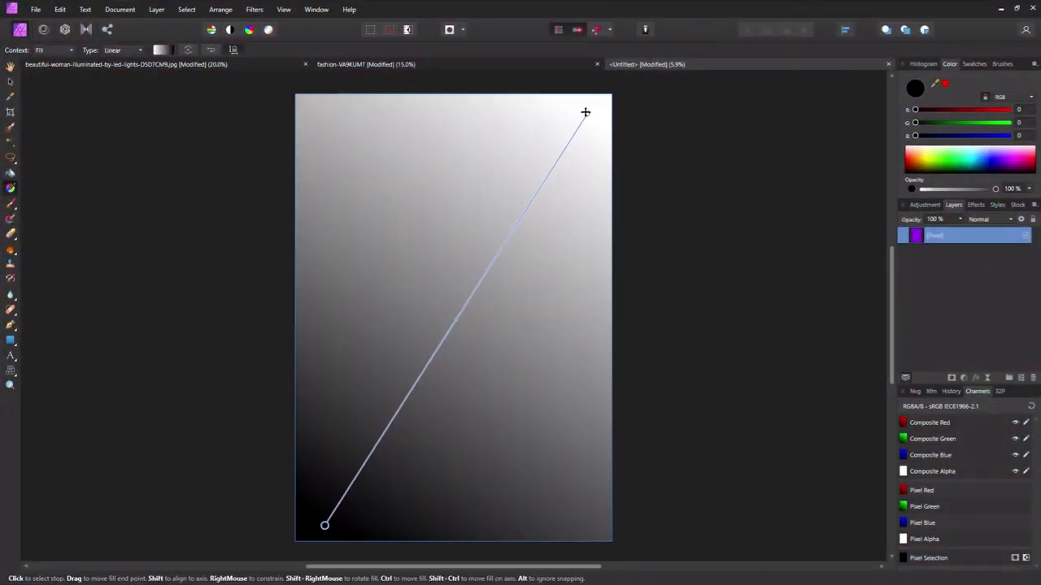
Make the linear gradient run diagonally, white at bottom-left to black at top-right.
{"action": "left_click_drag", "start_coordinate": [585, 112], "coordinate": [482, 307]}
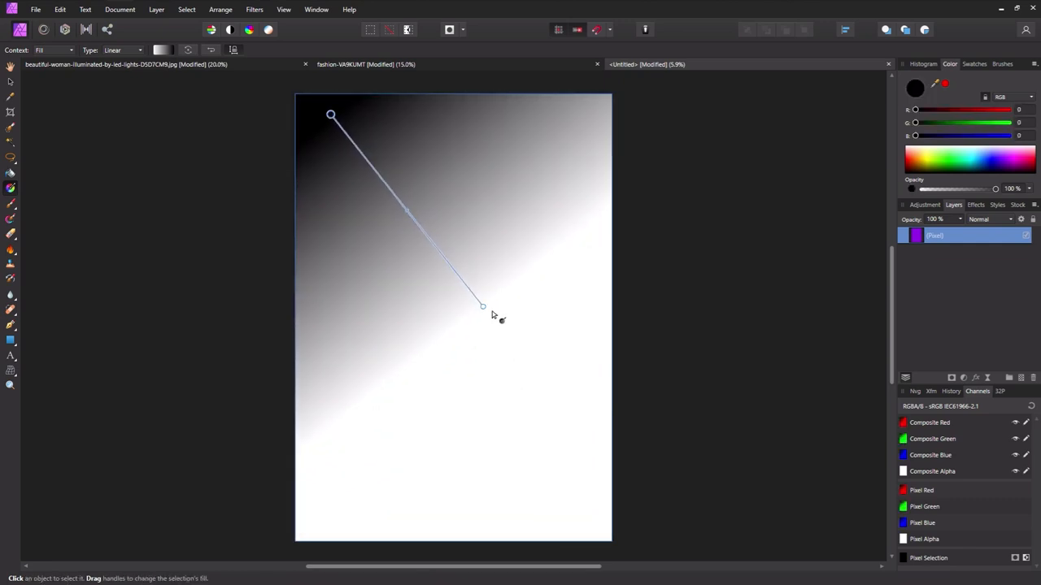
{"action": "left_click_drag", "start_coordinate": [483, 306], "coordinate": [590, 521]}
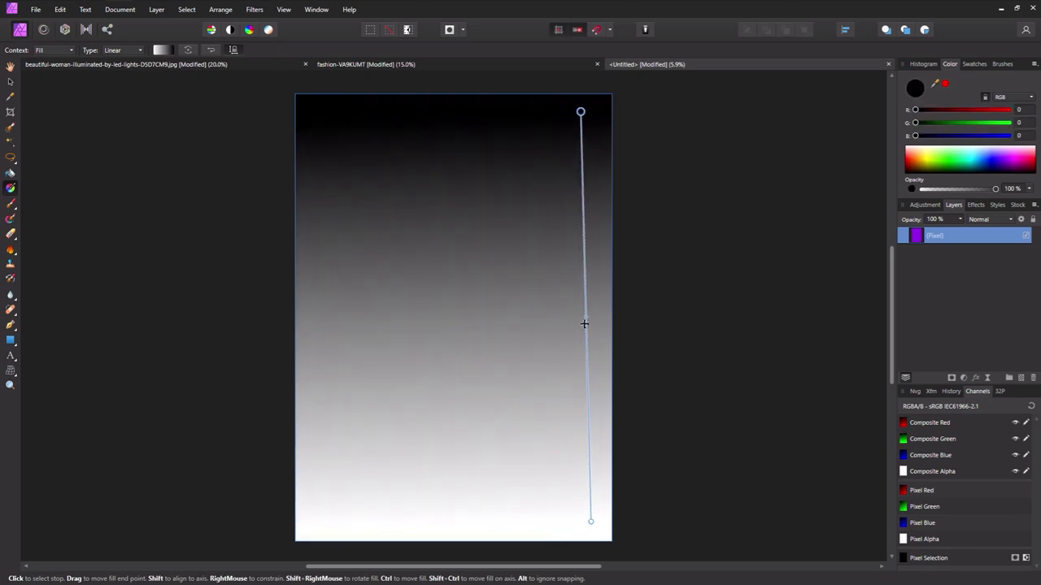
{"action": "left_click_drag", "start_coordinate": [590, 522], "coordinate": [312, 530]}
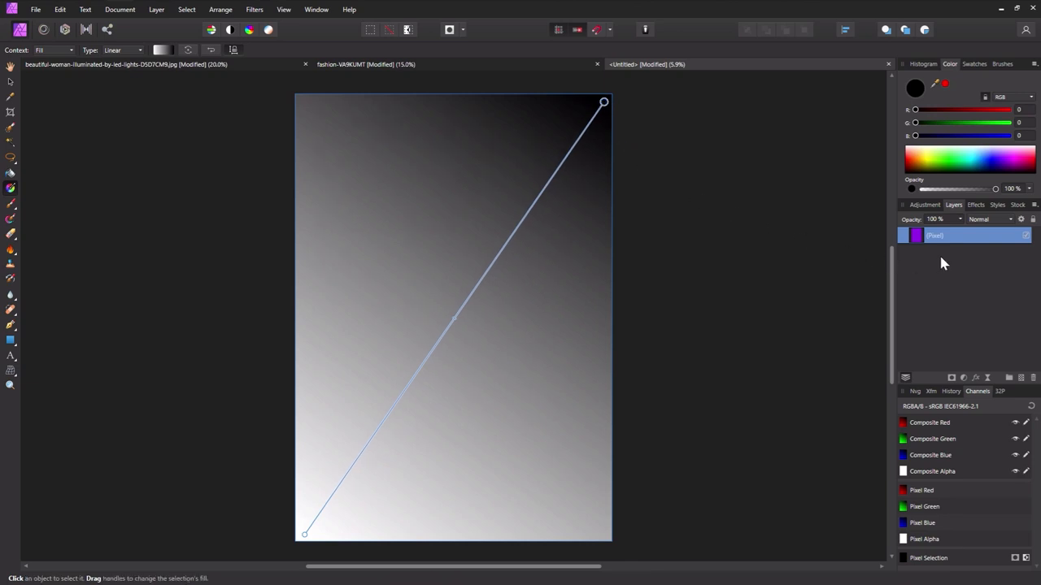
{"action": "left_click", "coordinate": [366, 64]}
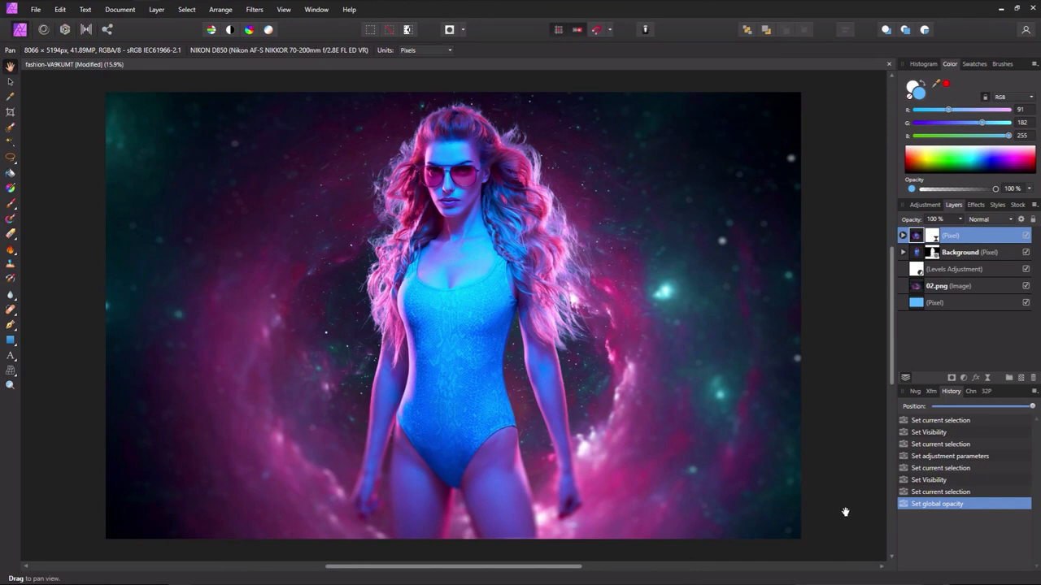
Choose File > Save History With Document to bring up the Saving With History prompt.
{"action": "left_click", "coordinate": [35, 9]}
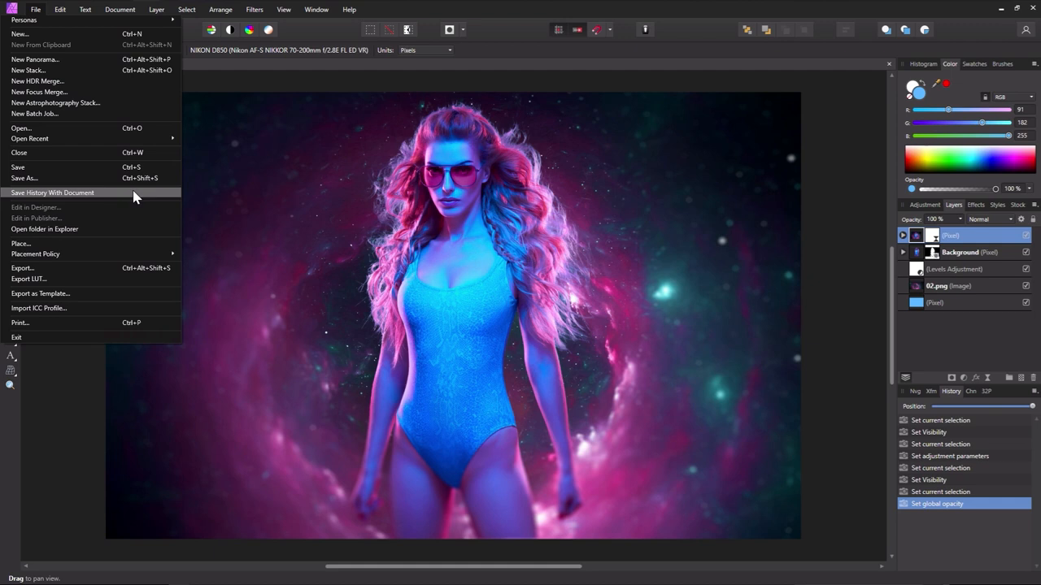
{"action": "left_click", "coordinate": [52, 193]}
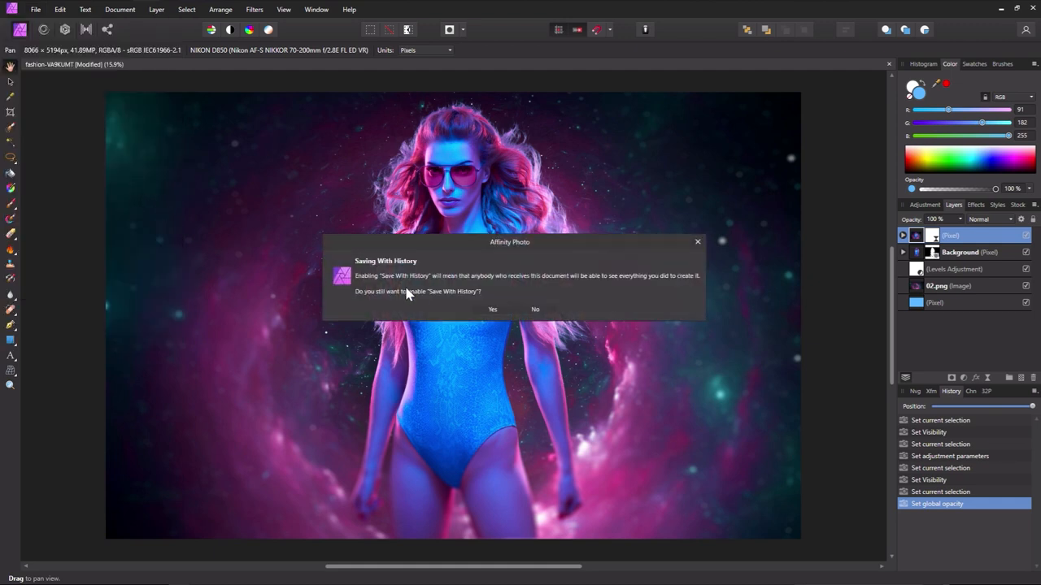
{"action": "mouse_move", "coordinate": [689, 294]}
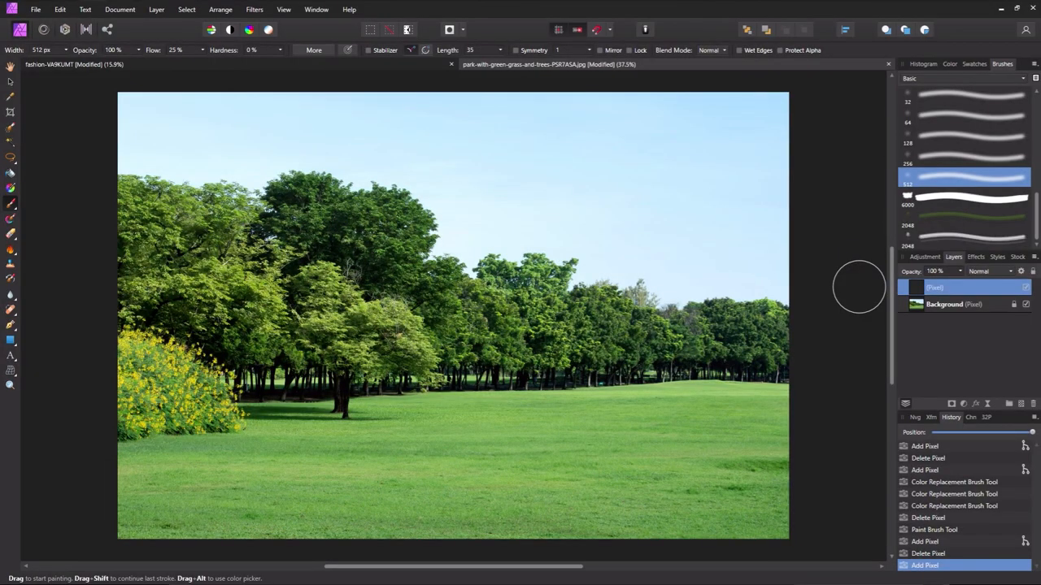
{"action": "mouse_move", "coordinate": [878, 287]}
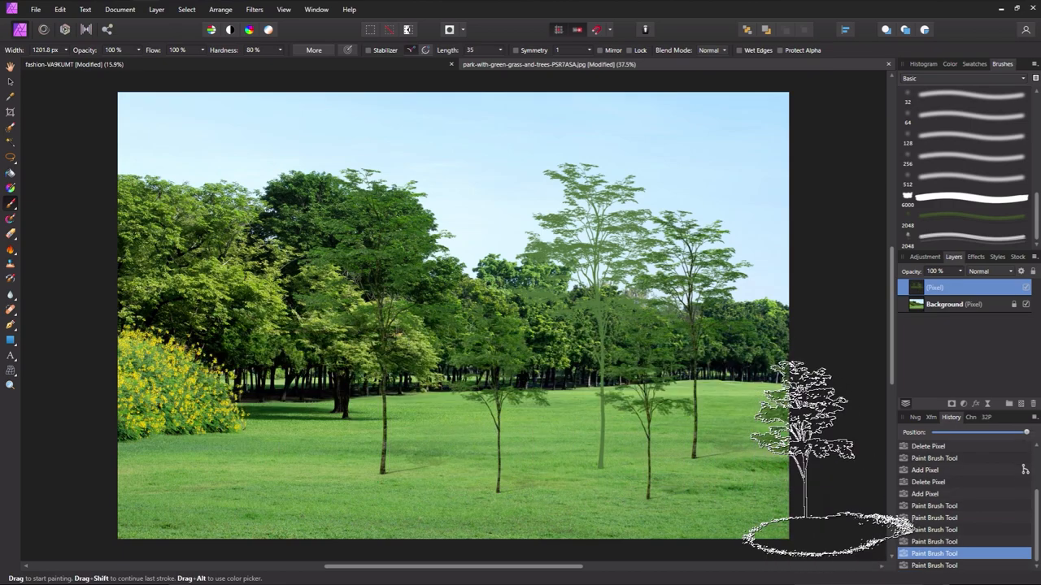
Stamp another tree near the right edge of the meadow.
{"action": "left_click", "coordinate": [73, 64]}
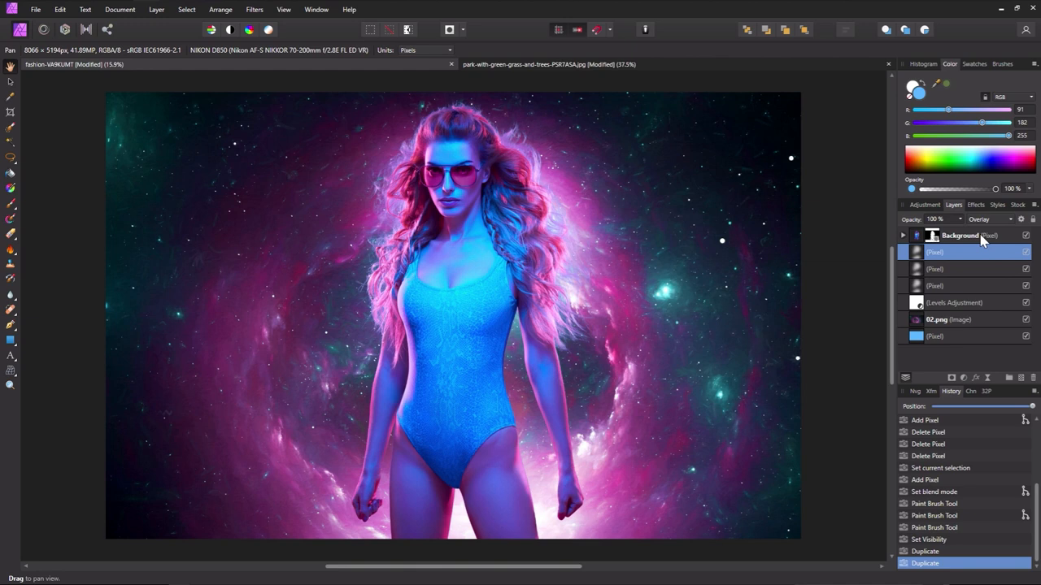
{"action": "mouse_move", "coordinate": [1031, 258]}
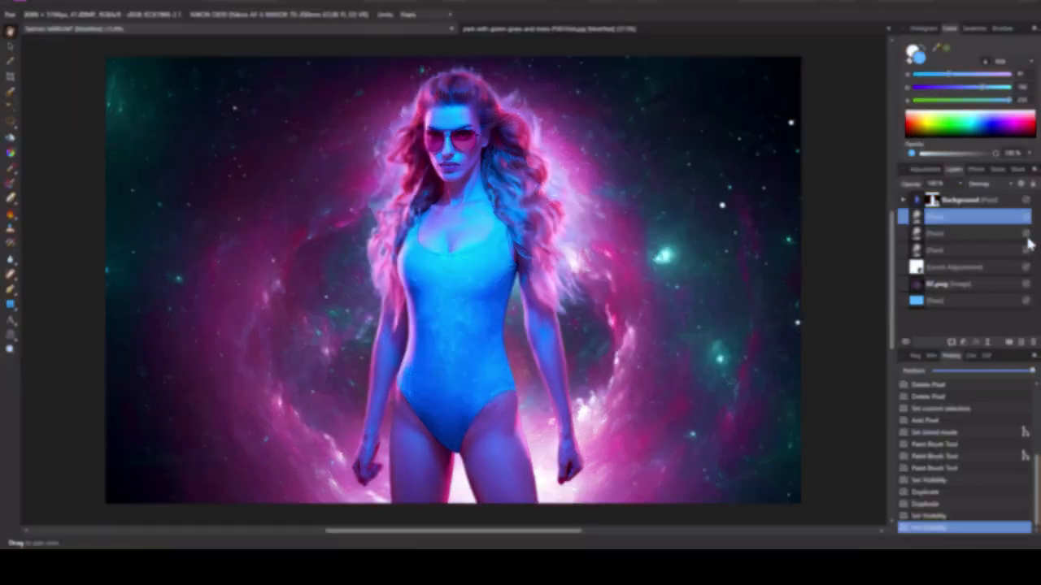
Toggle the visibility of one duplicated Overlay glow layer.
{"action": "left_click", "coordinate": [36, 8]}
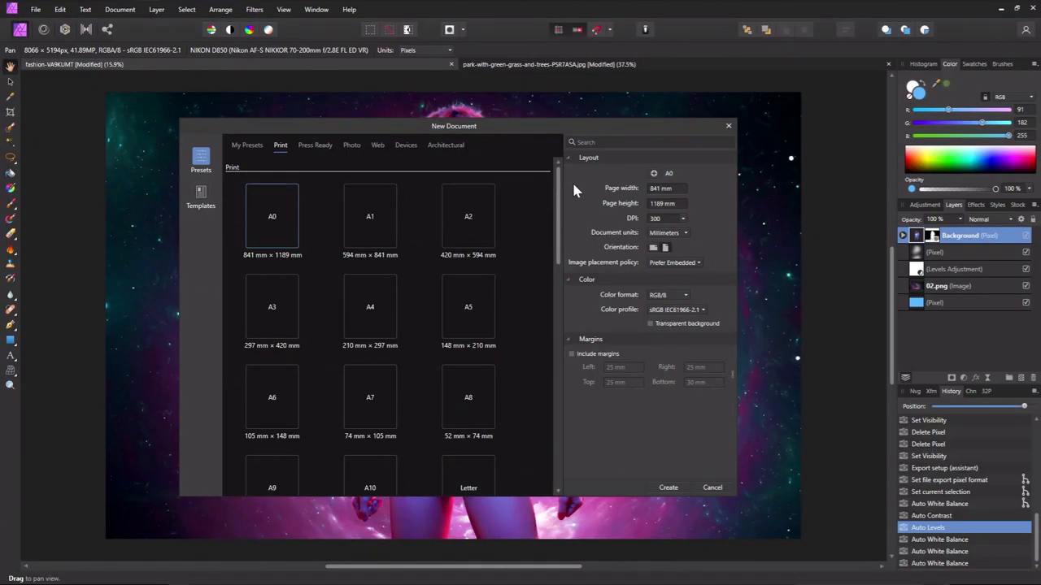
{"action": "mouse_move", "coordinate": [608, 299]}
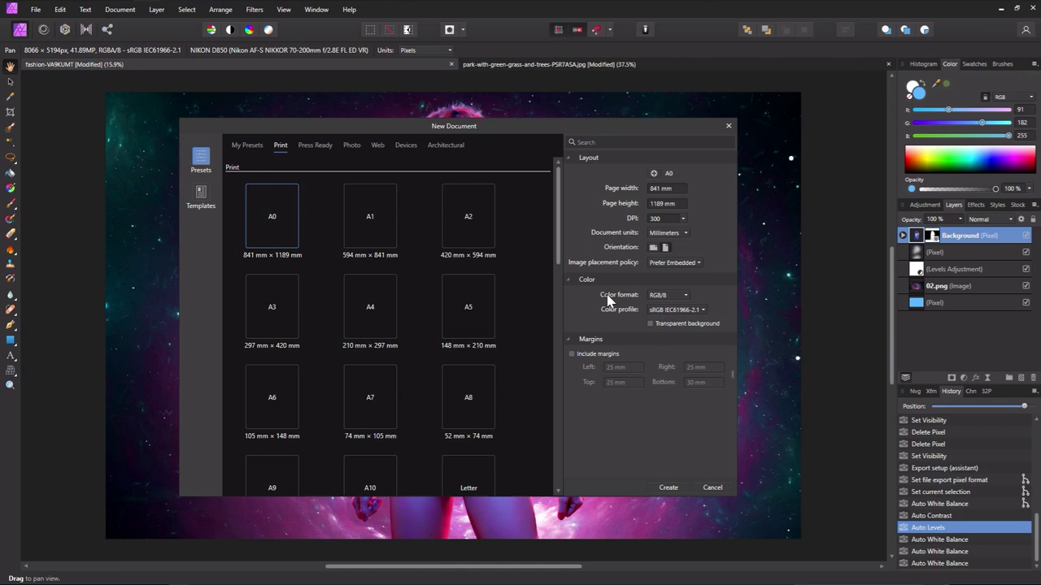
Create a new A0 print document in CMYK/8 colour format.
{"action": "left_click", "coordinate": [669, 295]}
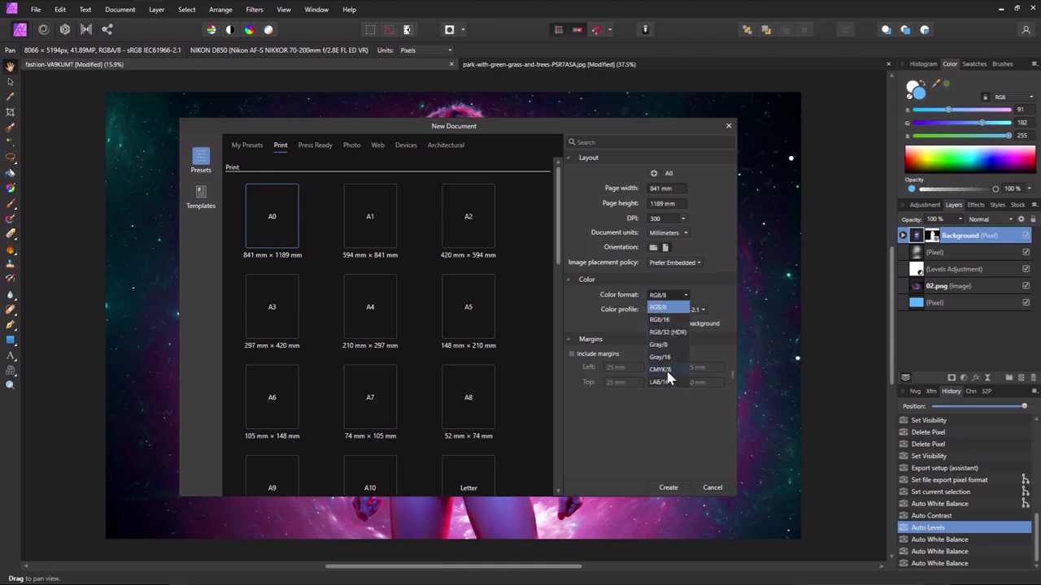
{"action": "left_click", "coordinate": [661, 369]}
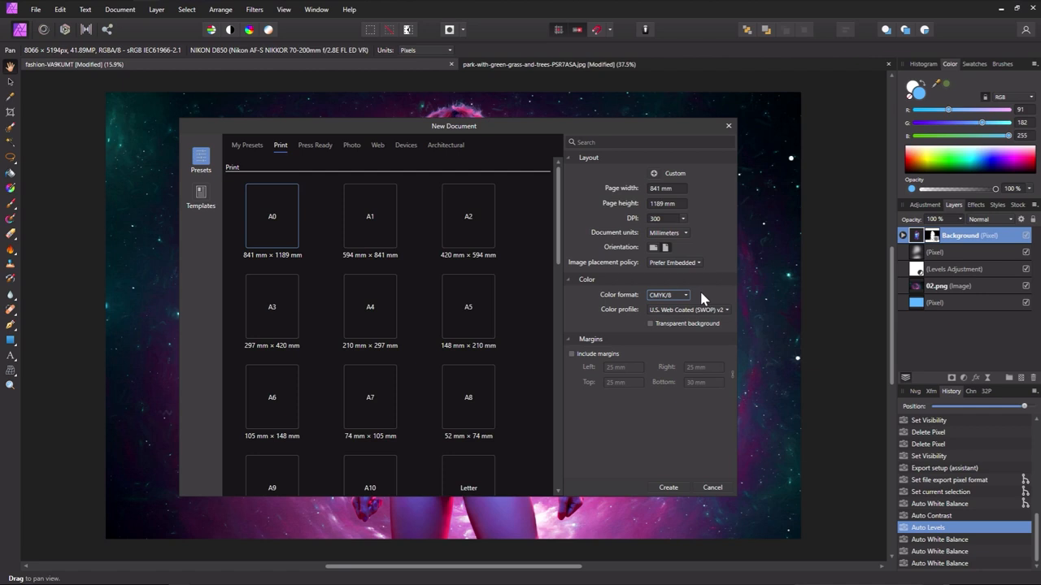
{"action": "mouse_move", "coordinate": [690, 433]}
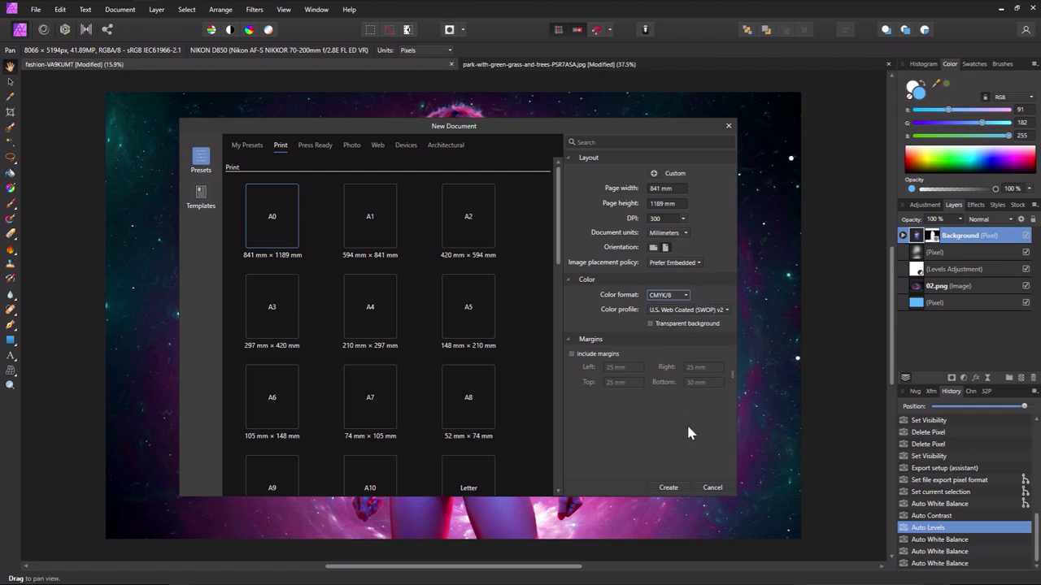
{"action": "left_click", "coordinate": [668, 487]}
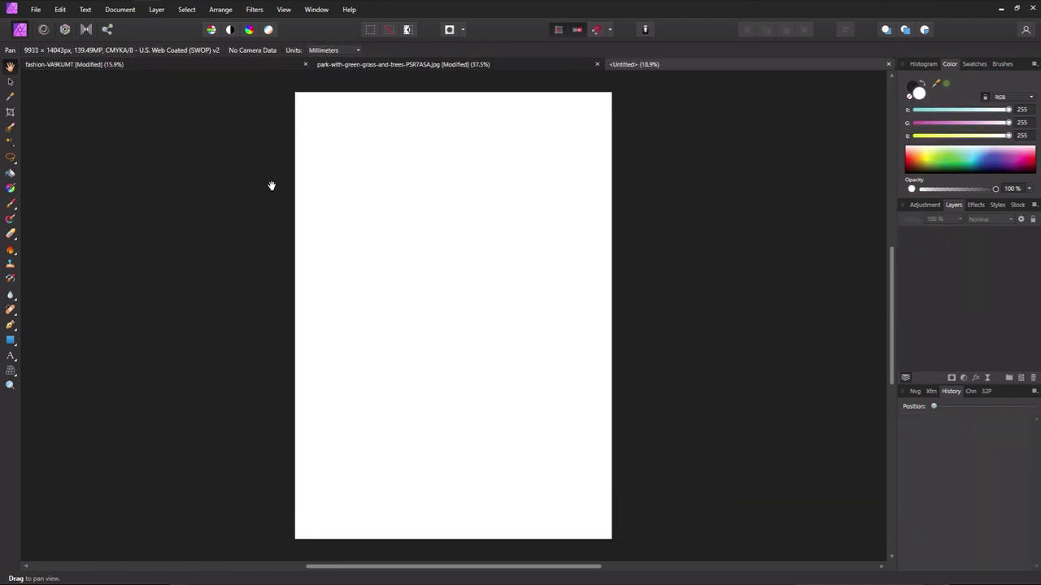
Bring up the Convert Format / ICC Profile options for the new document.
{"action": "left_click", "coordinate": [119, 9]}
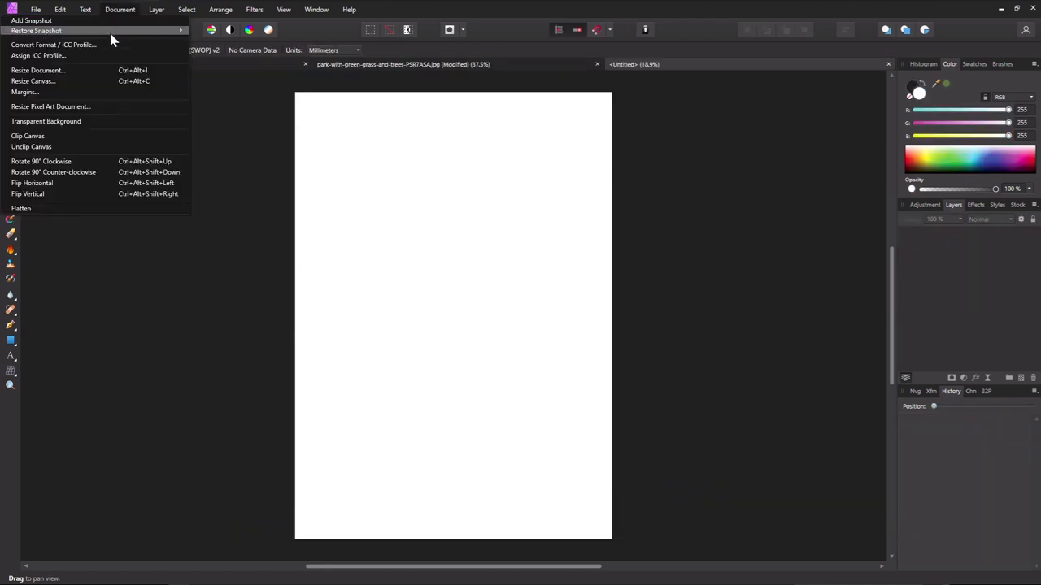
{"action": "left_click", "coordinate": [52, 45]}
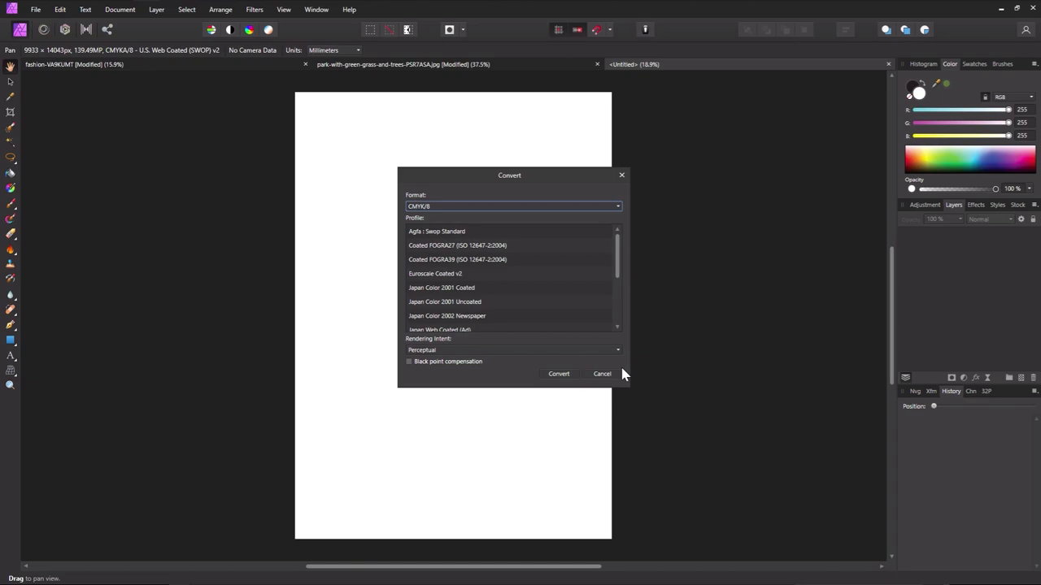
{"action": "left_click_drag", "start_coordinate": [509, 175], "coordinate": [456, 162]}
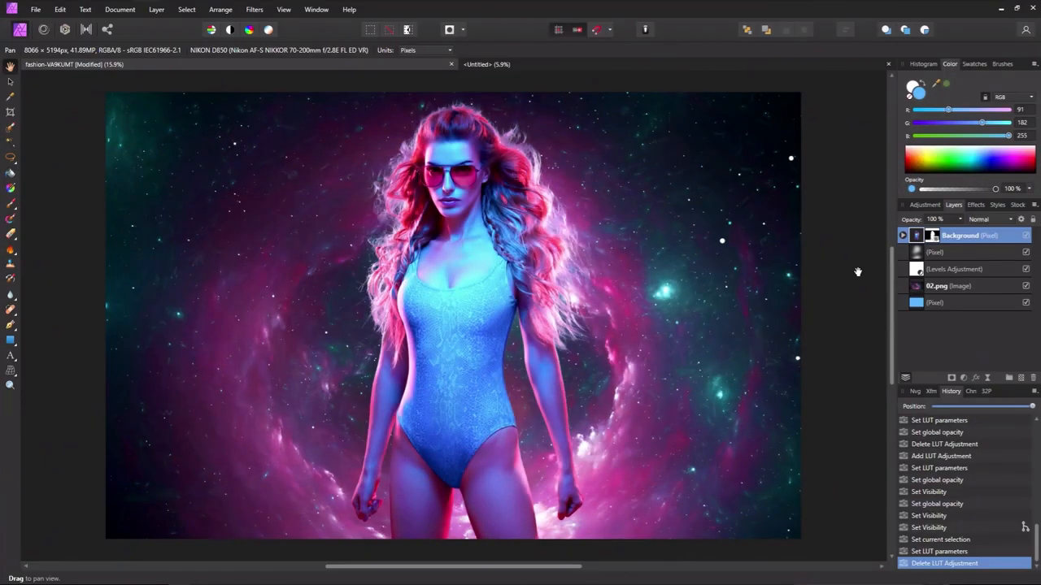
{"action": "mouse_move", "coordinate": [968, 387]}
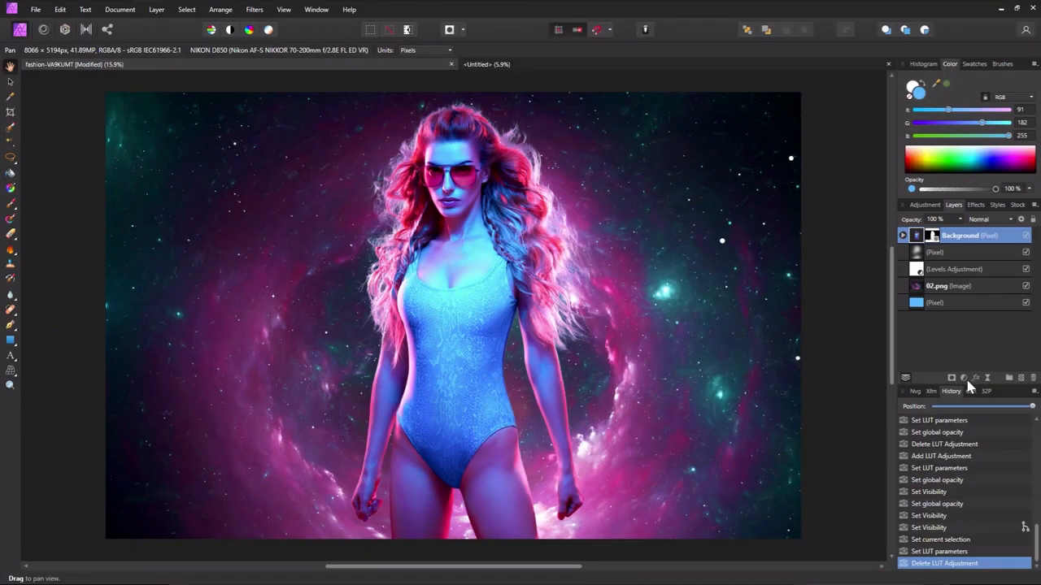
Add a LUT adjustment loading Death Pest War 2021.CUBE and lower its opacity to 43%.
{"action": "left_click", "coordinate": [963, 378]}
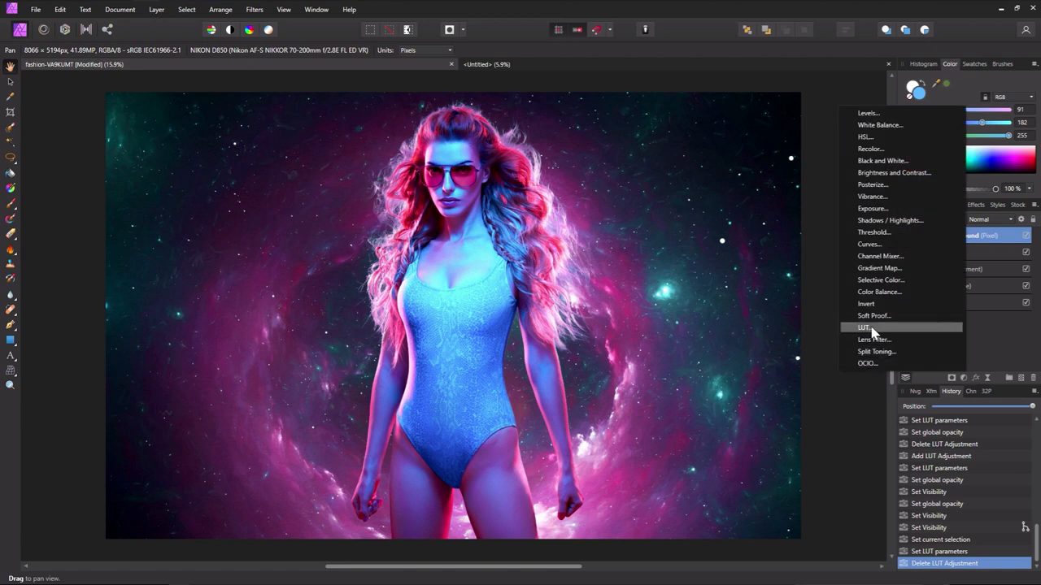
{"action": "mouse_move", "coordinate": [900, 333]}
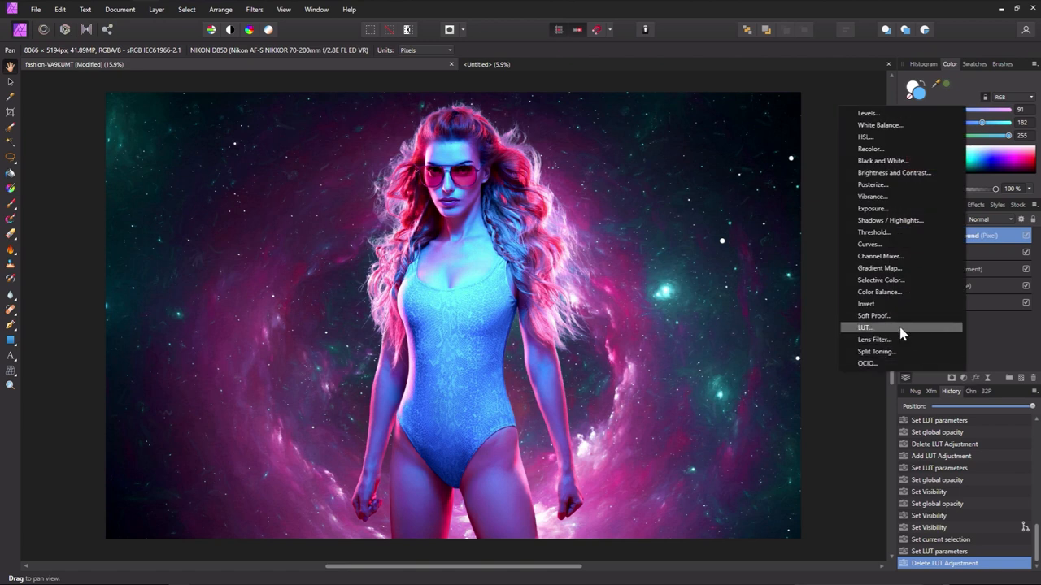
{"action": "left_click", "coordinate": [865, 327]}
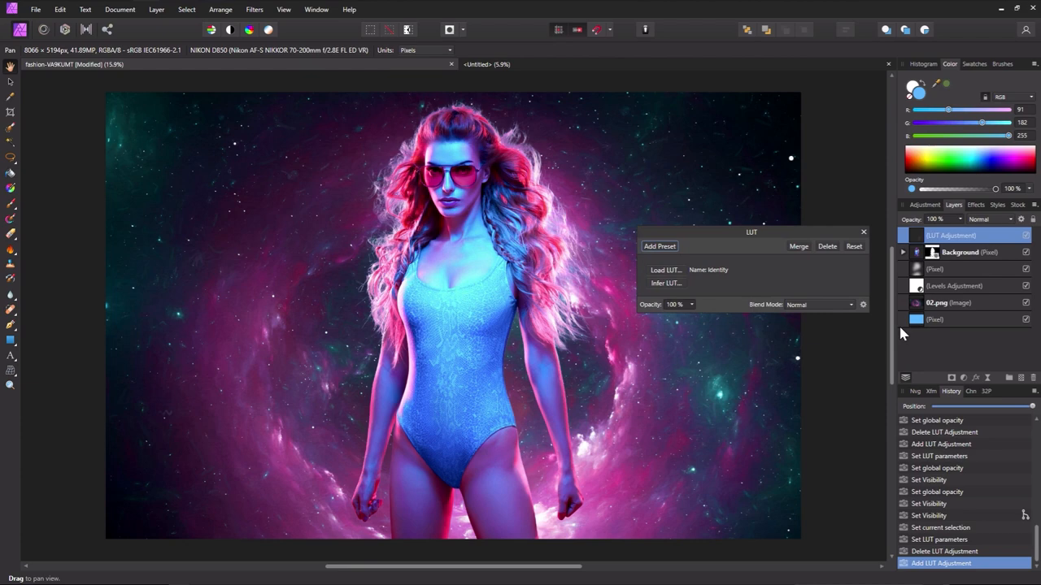
{"action": "left_click", "coordinate": [665, 269]}
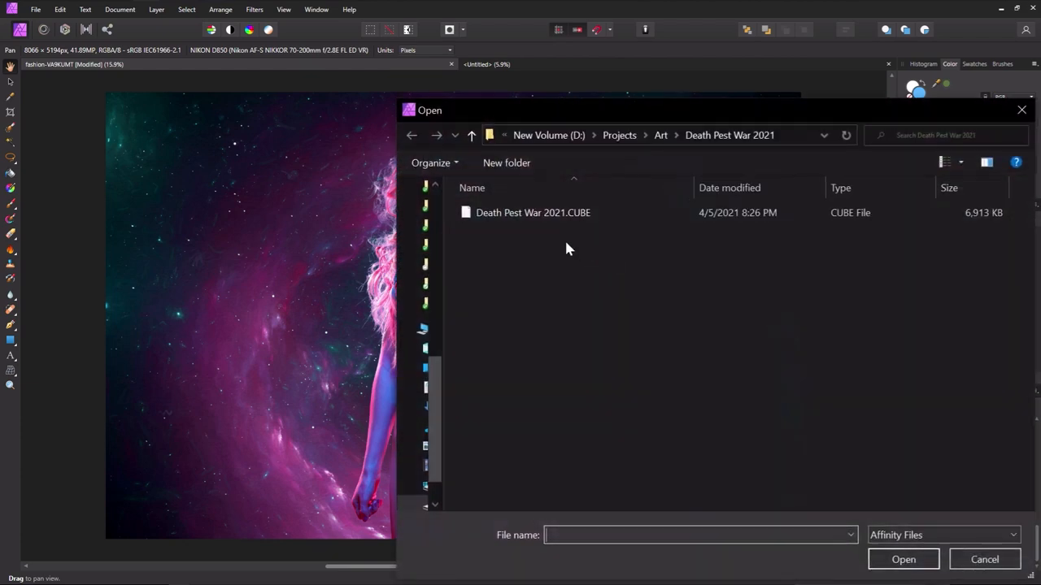
{"action": "left_click", "coordinate": [533, 212]}
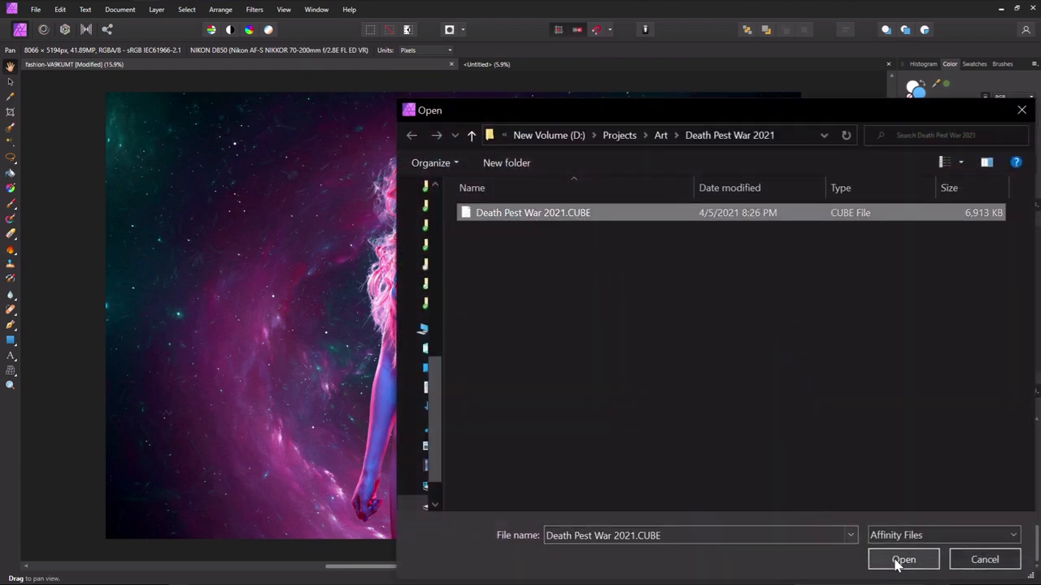
{"action": "left_click", "coordinate": [904, 559]}
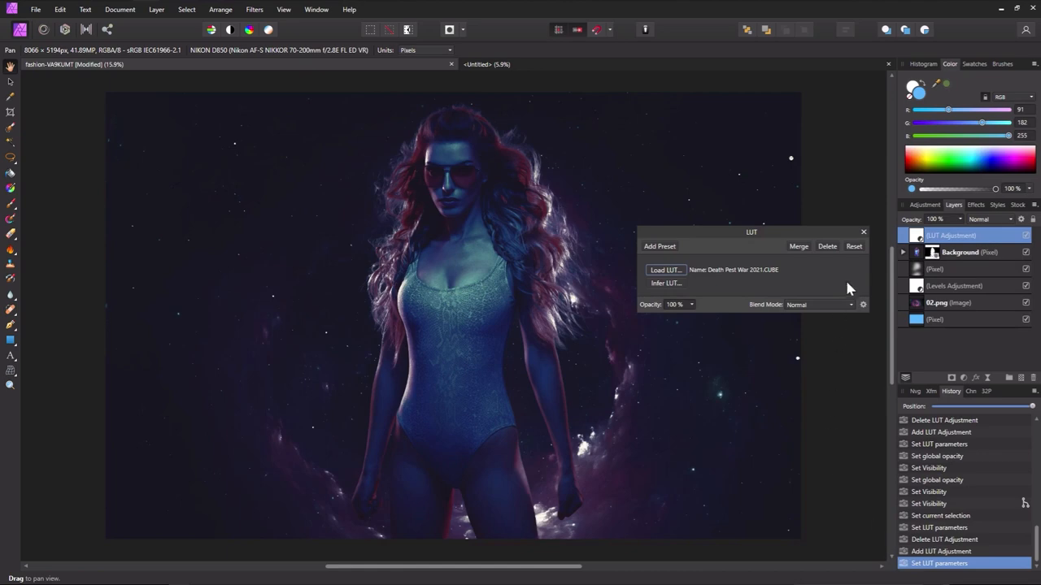
{"action": "left_click", "coordinate": [863, 232]}
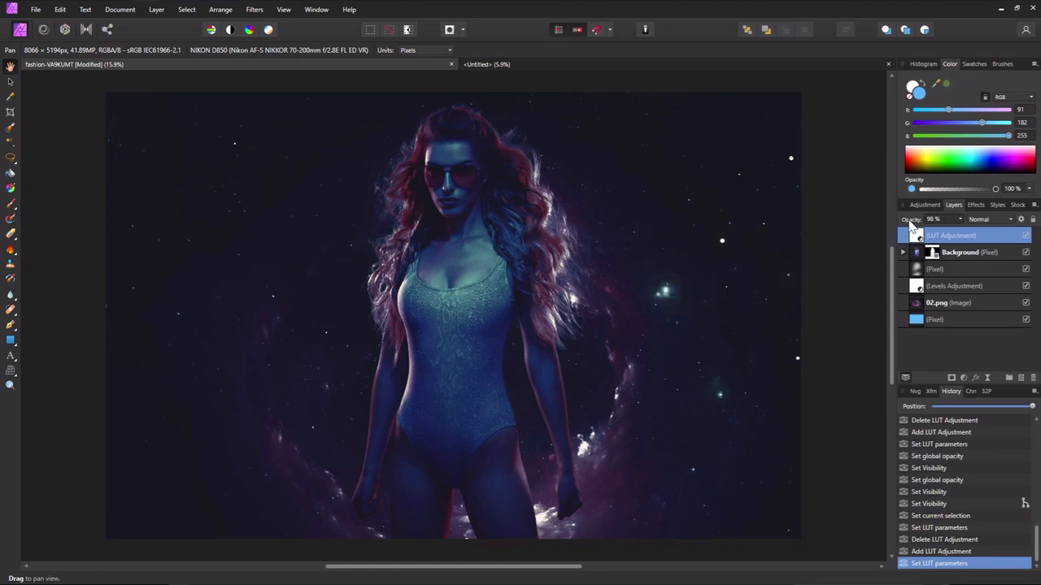
{"action": "left_click_drag", "start_coordinate": [940, 220], "coordinate": [931, 219]}
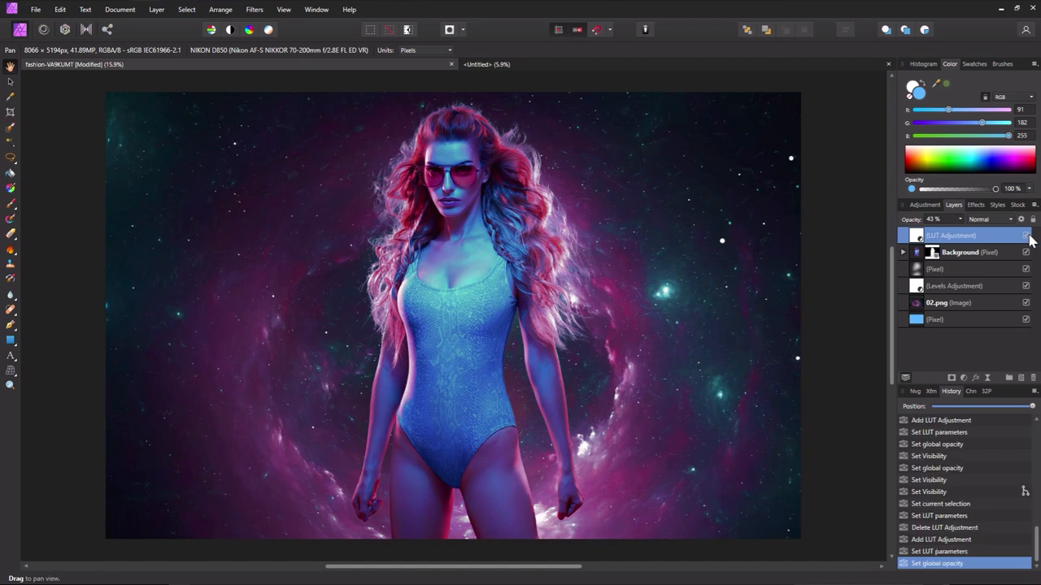
{"action": "scroll", "scroll_direction": "down", "scroll_amount": 3}
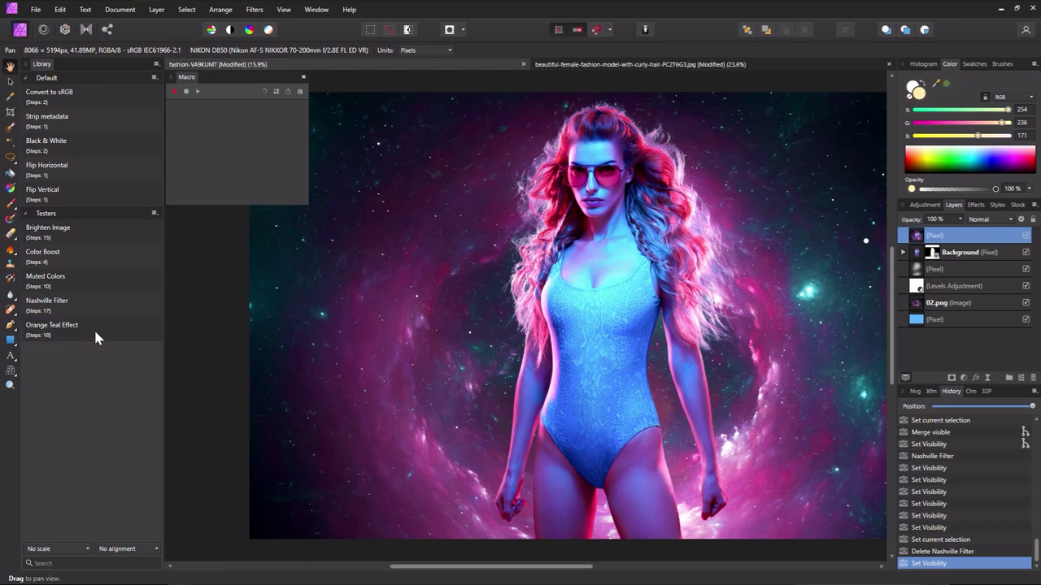
Try the Orange Teal Effect macro, then apply the Nashville Filter macro instead.
{"action": "double_click", "coordinate": [51, 325]}
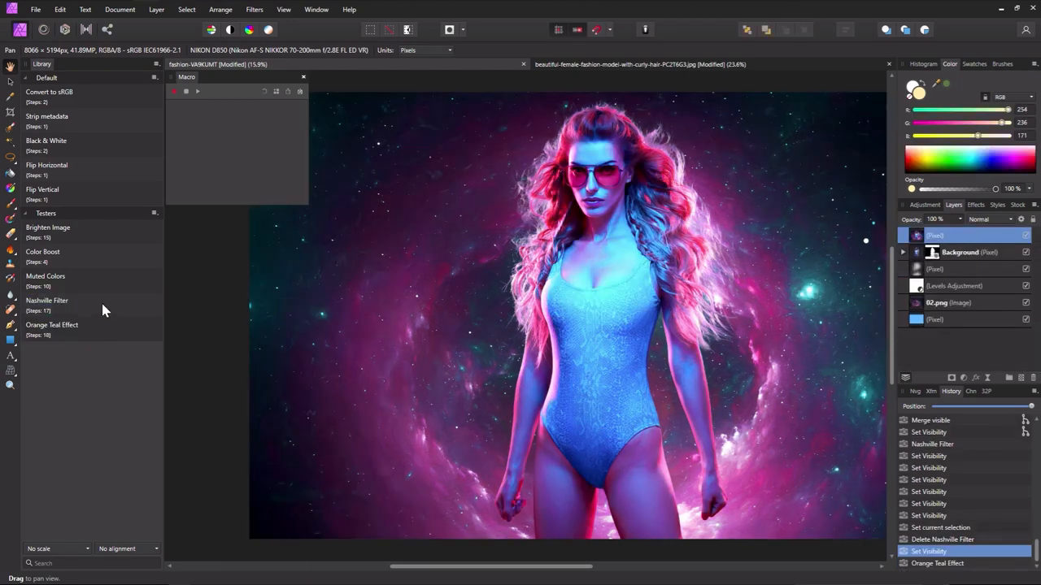
{"action": "left_click", "coordinate": [902, 235]}
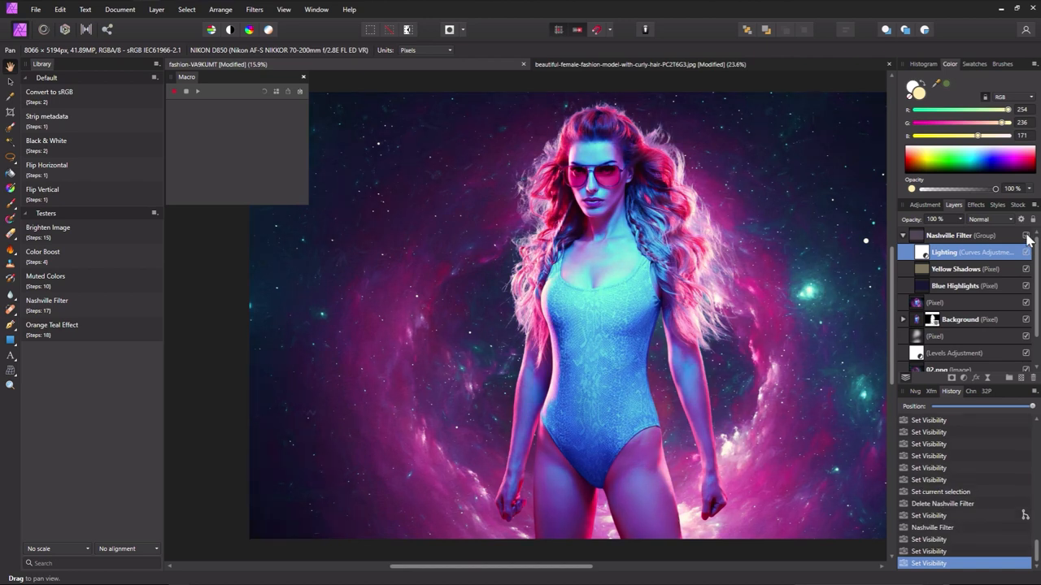
{"action": "mouse_move", "coordinate": [174, 92]}
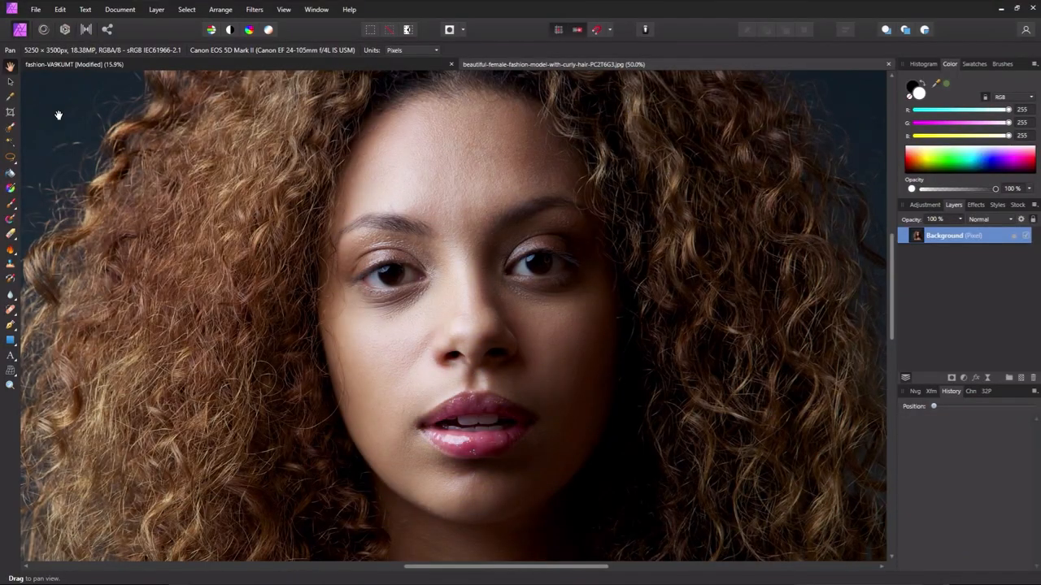
{"action": "mouse_move", "coordinate": [65, 30]}
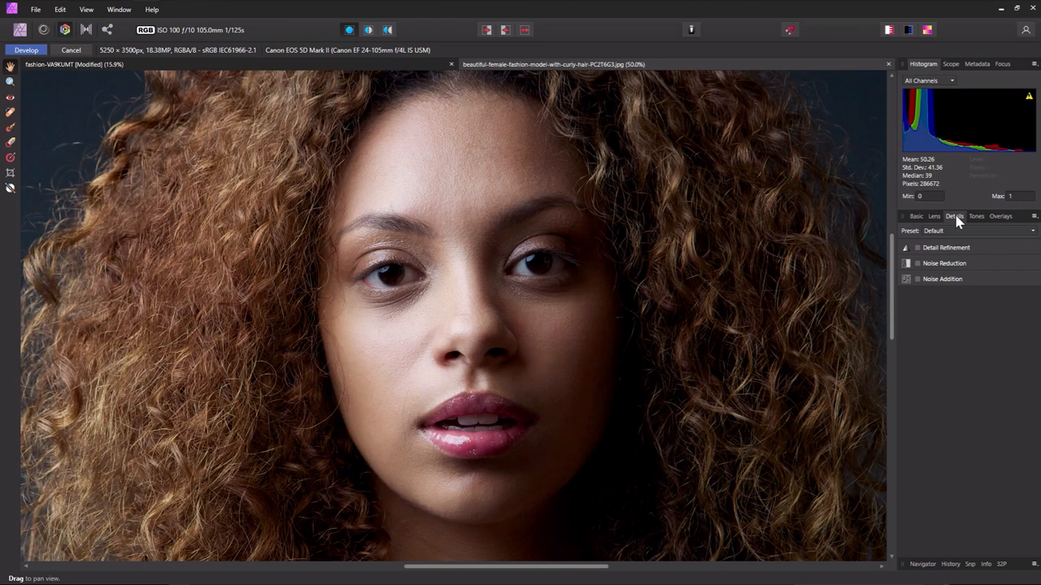
Enable Noise Reduction with Luminance and Luminance Details at 100%, toggling to compare.
{"action": "left_click", "coordinate": [944, 263]}
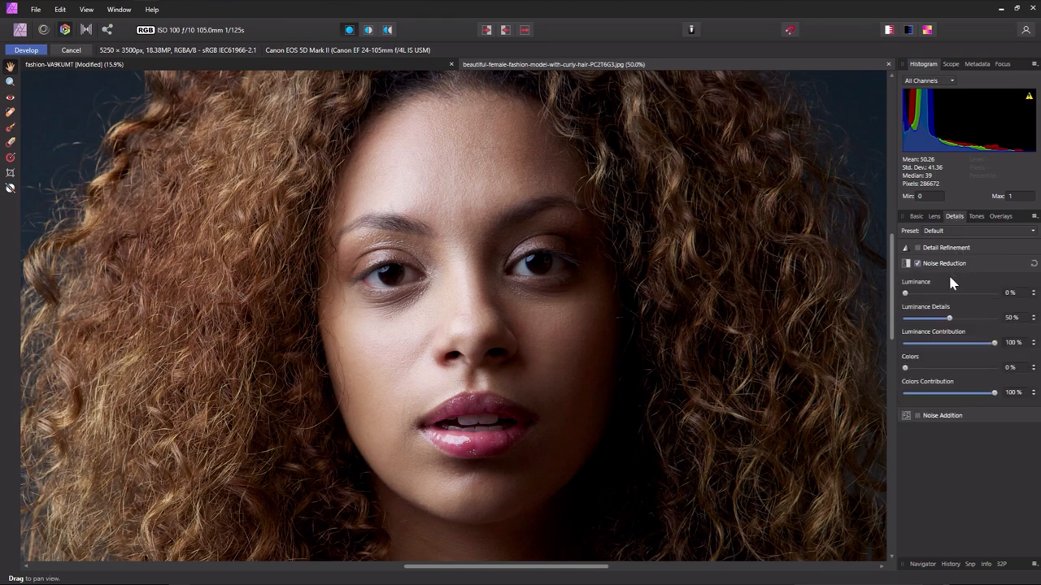
{"action": "left_click_drag", "start_coordinate": [905, 292], "coordinate": [994, 293]}
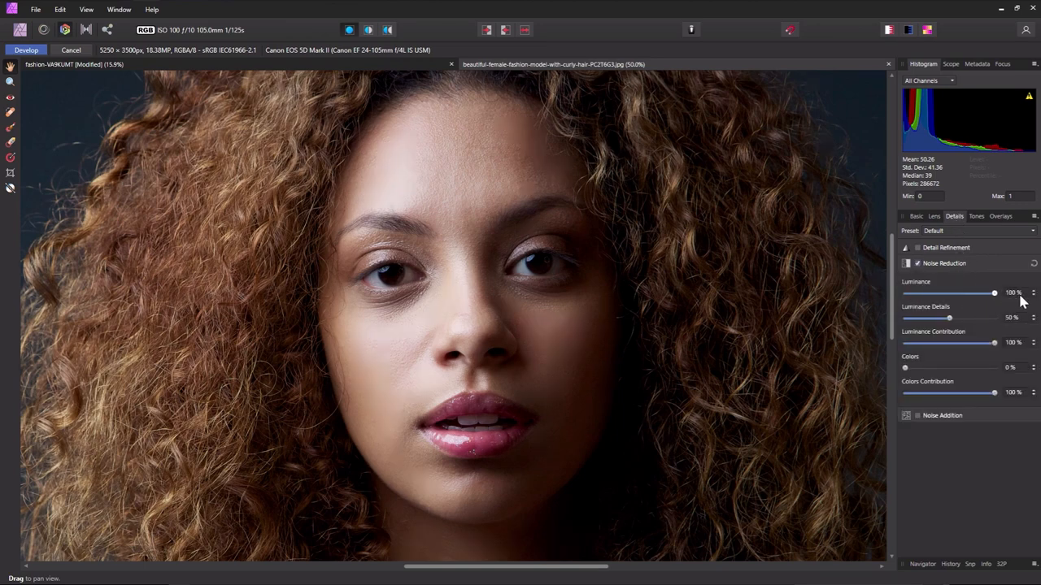
{"action": "left_click_drag", "start_coordinate": [949, 318], "coordinate": [993, 318]}
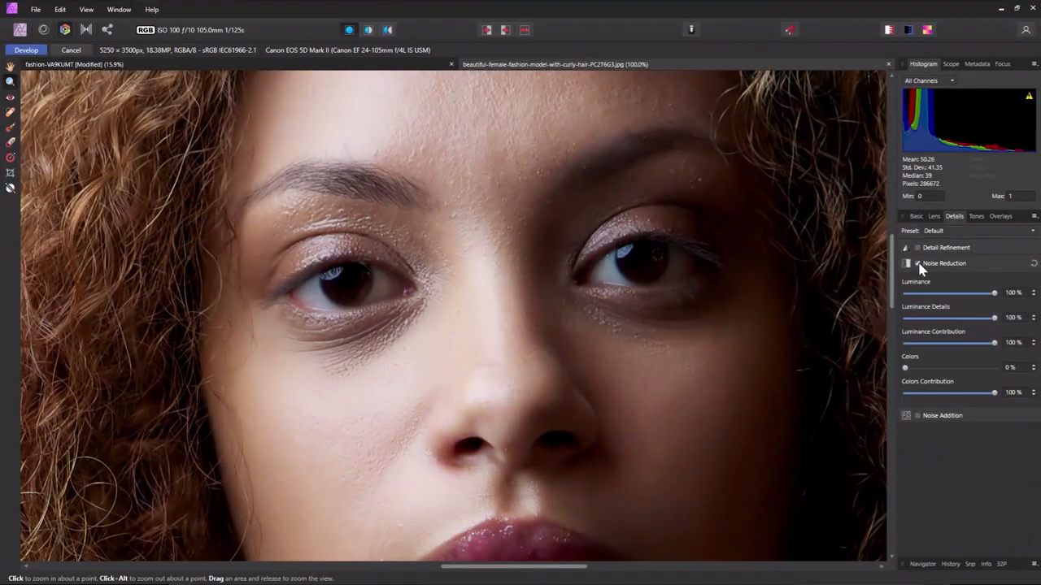
{"action": "left_click", "coordinate": [905, 262]}
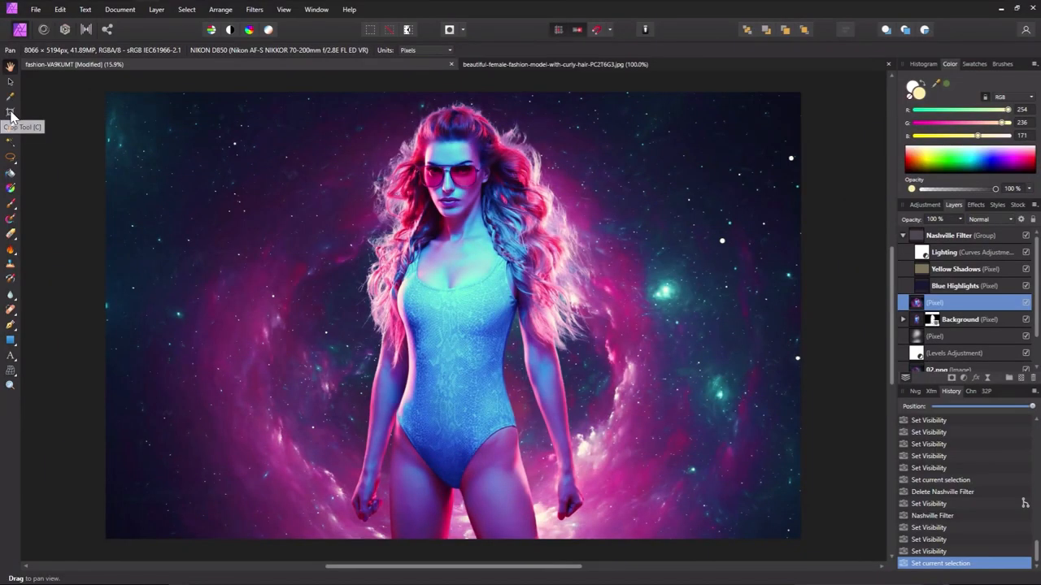
Select the Crop Tool on the galaxy fashion photo.
{"action": "left_click", "coordinate": [10, 112]}
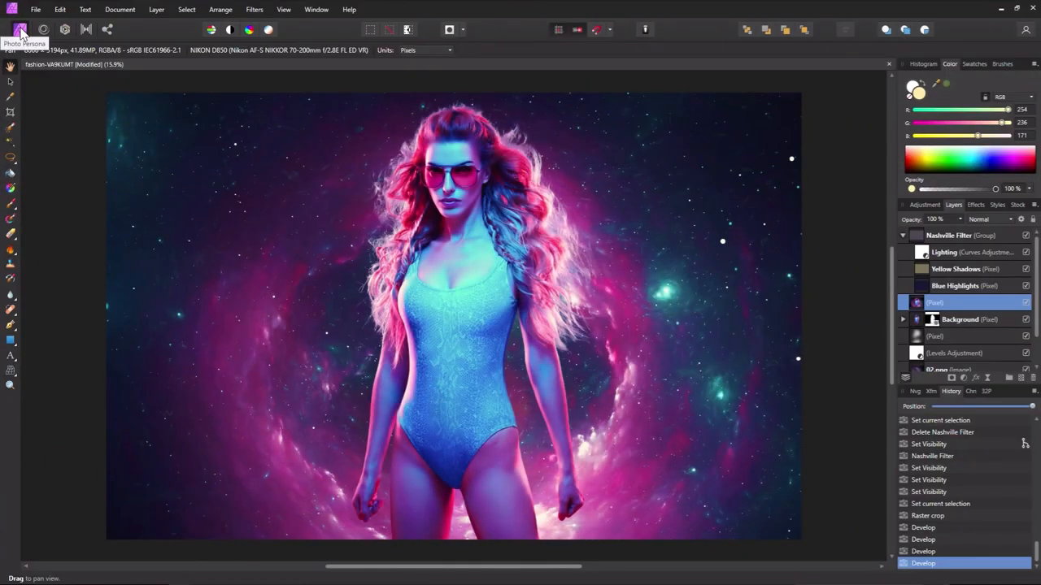
{"action": "mouse_move", "coordinate": [64, 29]}
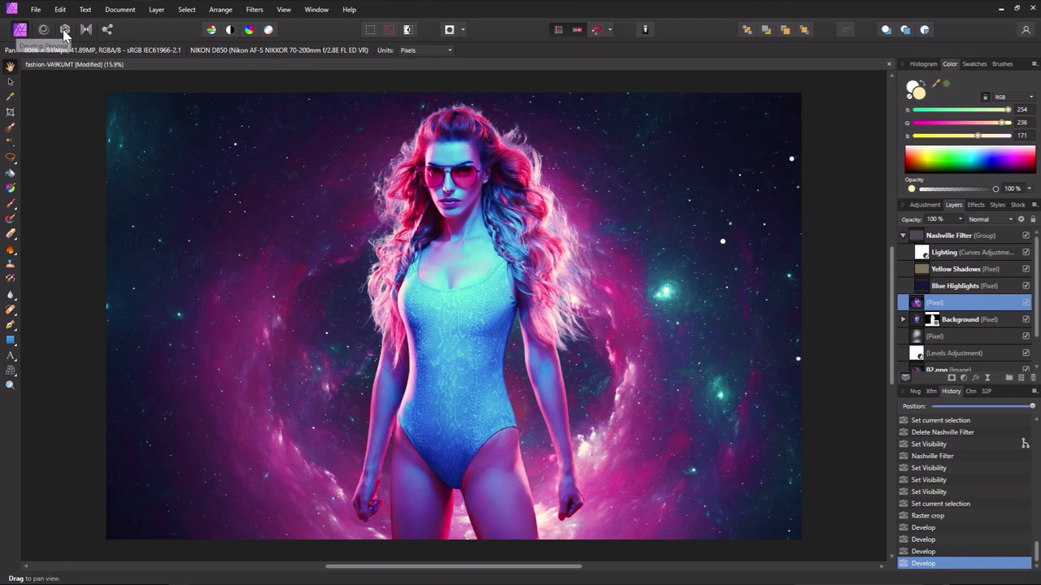
{"action": "mouse_move", "coordinate": [85, 30]}
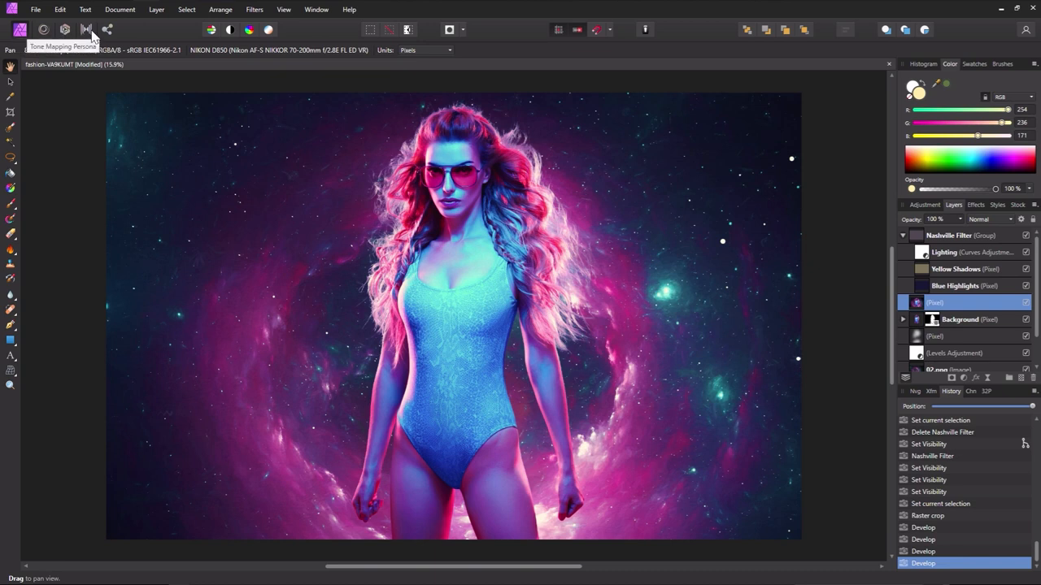
{"action": "mouse_move", "coordinate": [20, 30]}
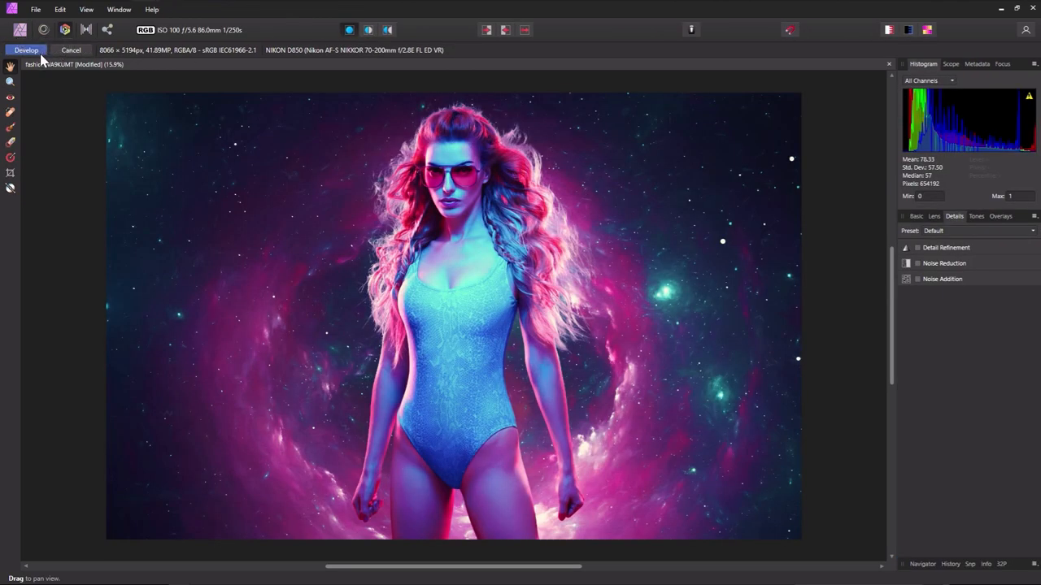
{"action": "mouse_move", "coordinate": [41, 53]}
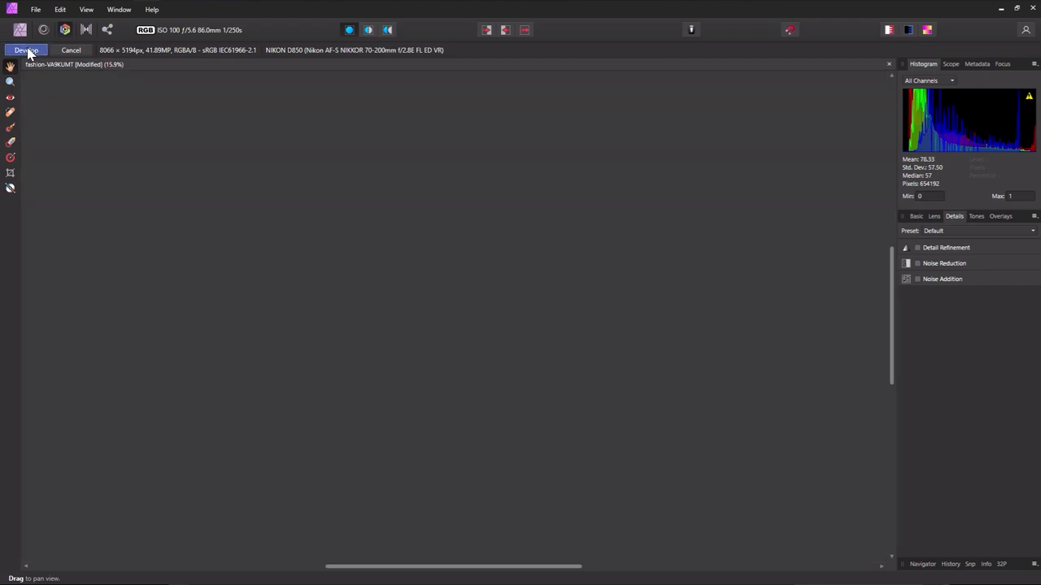
Commit the Develop adjustments and switch to the Liquify Persona.
{"action": "left_click", "coordinate": [27, 49]}
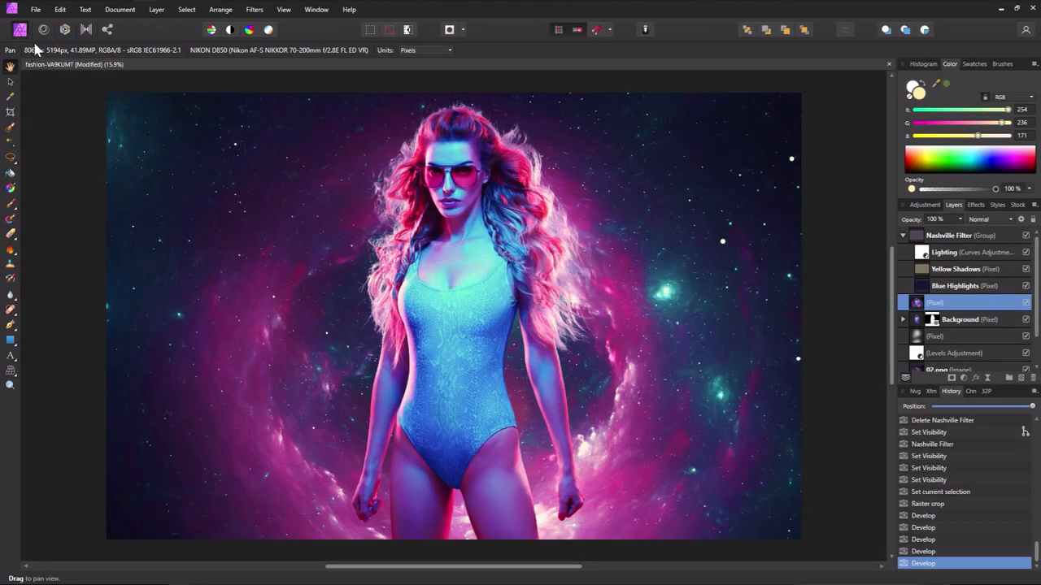
{"action": "left_click", "coordinate": [43, 30]}
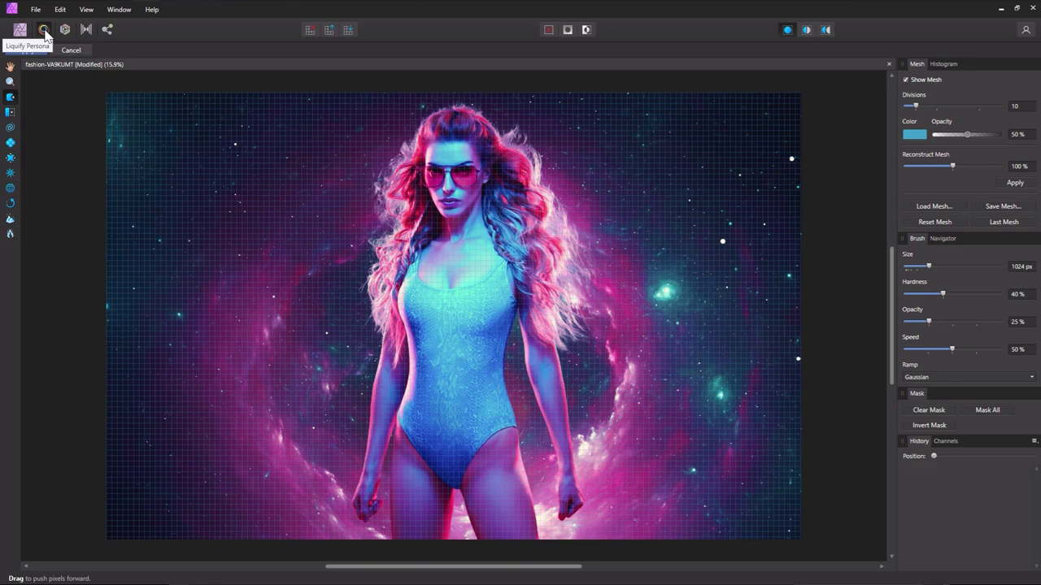
{"action": "left_click", "coordinate": [106, 30]}
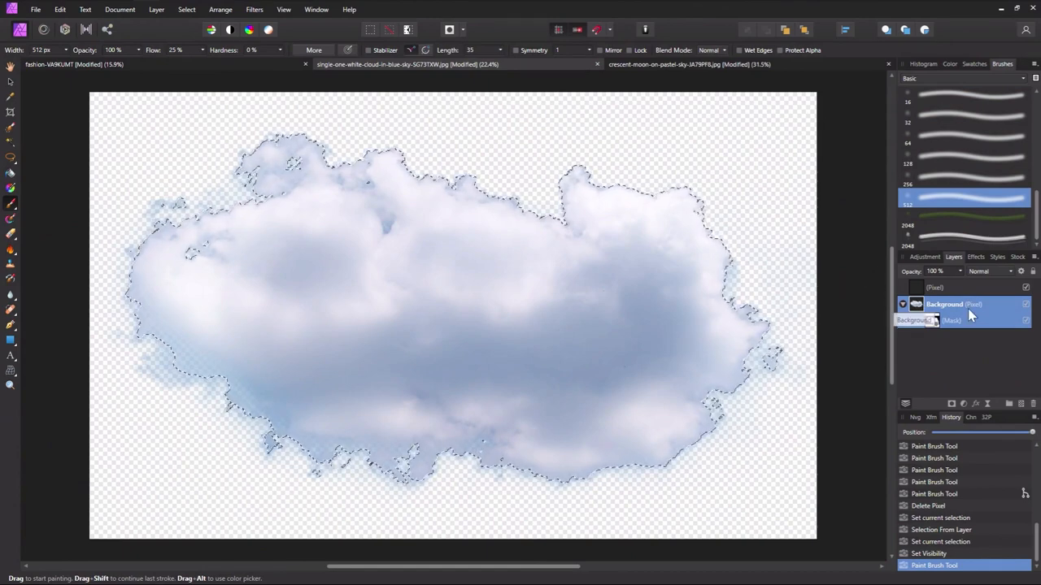
Bring up the Brushes panel's new brush options to make an intensity brush.
{"action": "left_click", "coordinate": [1034, 78]}
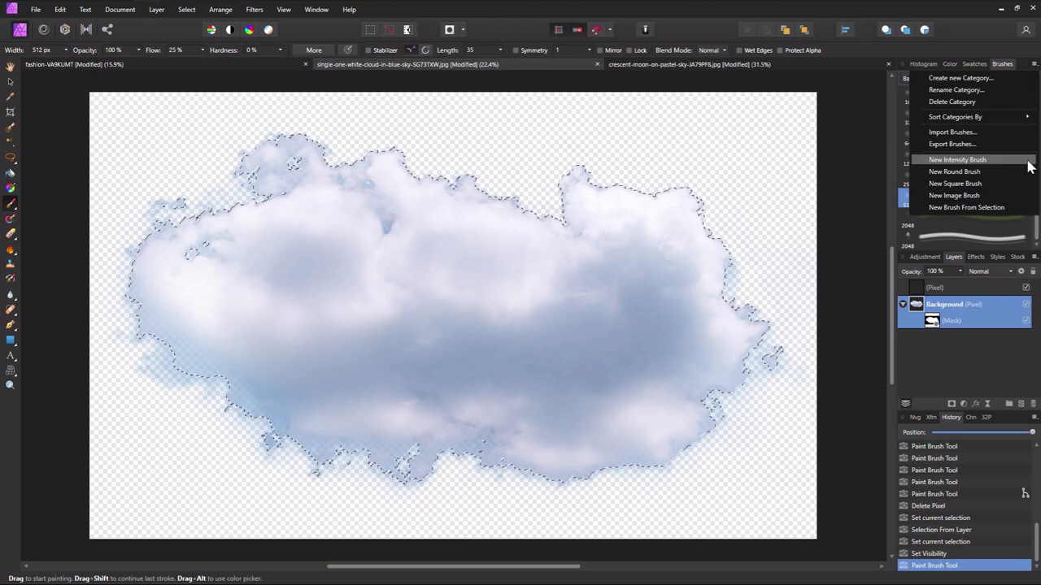
{"action": "mouse_move", "coordinate": [993, 209]}
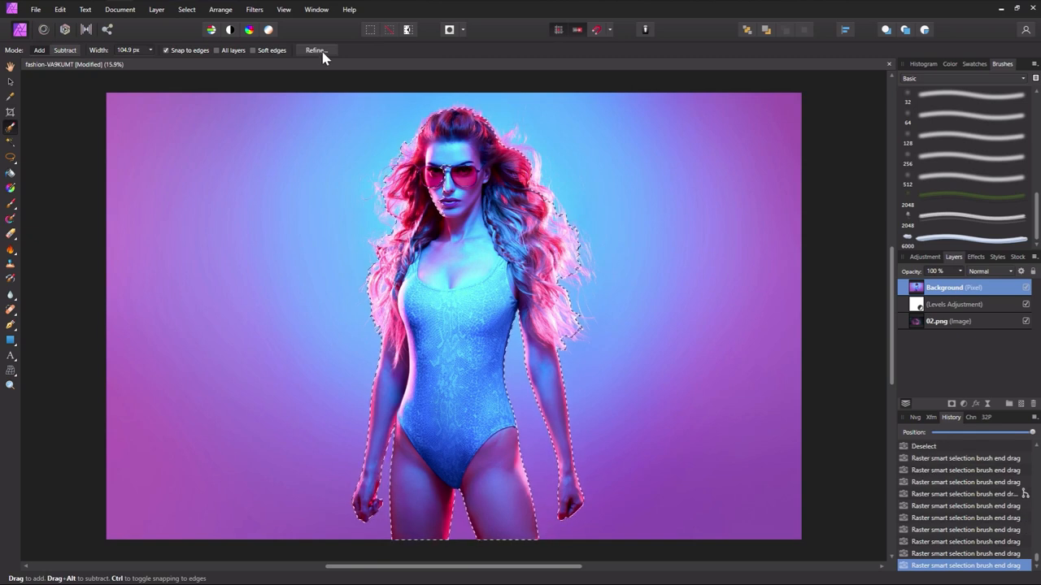
Refine the hair selection with Transparent preview and output the result as a mask.
{"action": "left_click", "coordinate": [316, 50]}
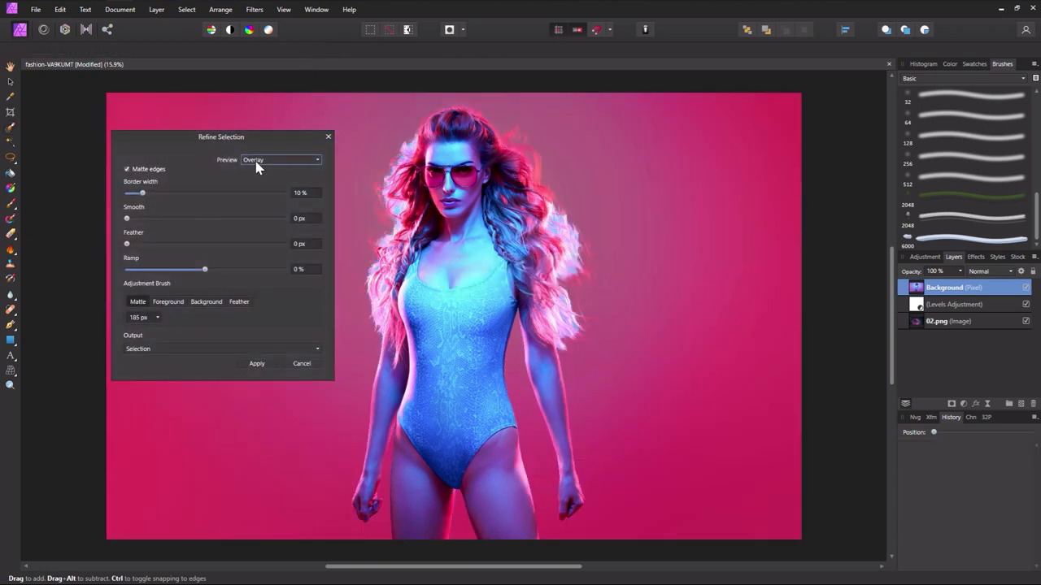
{"action": "left_click", "coordinate": [281, 159]}
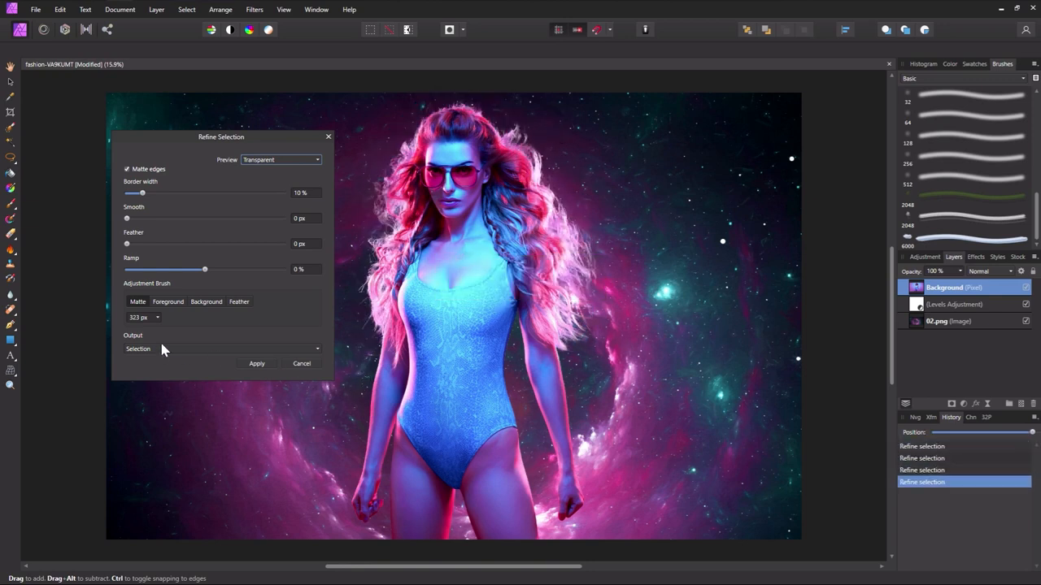
{"action": "left_click", "coordinate": [221, 349]}
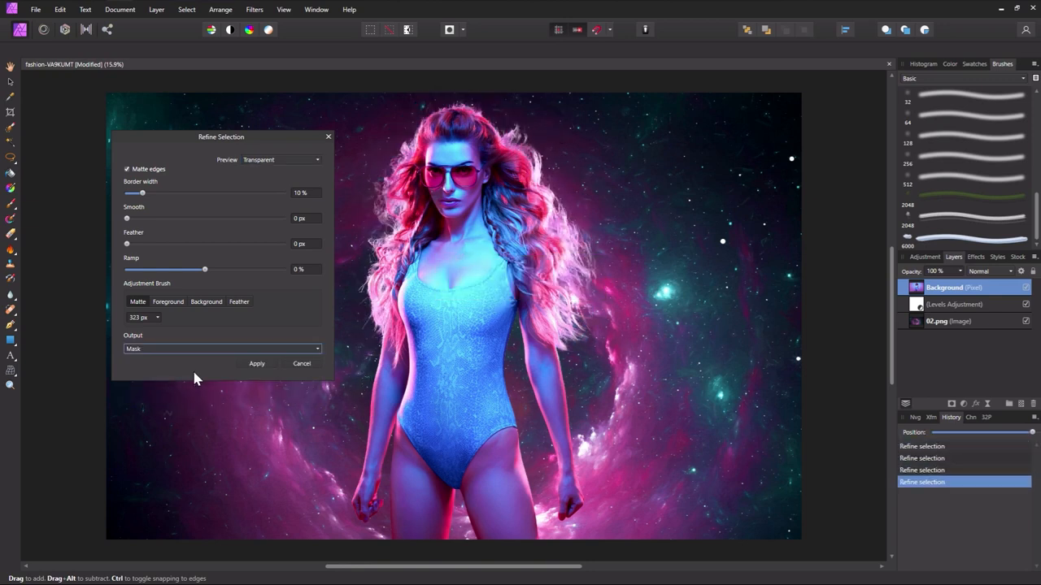
{"action": "left_click", "coordinate": [256, 363]}
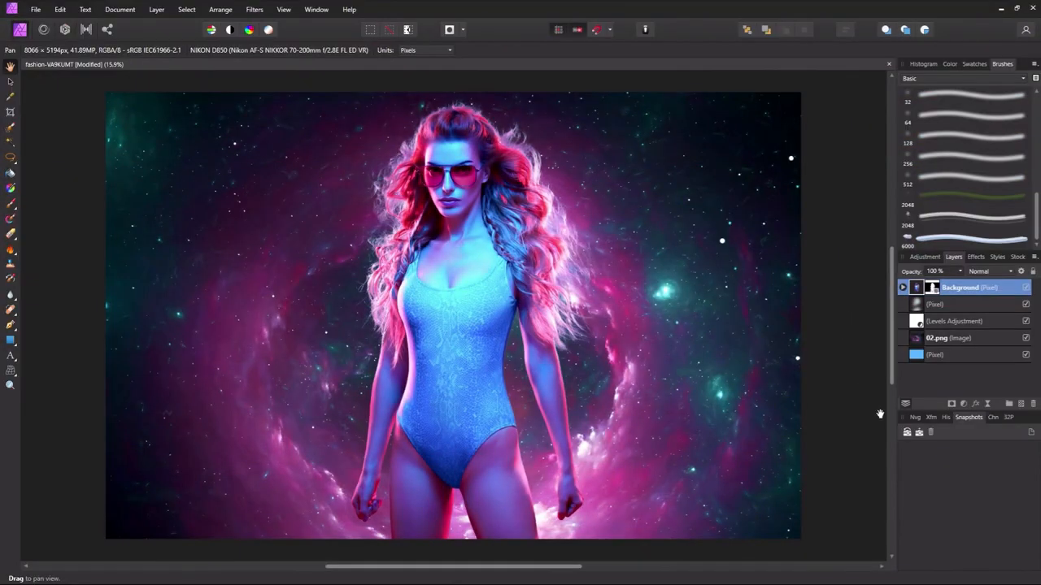
Save a document snapshot named 'before bad color correction'.
{"action": "left_click", "coordinate": [907, 432]}
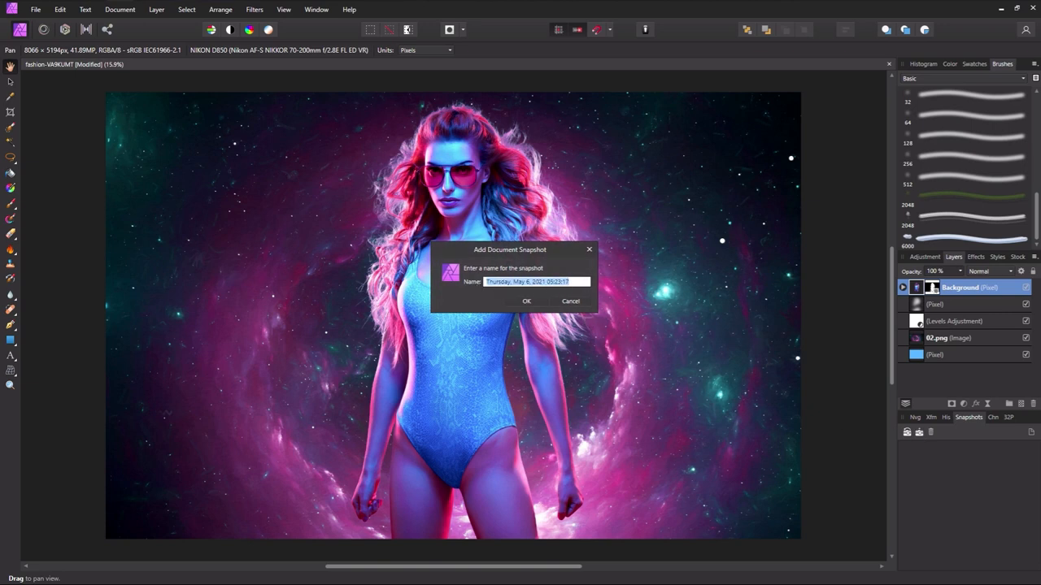
{"action": "type", "text": "before color correction"}
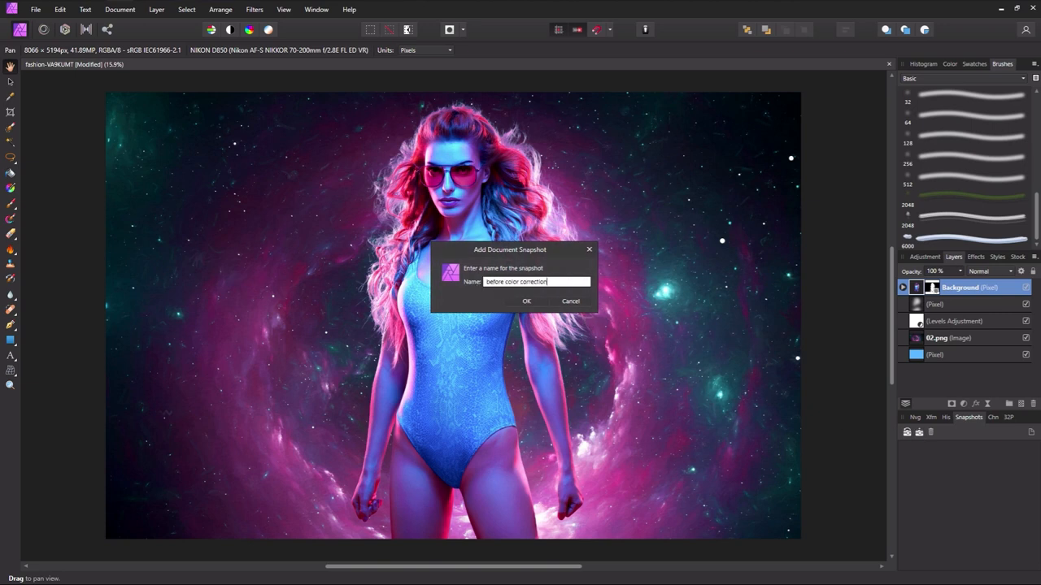
{"action": "type", "text": "bad"}
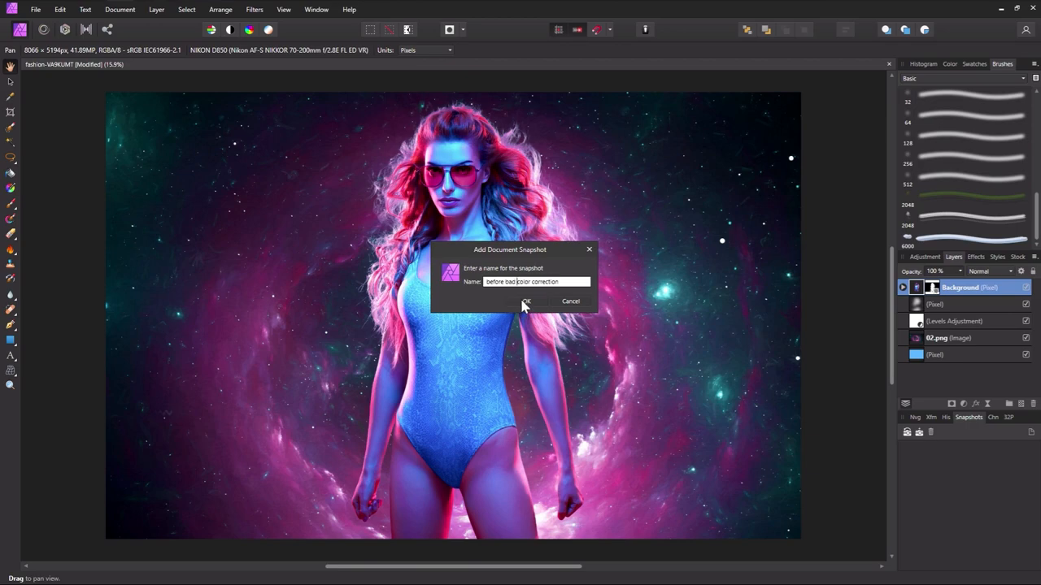
{"action": "left_click", "coordinate": [526, 301]}
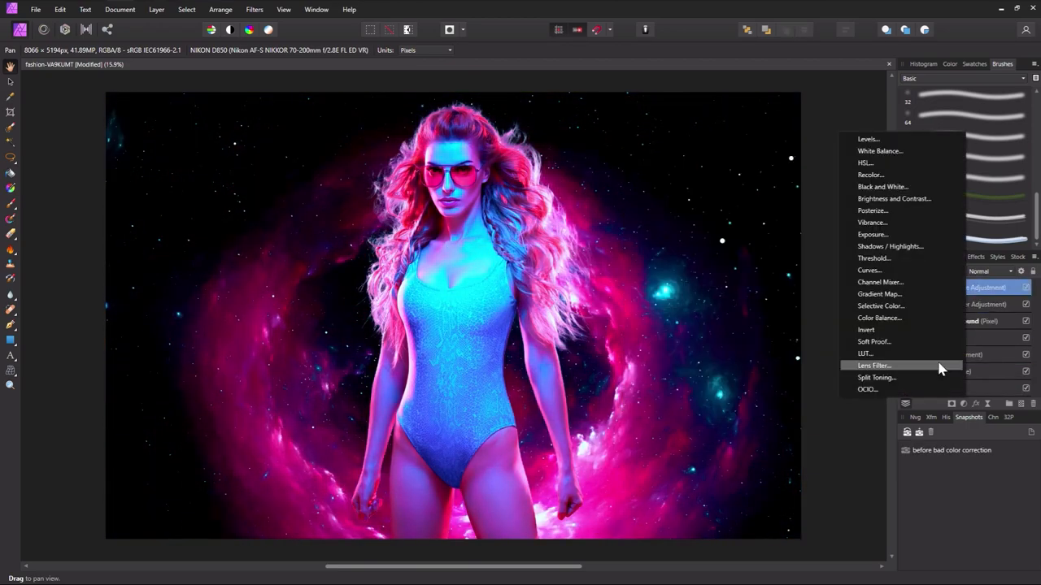
Add a colour adjustment, save and close, then reopen fashion-VA9KUMT.afphoto.
{"action": "left_click", "coordinate": [35, 9]}
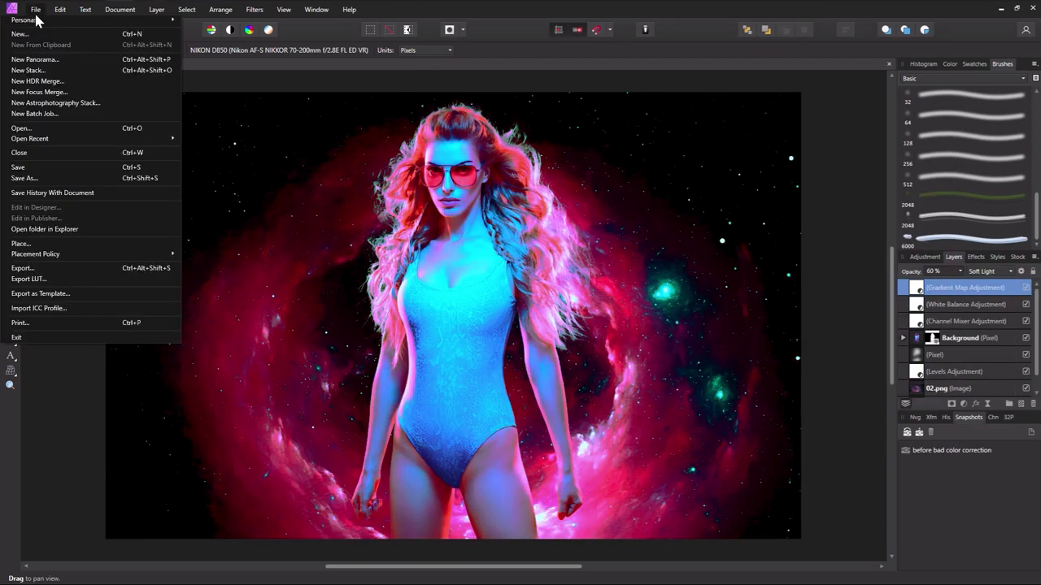
{"action": "left_click", "coordinate": [18, 153]}
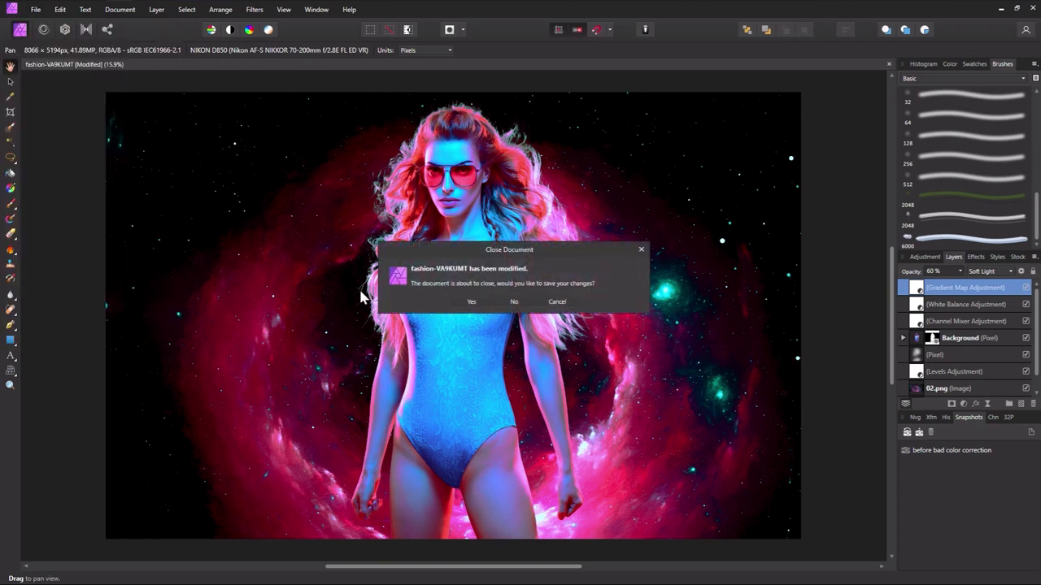
{"action": "left_click", "coordinate": [513, 302]}
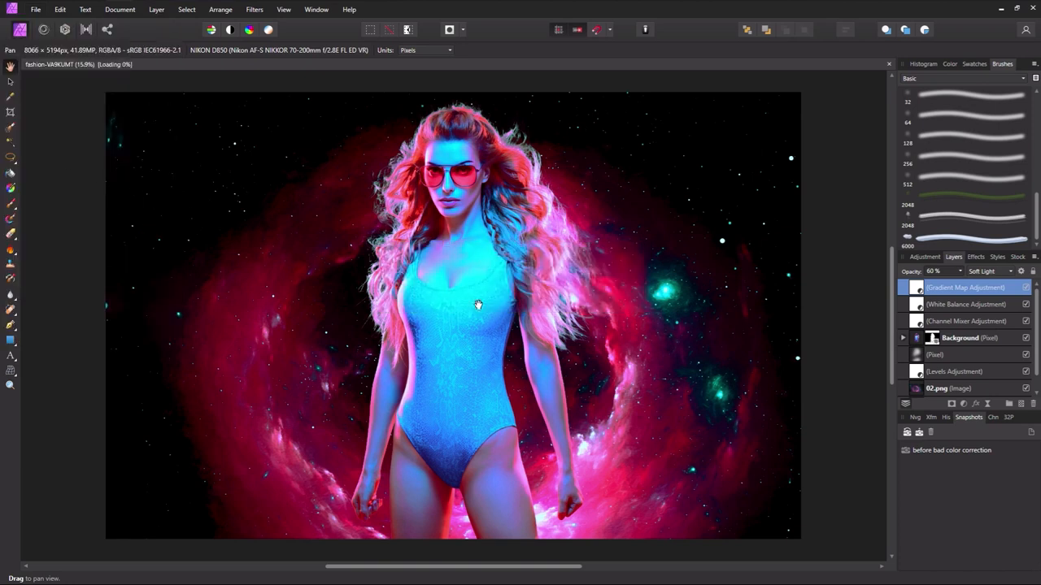
{"action": "left_click", "coordinate": [36, 9]}
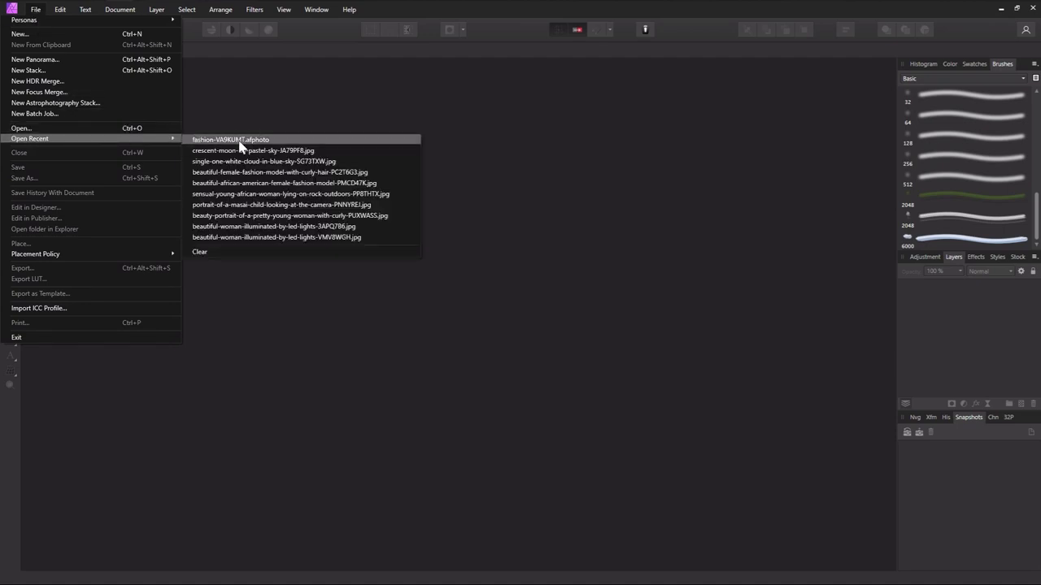
{"action": "left_click", "coordinate": [231, 139]}
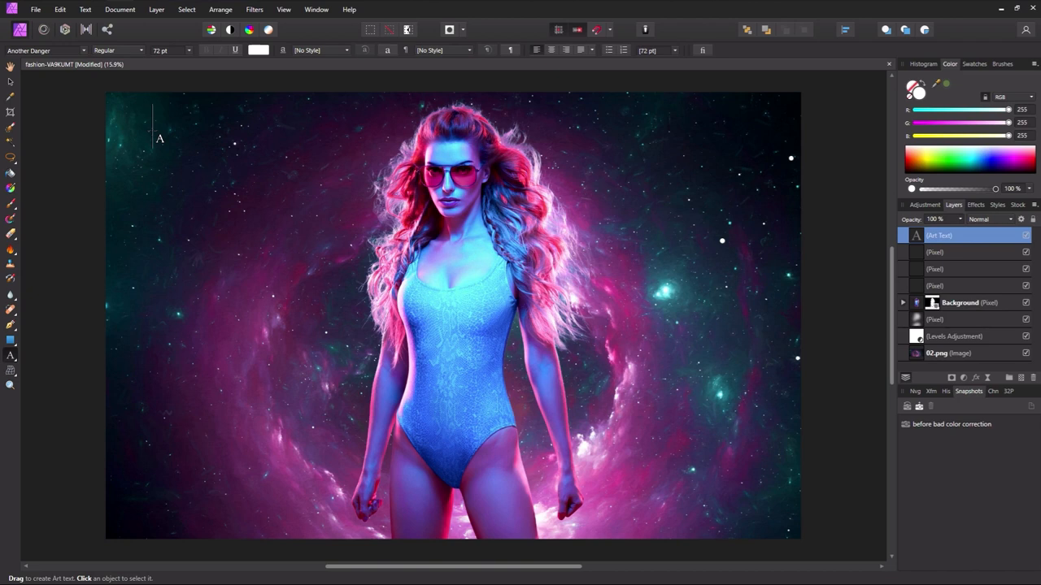
Type the art text and correct the misspelled word to 'correctly'.
{"action": "type", "text": "THIS IS SPELLED CORECTLY"}
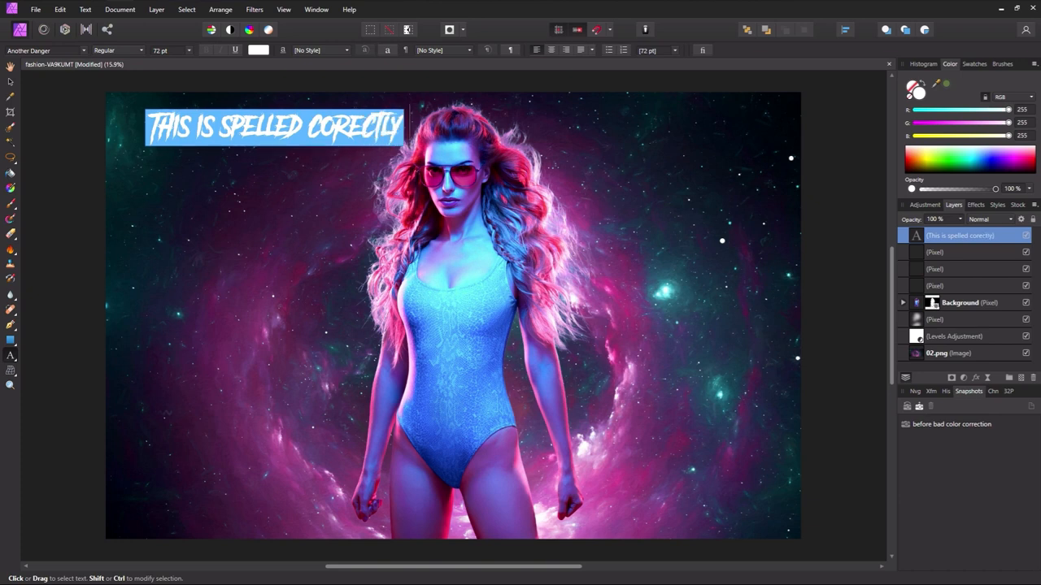
{"action": "right_click", "coordinate": [358, 126]}
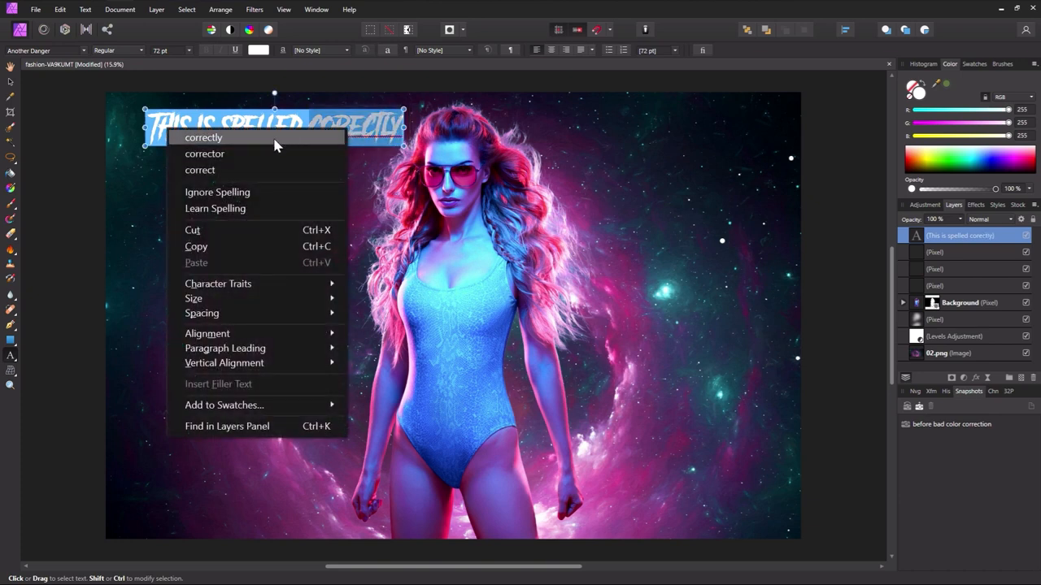
{"action": "left_click", "coordinate": [204, 137]}
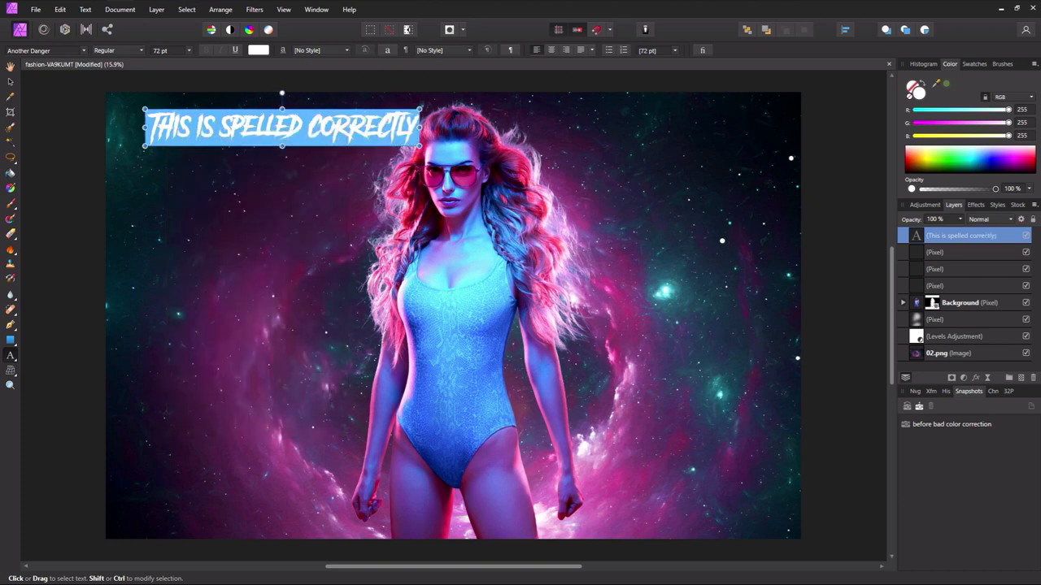
Add NM to the text and teach it to the spelling dictionary.
{"action": "type", "text": "N"}
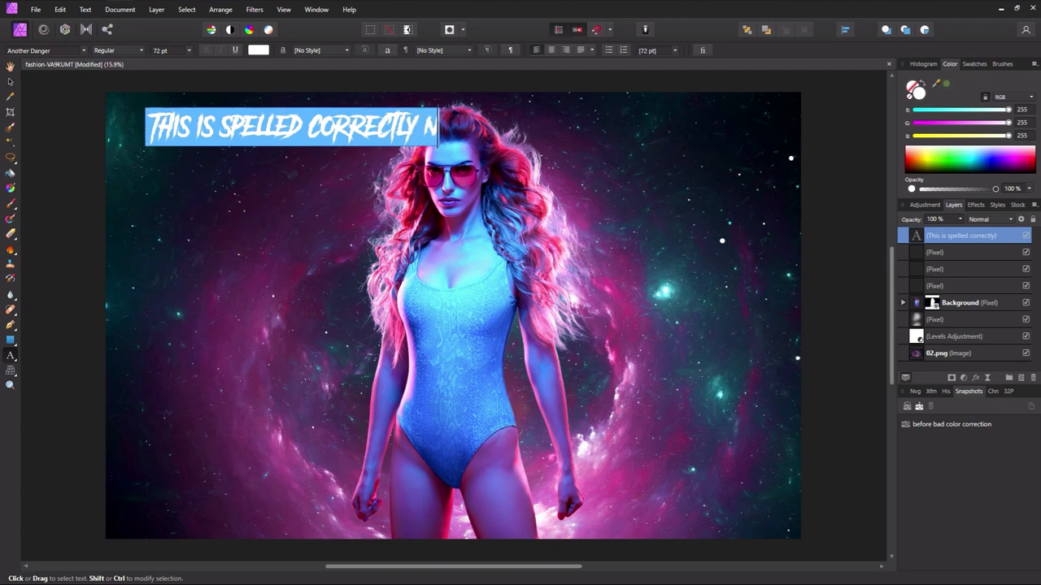
{"action": "right_click", "coordinate": [285, 126]}
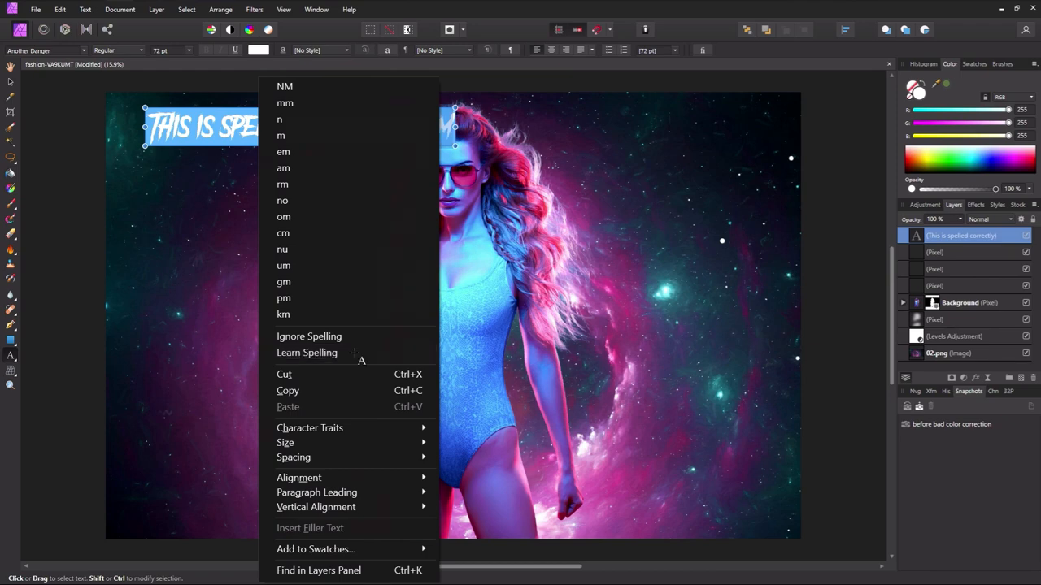
{"action": "left_click", "coordinate": [285, 86]}
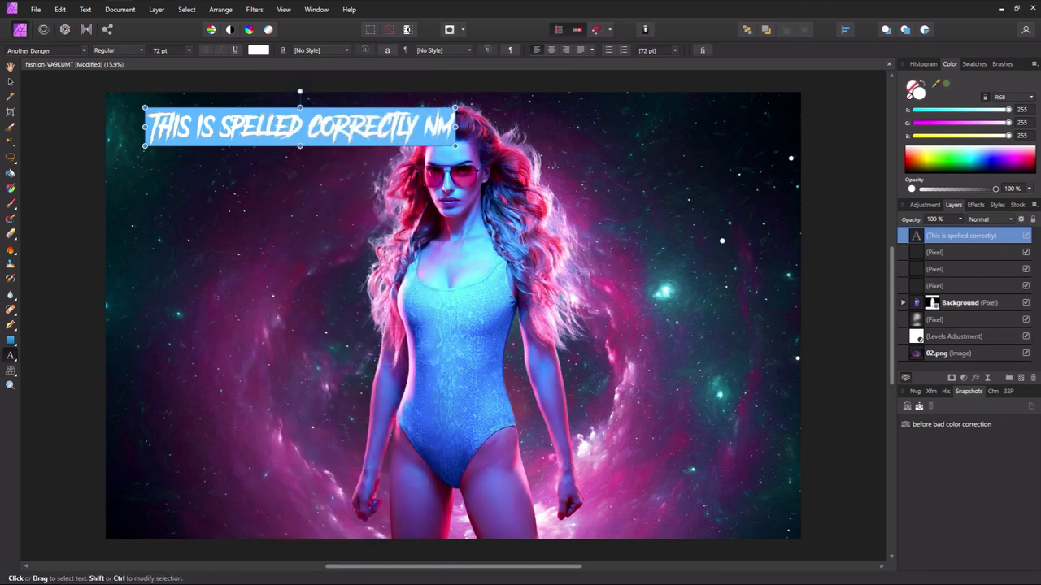
{"action": "left_click", "coordinate": [60, 9]}
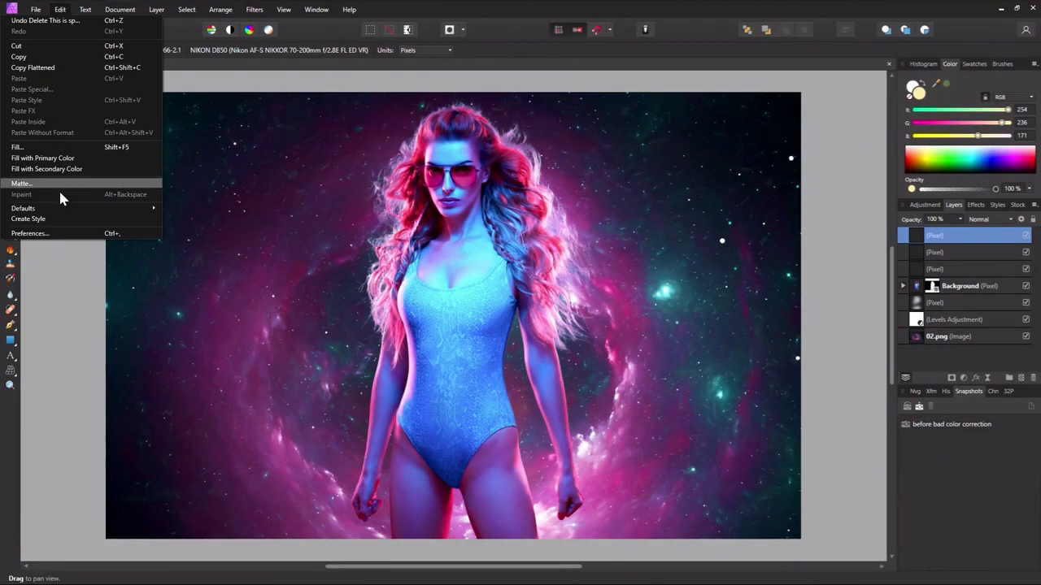
In User Interface preferences, darken the background gray level and lower the UI gamma.
{"action": "left_click", "coordinate": [30, 233]}
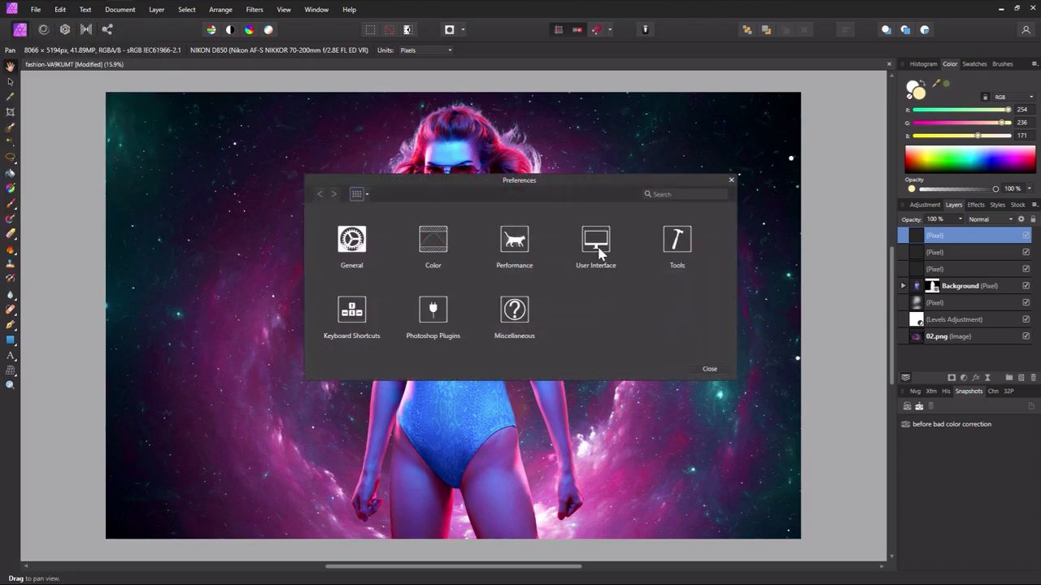
{"action": "left_click", "coordinate": [595, 239]}
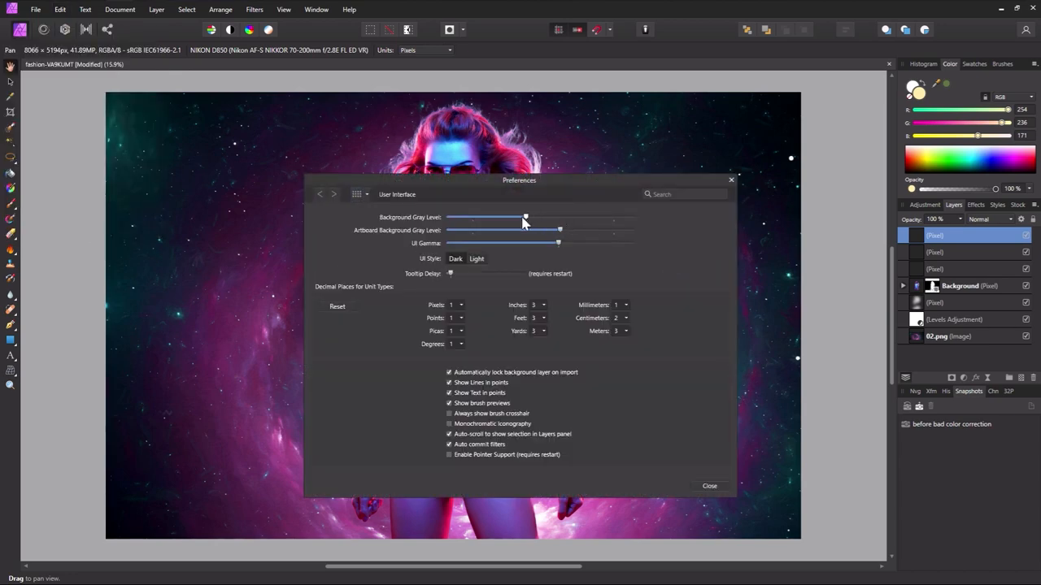
{"action": "left_click_drag", "start_coordinate": [525, 217], "coordinate": [472, 217]}
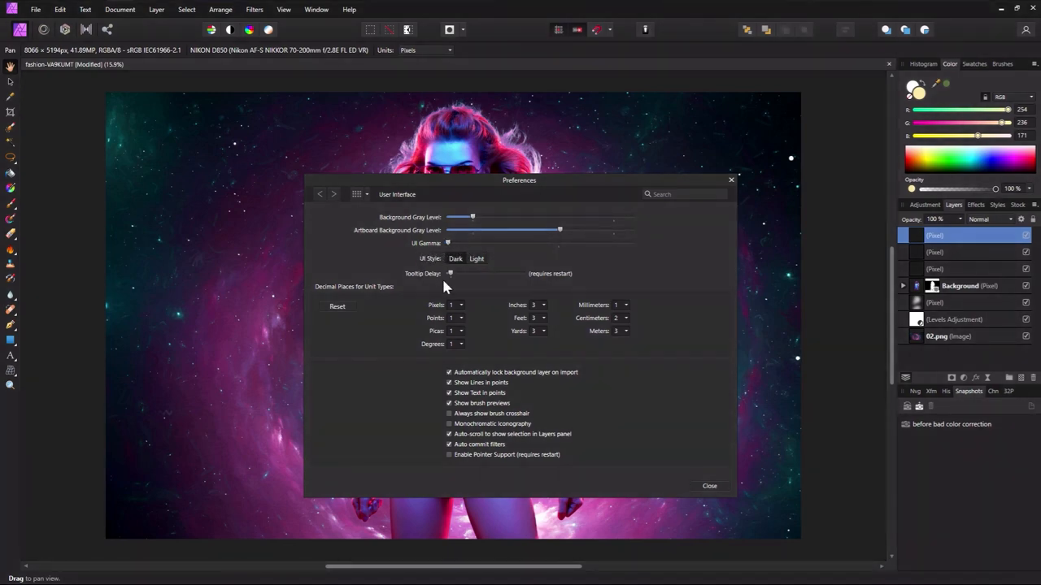
{"action": "left_click", "coordinate": [476, 259]}
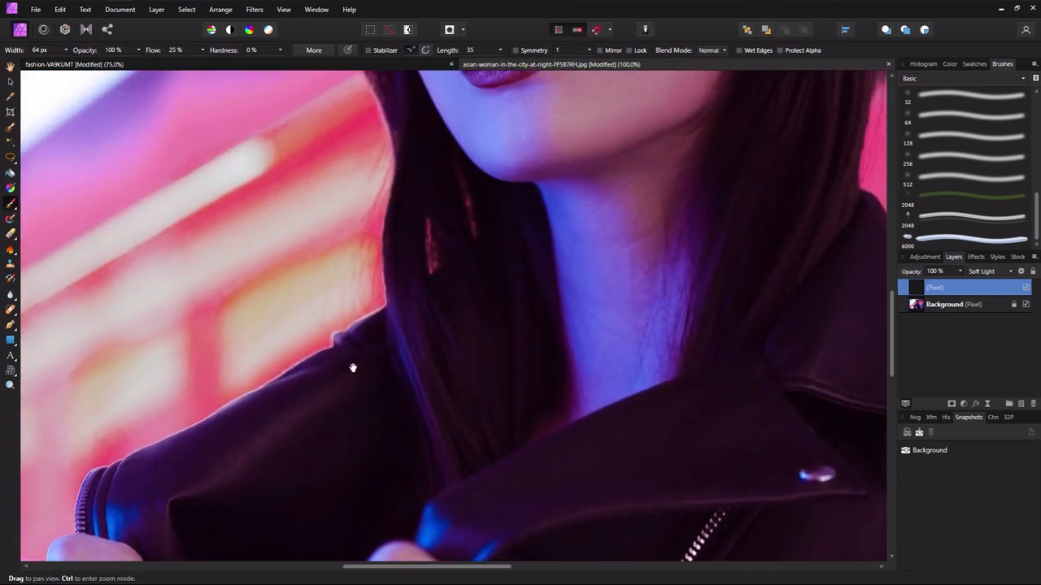
Pan the night-city portrait until the woman's face is in view.
{"action": "left_click_drag", "start_coordinate": [352, 367], "coordinate": [536, 312]}
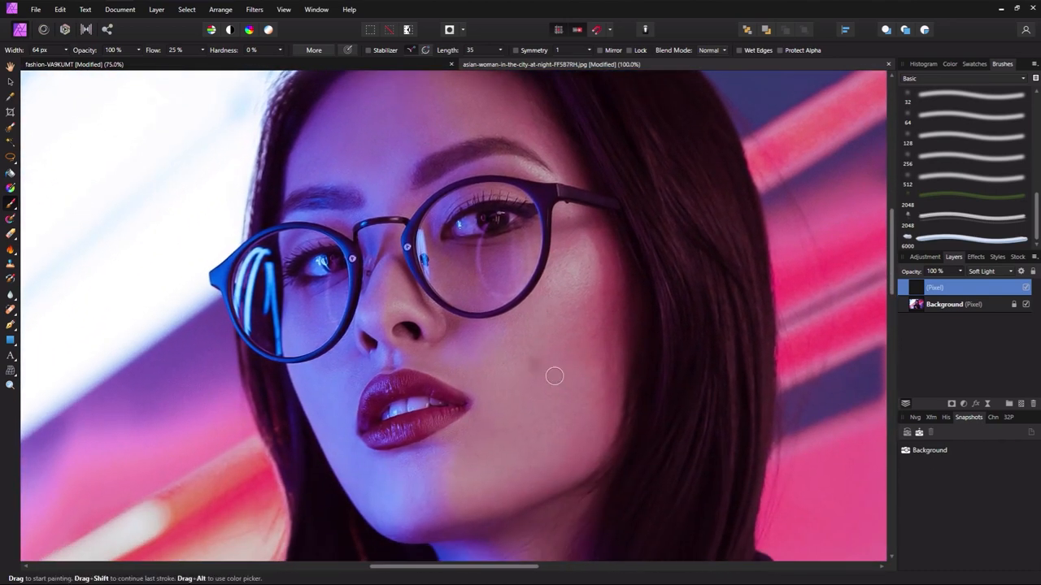
{"action": "mouse_move", "coordinate": [557, 366]}
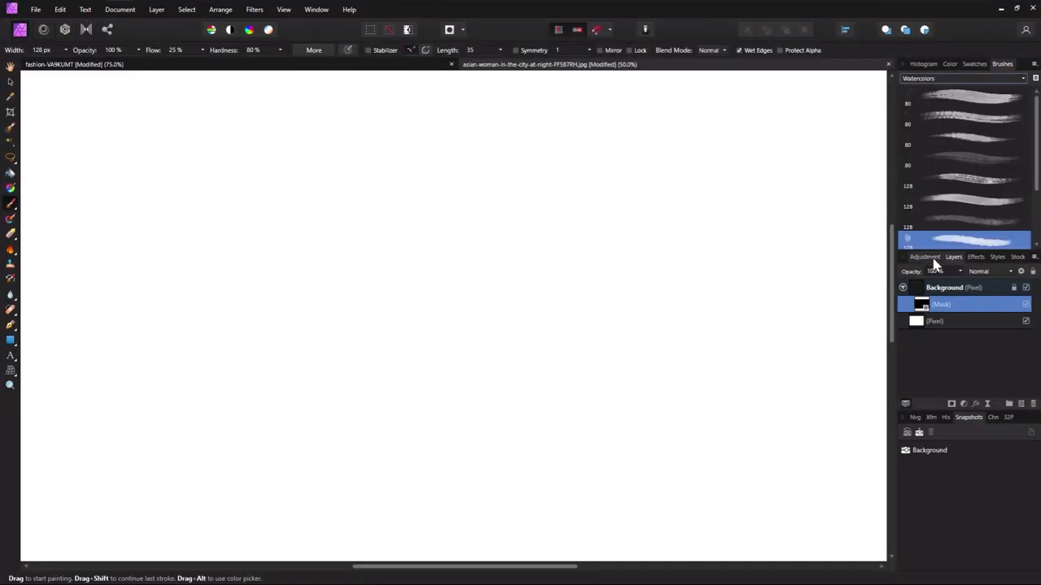
Reveal her face and jacket with watercolor mask strokes, then hide the edge beside her hair.
{"action": "left_click", "coordinate": [964, 97]}
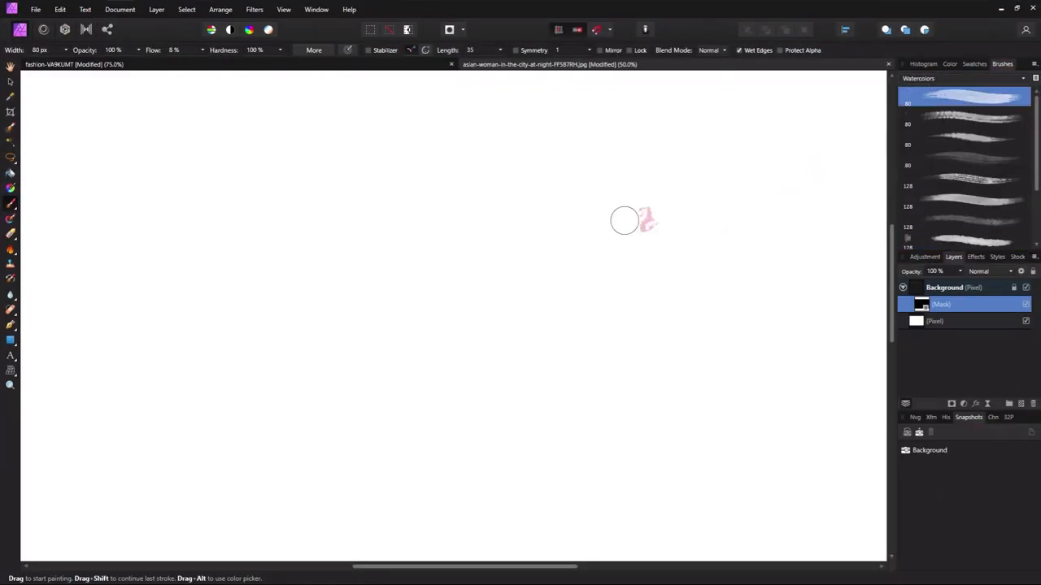
{"action": "left_click_drag", "start_coordinate": [642, 220], "coordinate": [549, 296]}
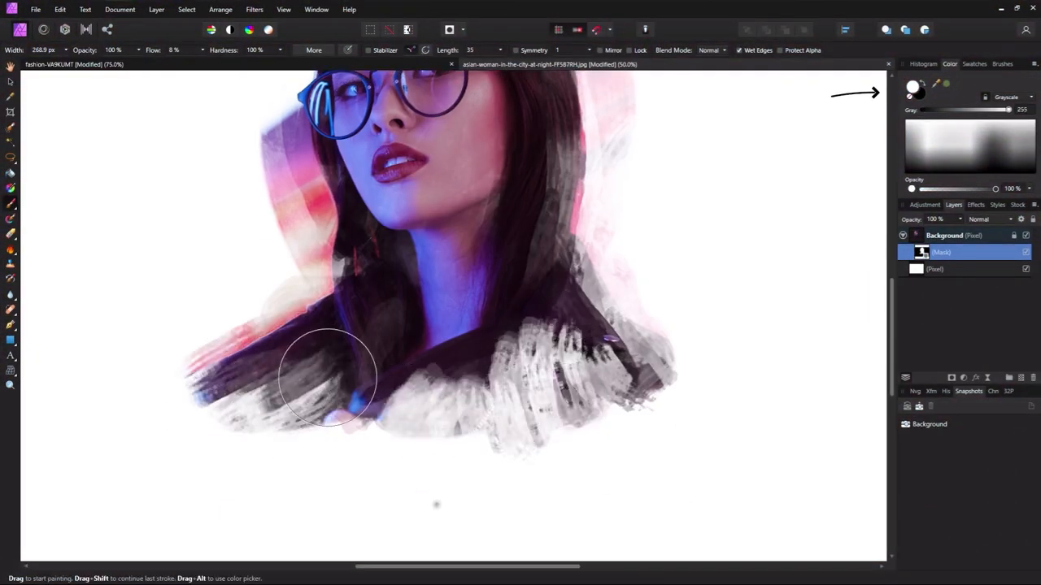
{"action": "left_click_drag", "start_coordinate": [325, 382], "coordinate": [602, 488]}
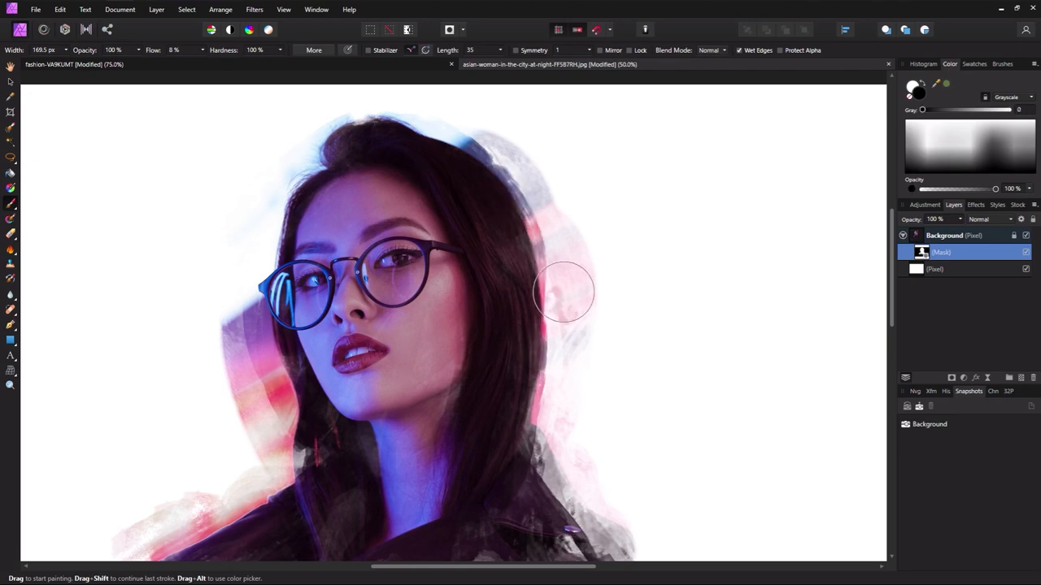
{"action": "left_click_drag", "start_coordinate": [564, 293], "coordinate": [292, 451]}
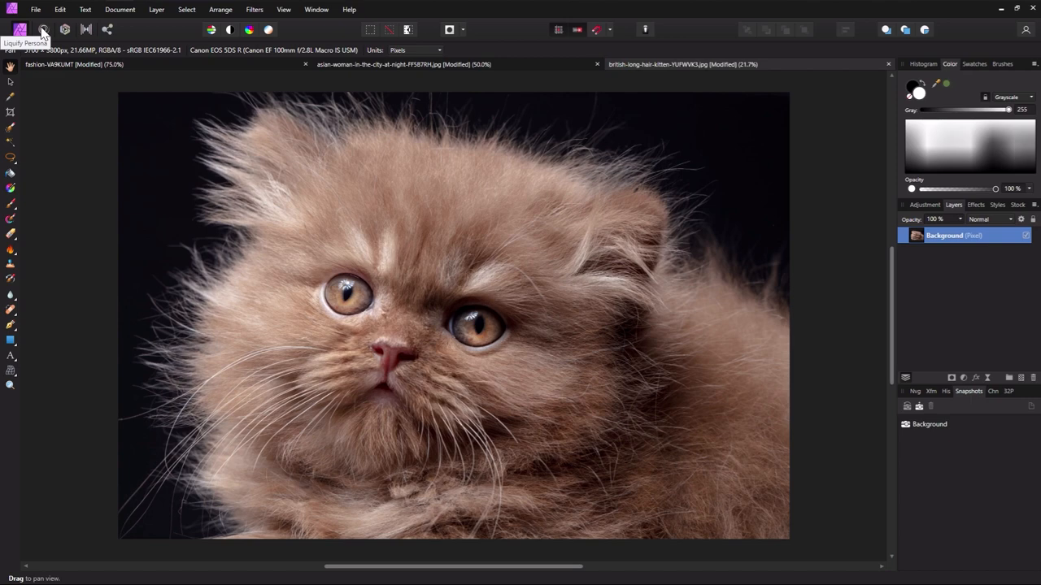
In Liquify, push the kitten's fur outward on its left side, head top, right ear and cheek.
{"action": "left_click", "coordinate": [20, 29]}
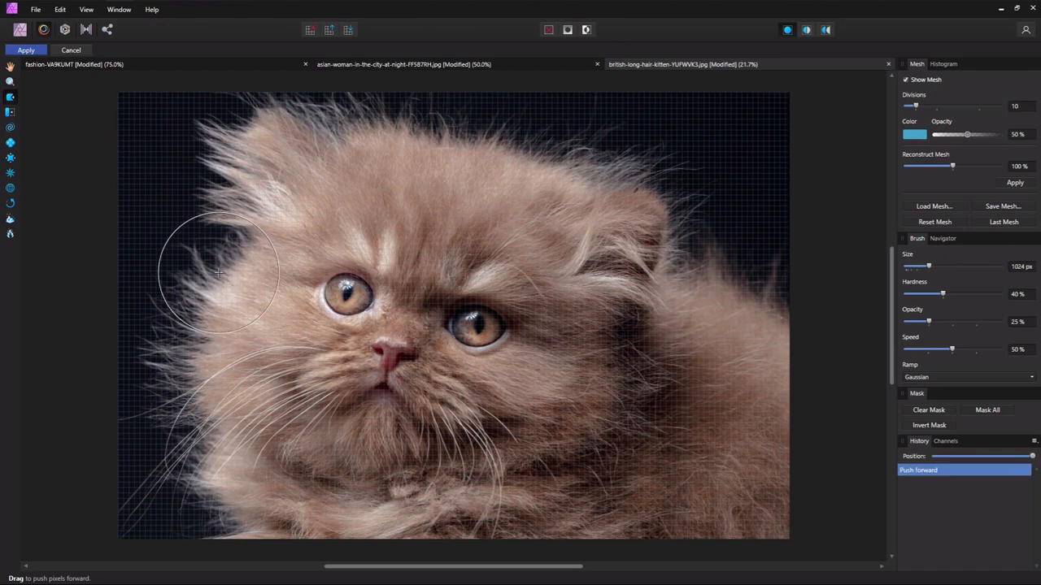
{"action": "left_click_drag", "start_coordinate": [219, 273], "coordinate": [202, 346]}
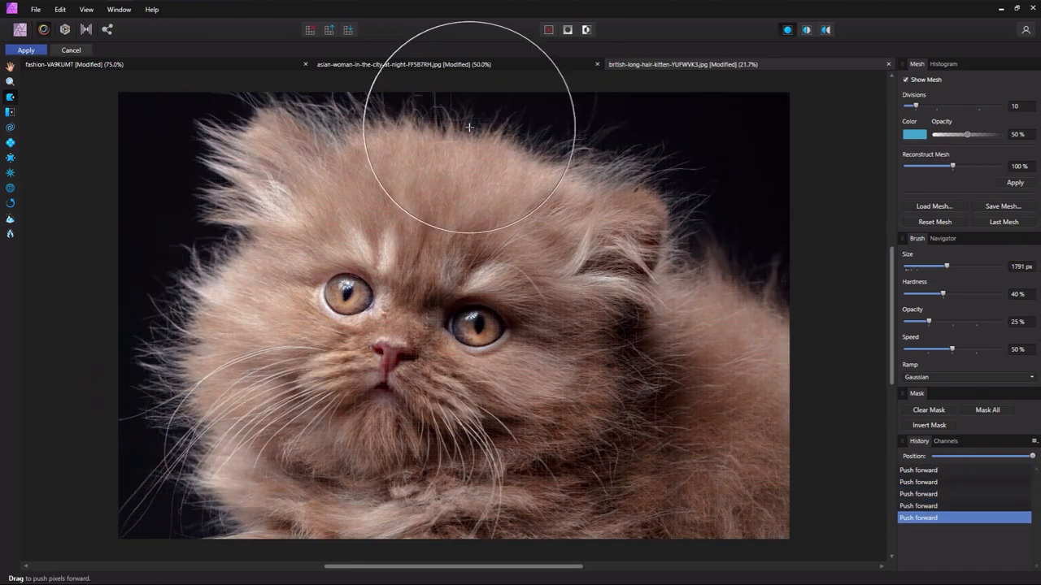
{"action": "left_click_drag", "start_coordinate": [468, 127], "coordinate": [588, 223]}
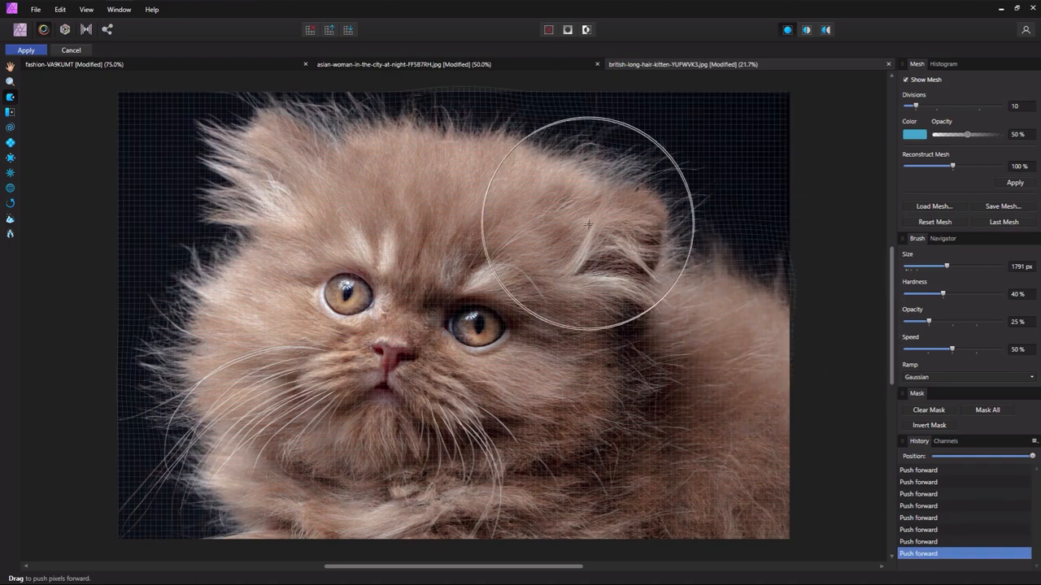
{"action": "left_click_drag", "start_coordinate": [586, 224], "coordinate": [231, 256]}
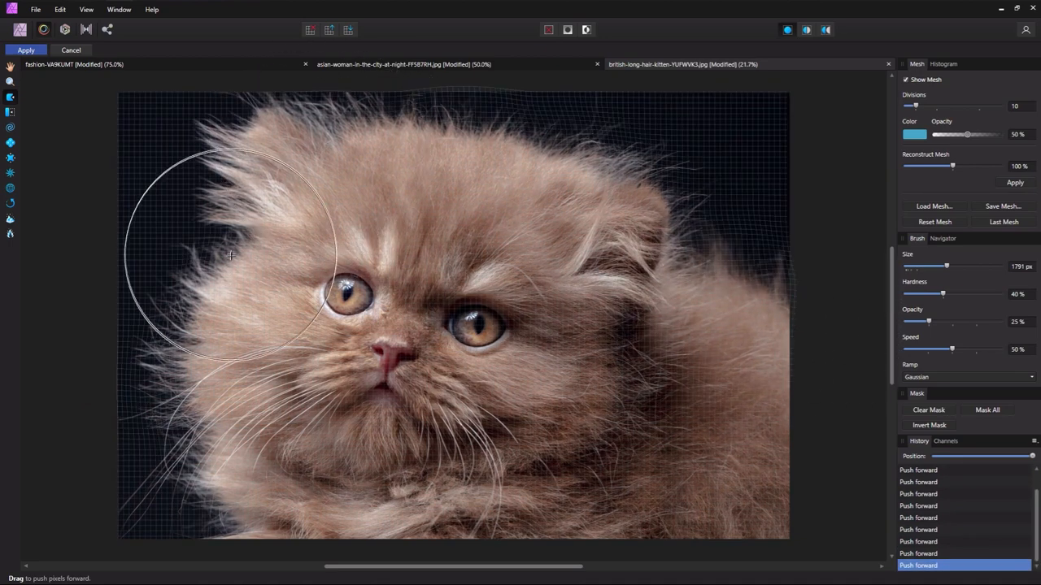
{"action": "left_click_drag", "start_coordinate": [231, 256], "coordinate": [110, 167]}
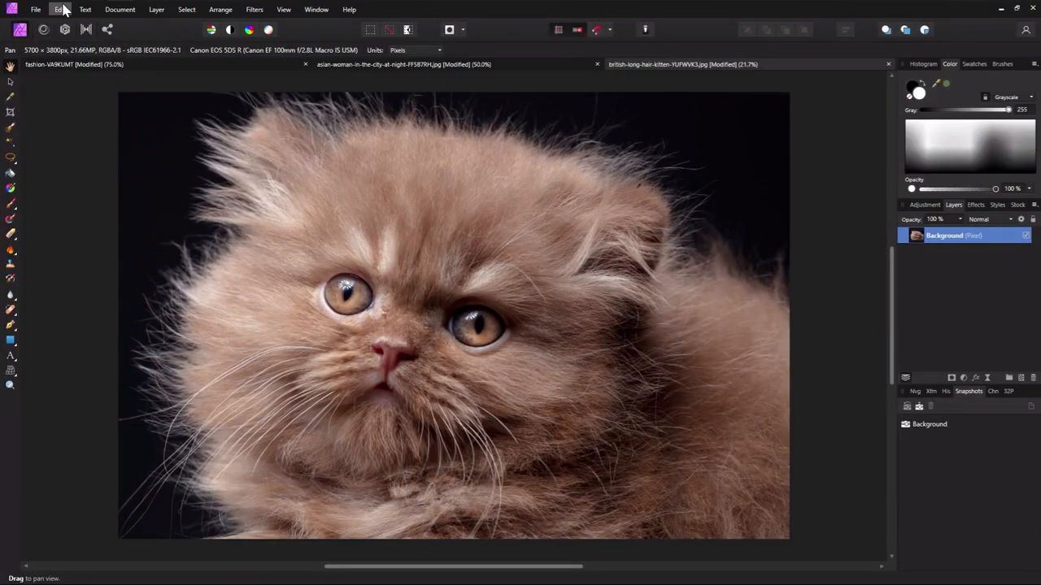
In Performance preferences, raise the undo limit to 8192, then lower it to 3112 and 488.
{"action": "left_click", "coordinate": [60, 9]}
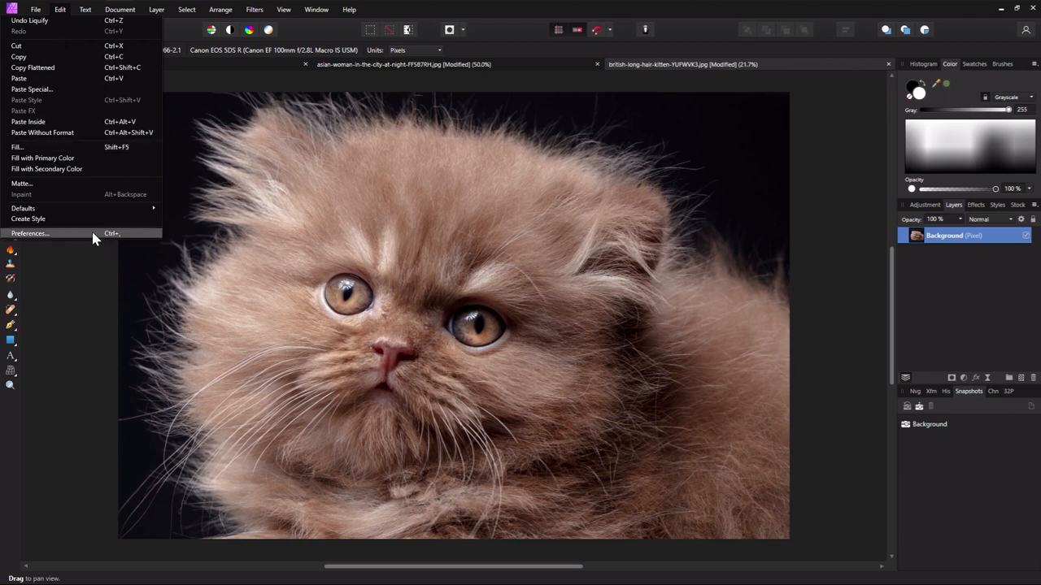
{"action": "left_click", "coordinate": [31, 233]}
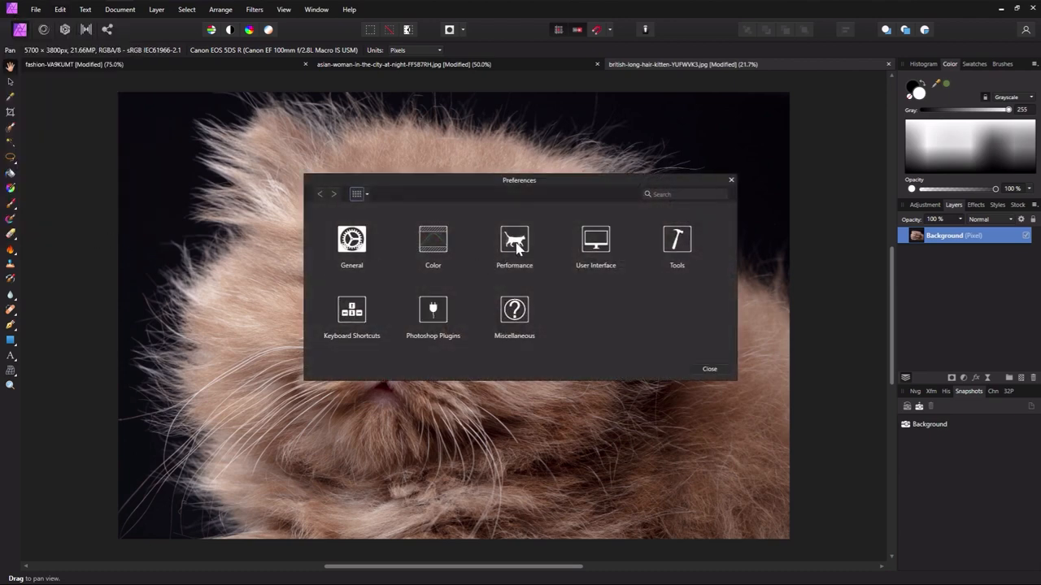
{"action": "left_click", "coordinate": [514, 244]}
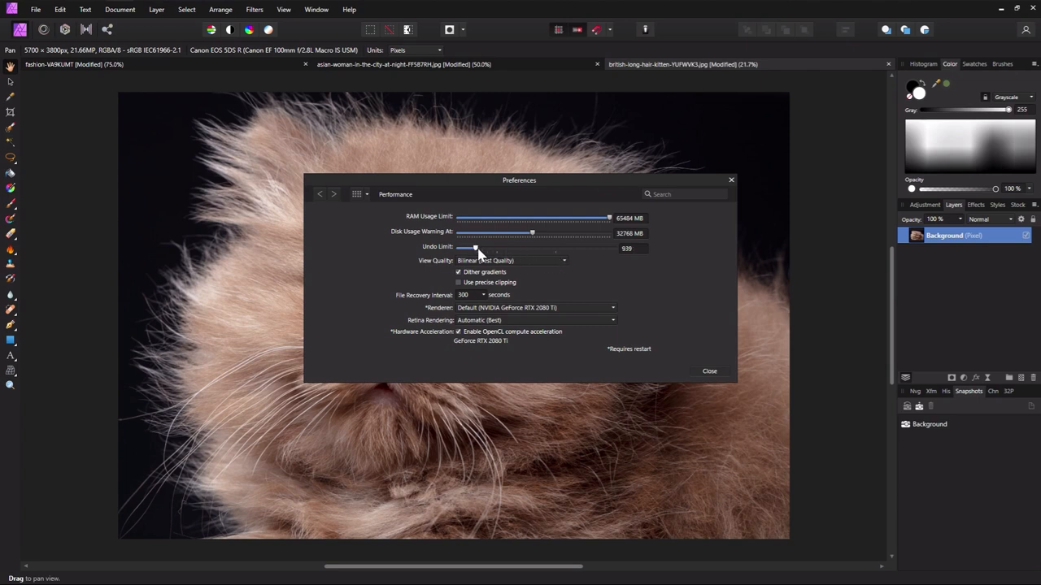
{"action": "left_click_drag", "start_coordinate": [474, 248], "coordinate": [614, 248]}
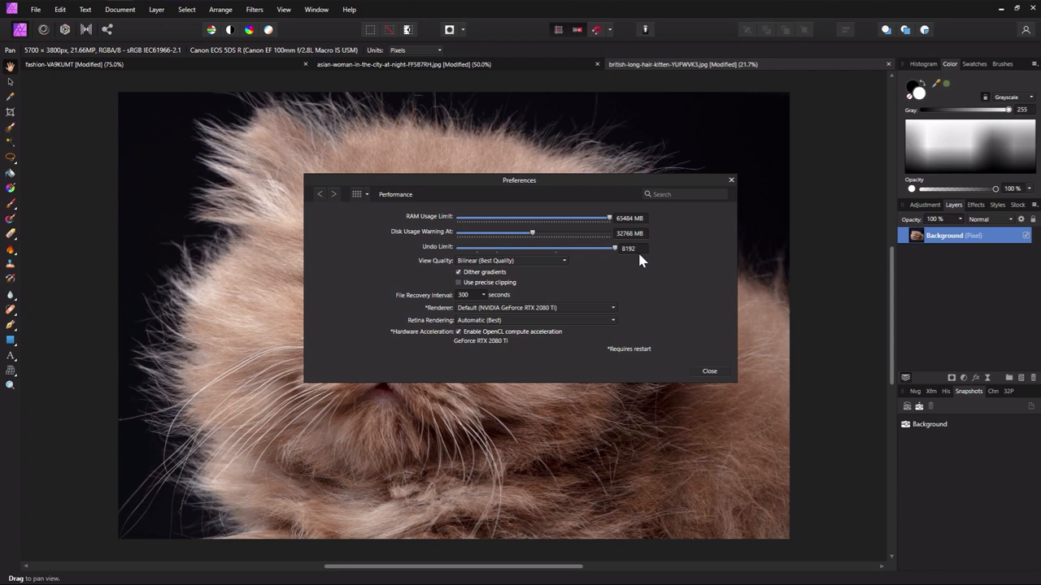
{"action": "mouse_move", "coordinate": [626, 259]}
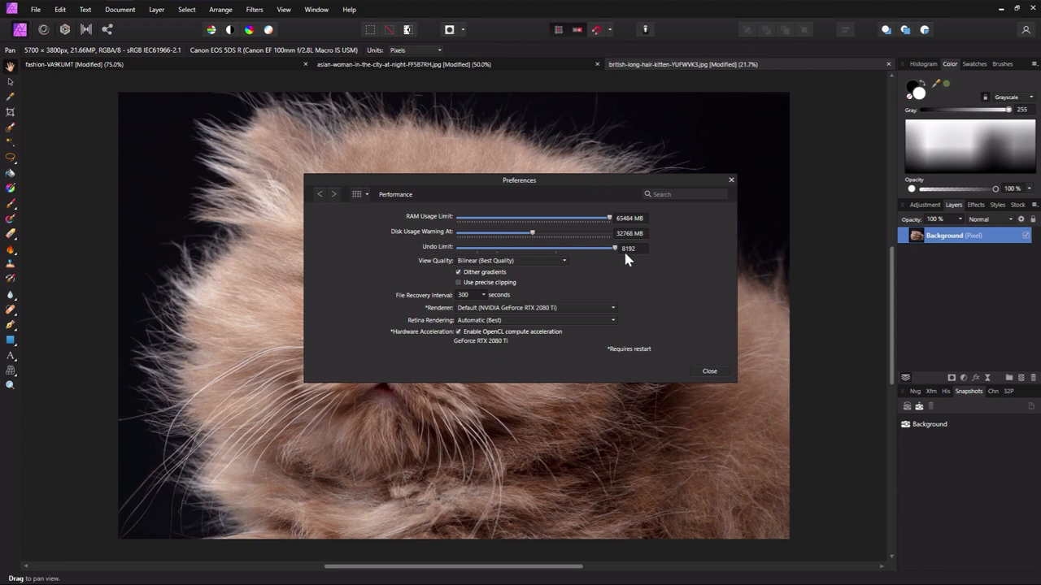
{"action": "left_click_drag", "start_coordinate": [614, 248], "coordinate": [516, 248]}
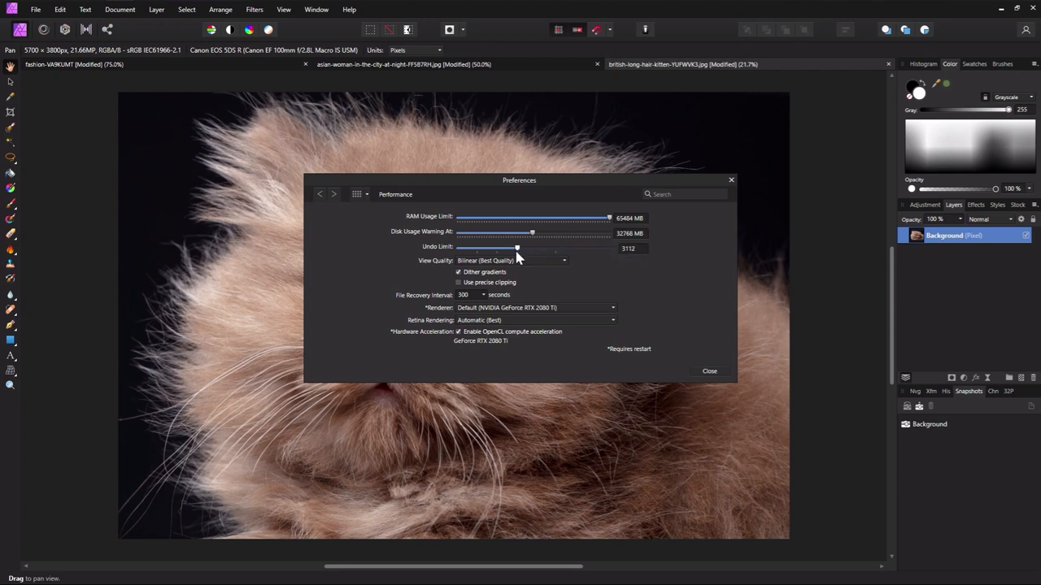
{"action": "left_click_drag", "start_coordinate": [517, 246], "coordinate": [463, 246]}
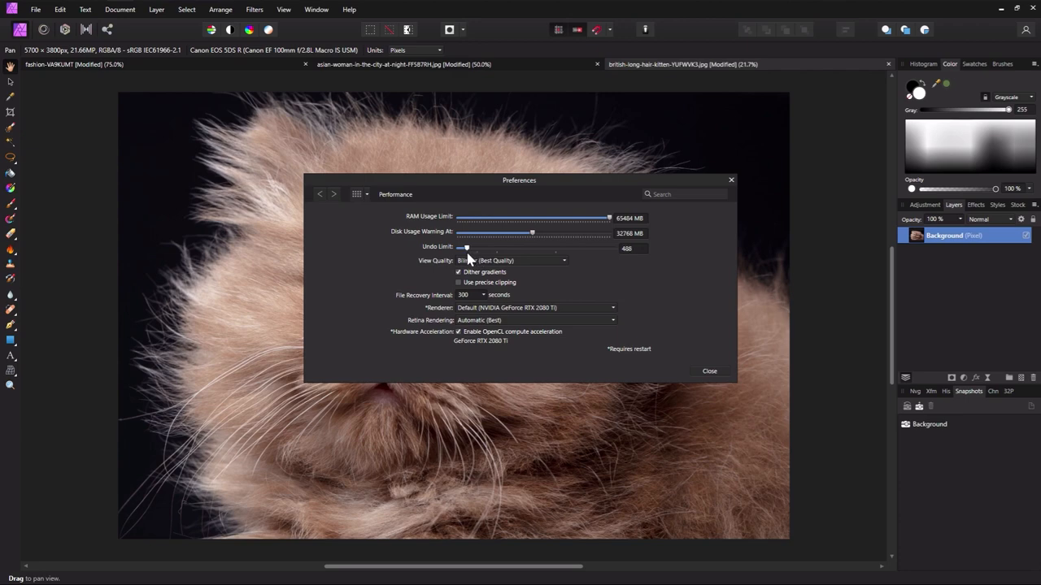